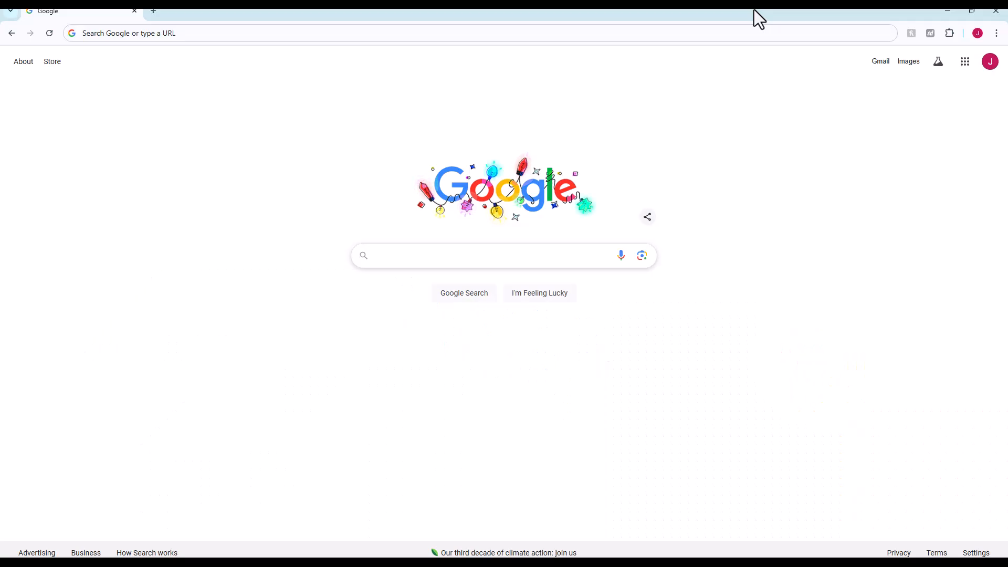
{"action": "mouse_move", "coordinate": [699, 29]}
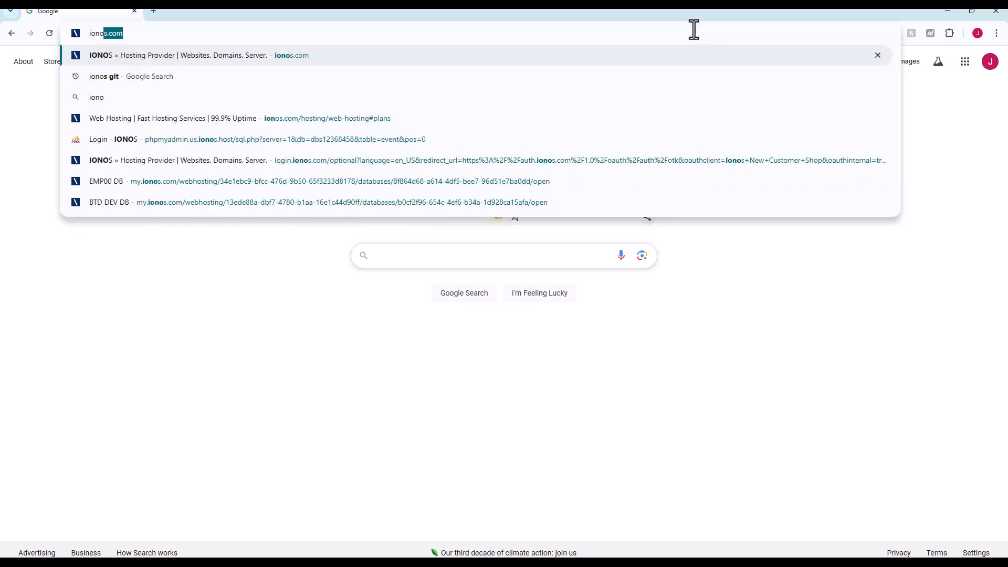
Load the IONOS hosting homepage from the Google start page via ionos.com
{"action": "left_click", "coordinate": [193, 54]}
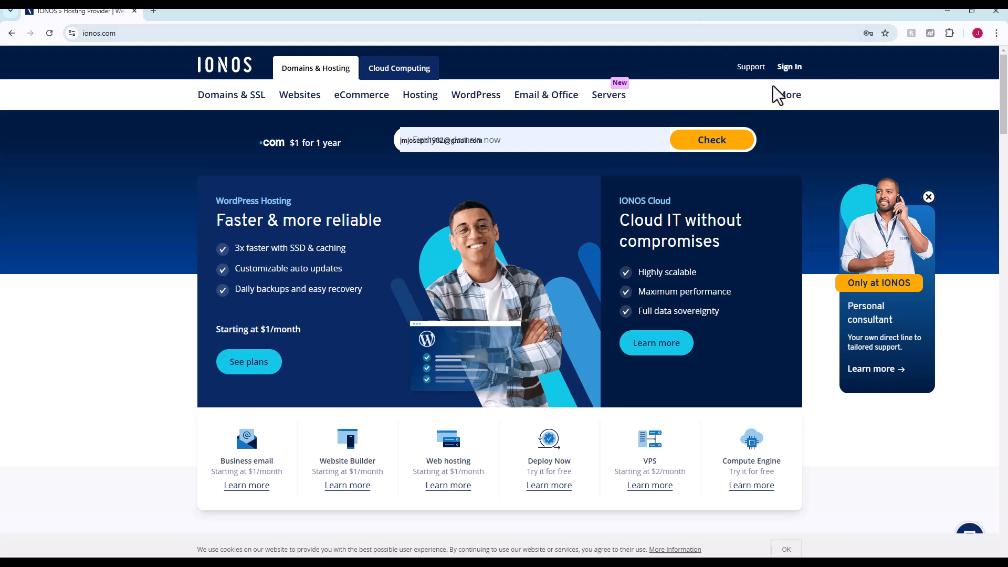
{"action": "mouse_move", "coordinate": [815, 161]}
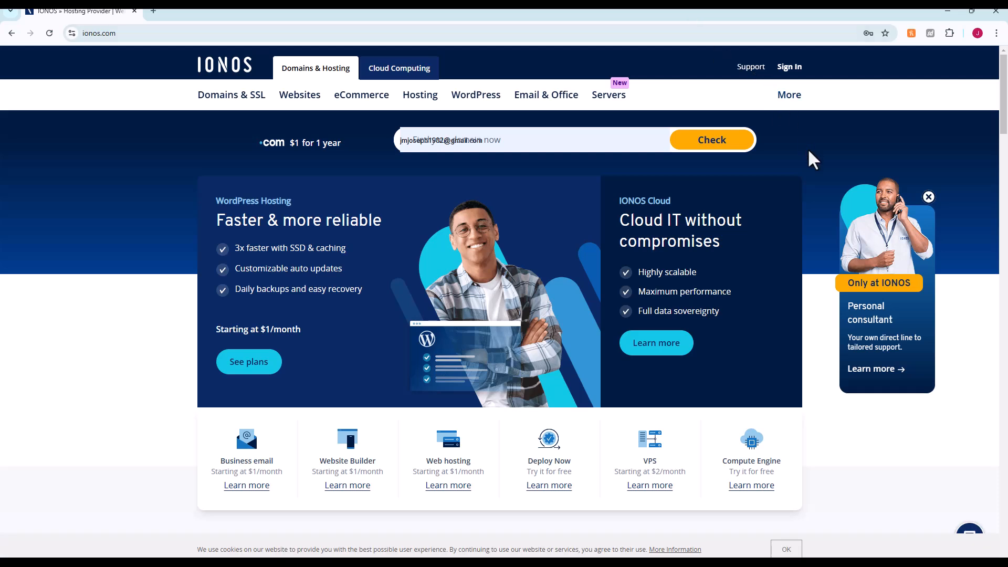
{"action": "mouse_move", "coordinate": [448, 485]}
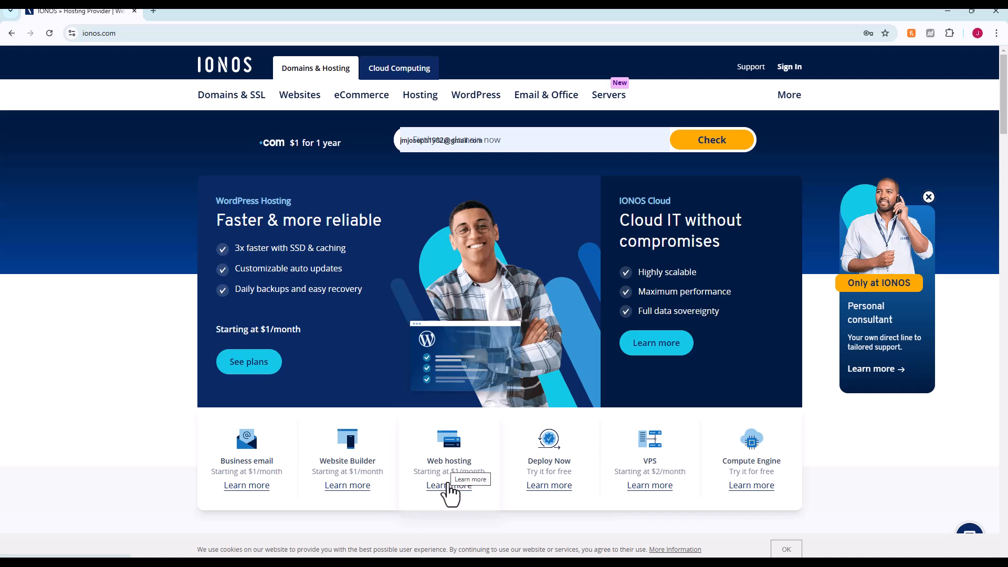
{"action": "mouse_move", "coordinate": [451, 463]}
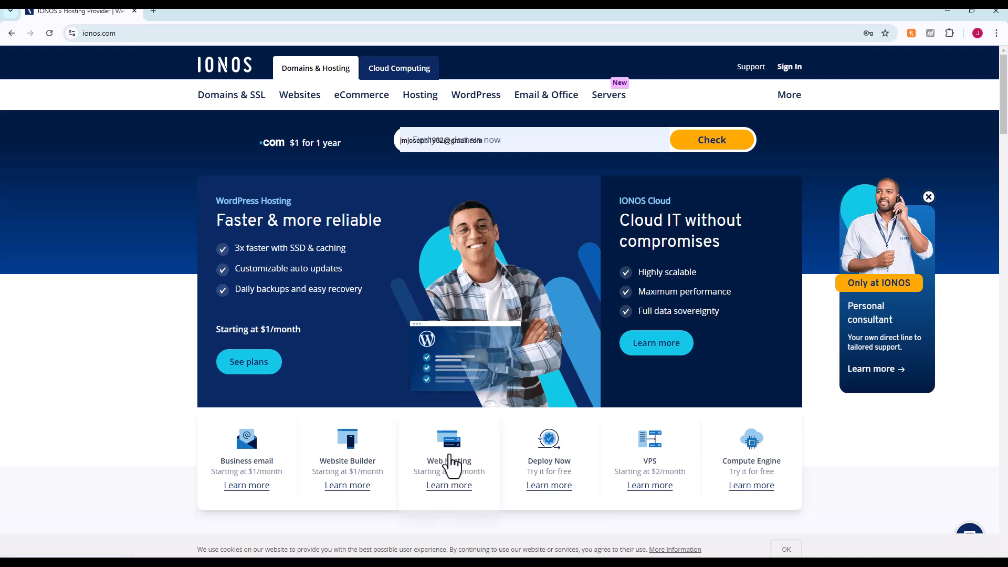
{"action": "mouse_move", "coordinate": [451, 460]}
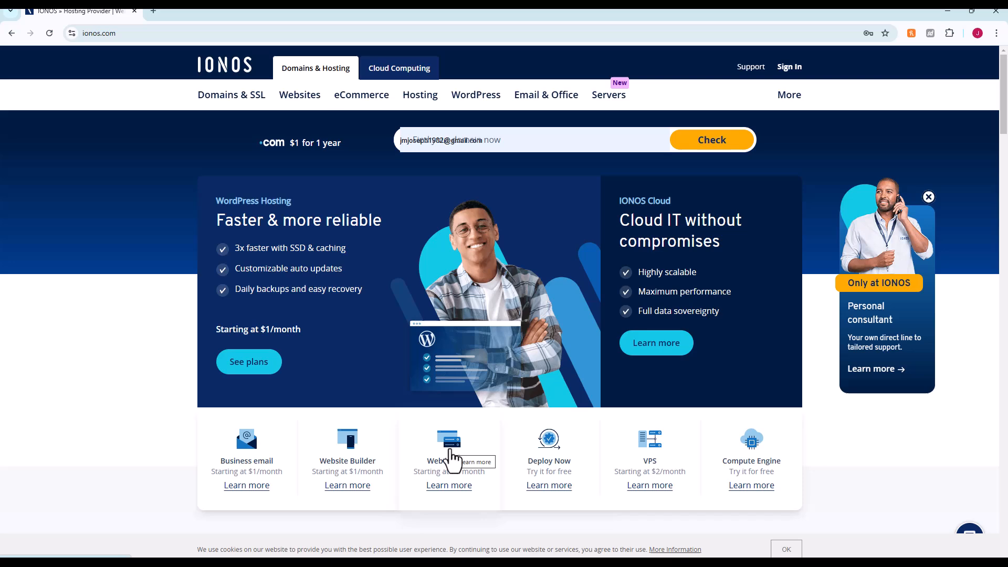
Add the $1/month Web Hosting Plus plan on a 12-month term to the cart
{"action": "left_click", "coordinate": [449, 485]}
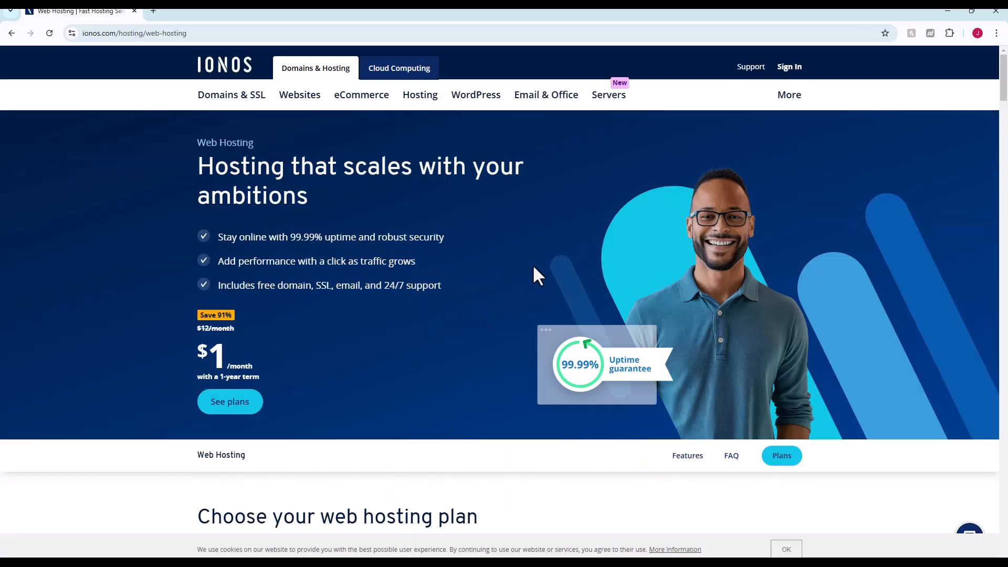
{"action": "scroll", "scroll_direction": "down", "scroll_amount": 3}
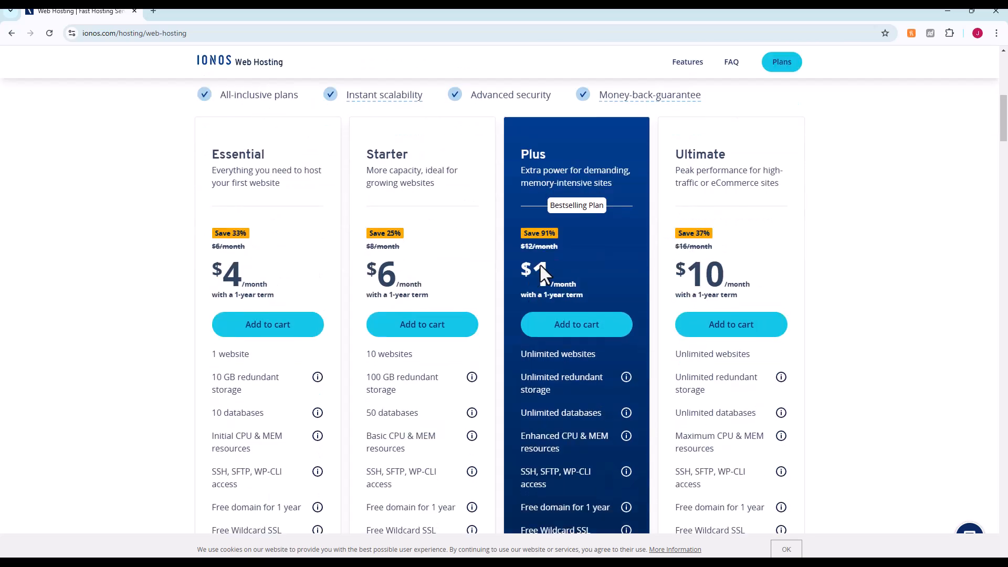
{"action": "scroll", "scroll_direction": "down", "scroll_amount": 3}
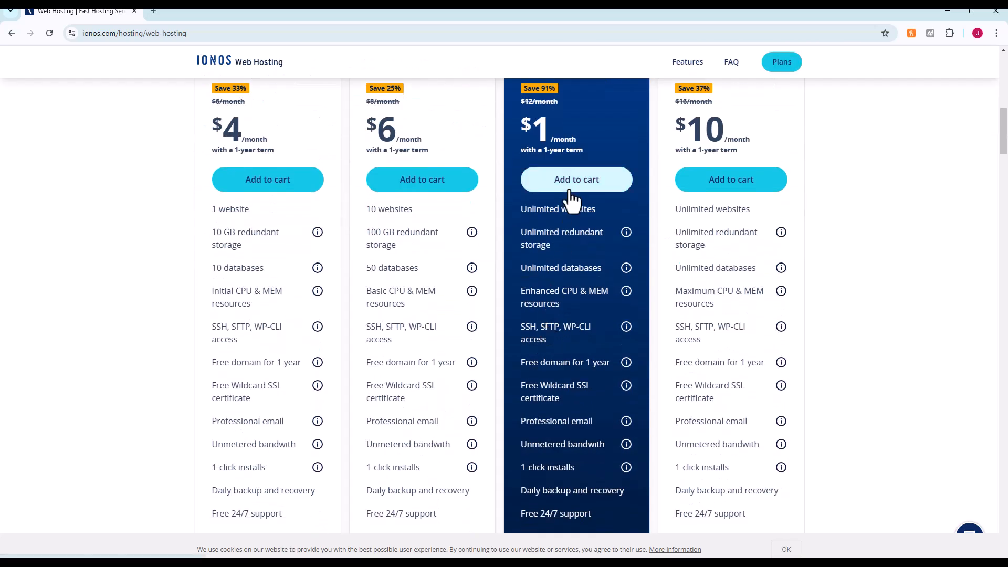
{"action": "left_click", "coordinate": [576, 180]}
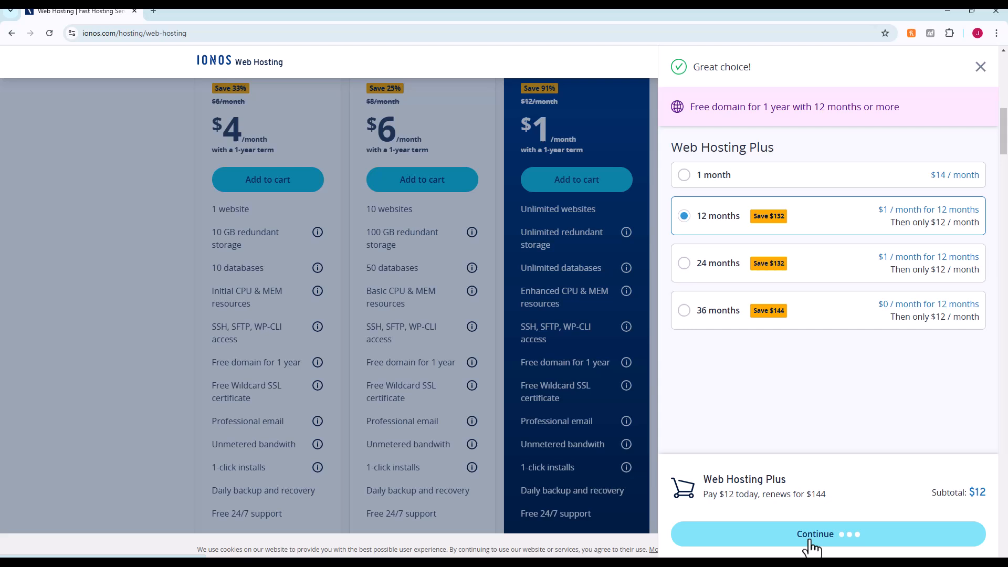
{"action": "left_click", "coordinate": [828, 533]}
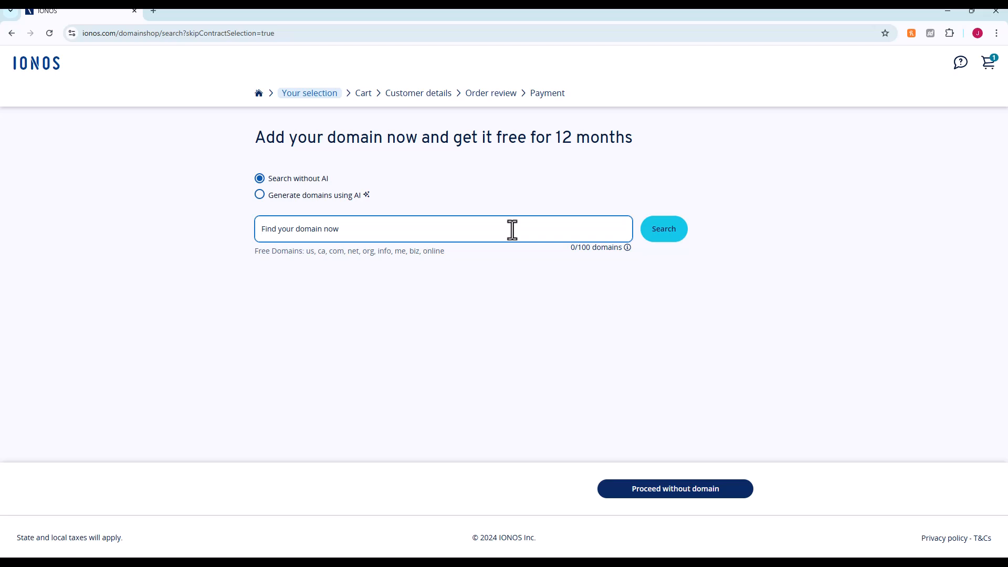
Search tenminutewebdev.com, add the available domain to the cart and continue
{"action": "type", "text": "tenminutewebdev.com"}
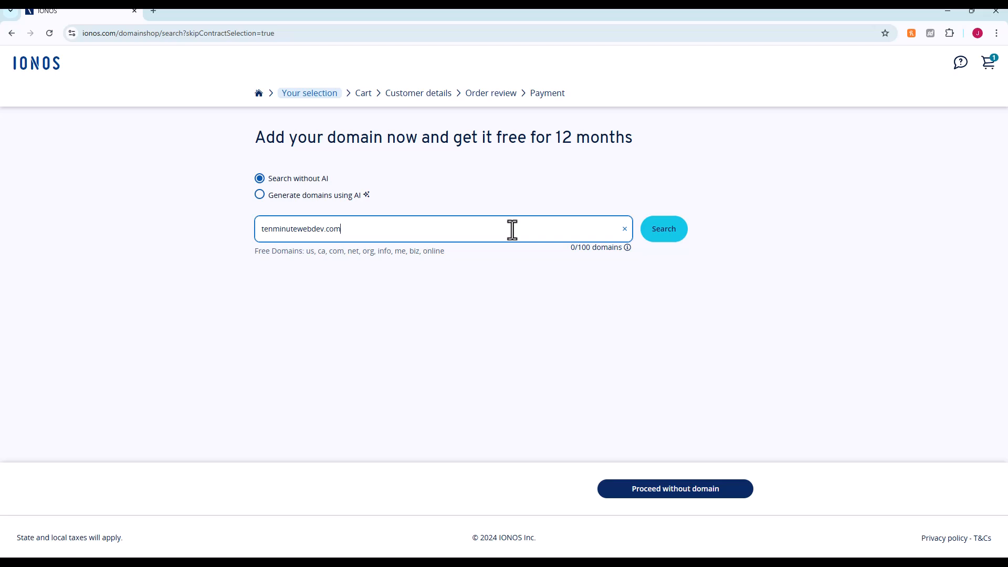
{"action": "left_click", "coordinate": [663, 228]}
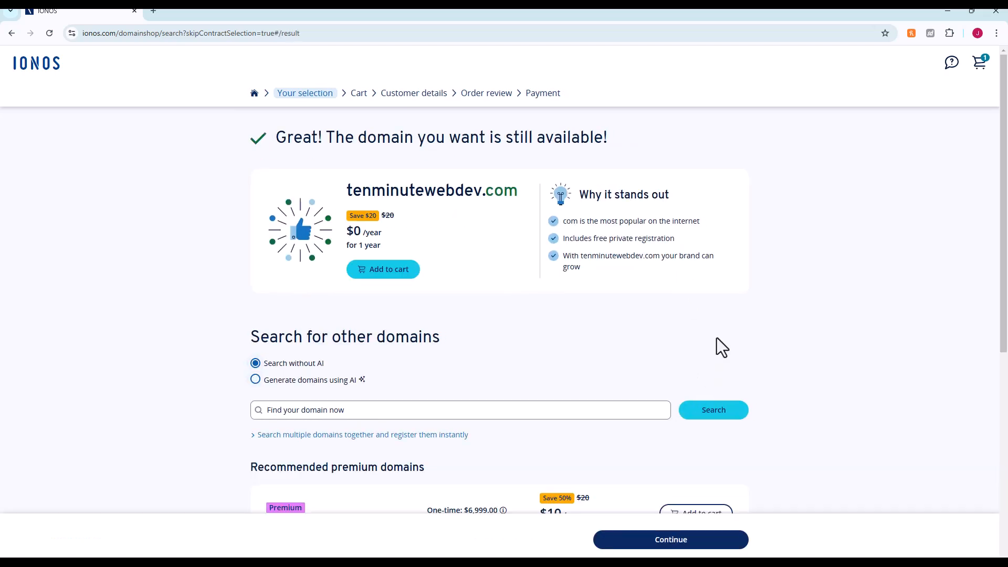
{"action": "scroll", "scroll_direction": "down", "scroll_amount": 3}
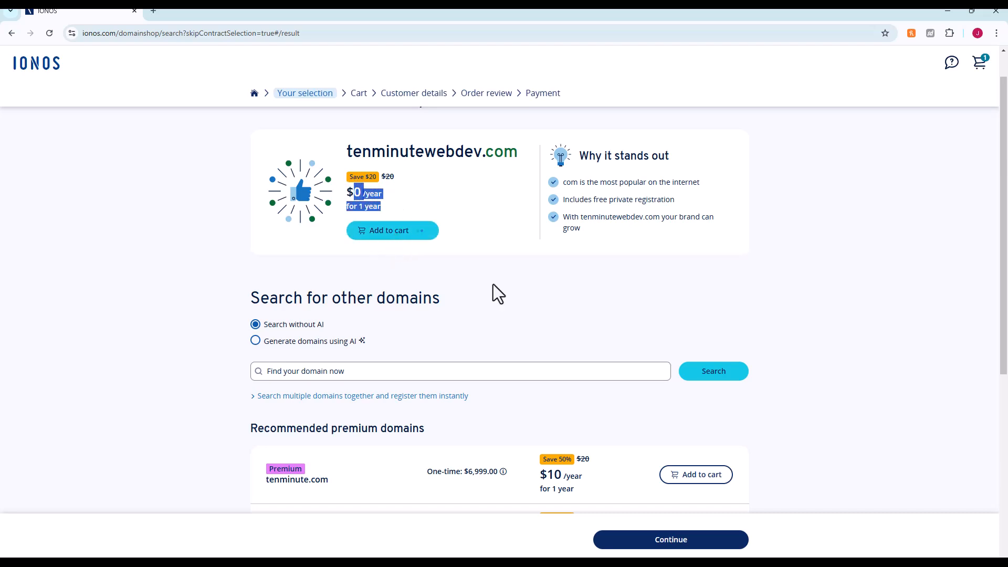
{"action": "left_click", "coordinate": [392, 230]}
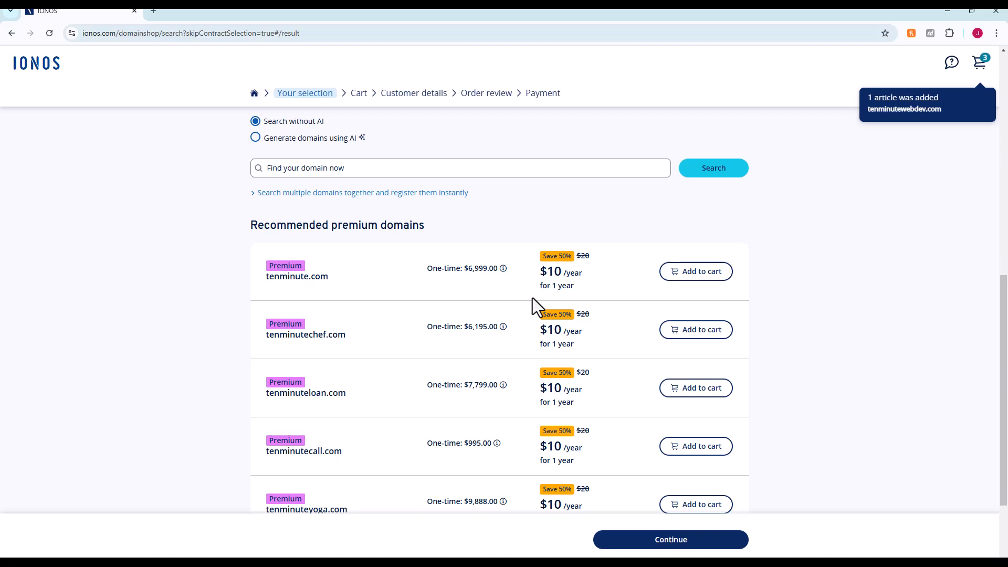
{"action": "left_click", "coordinate": [670, 540]}
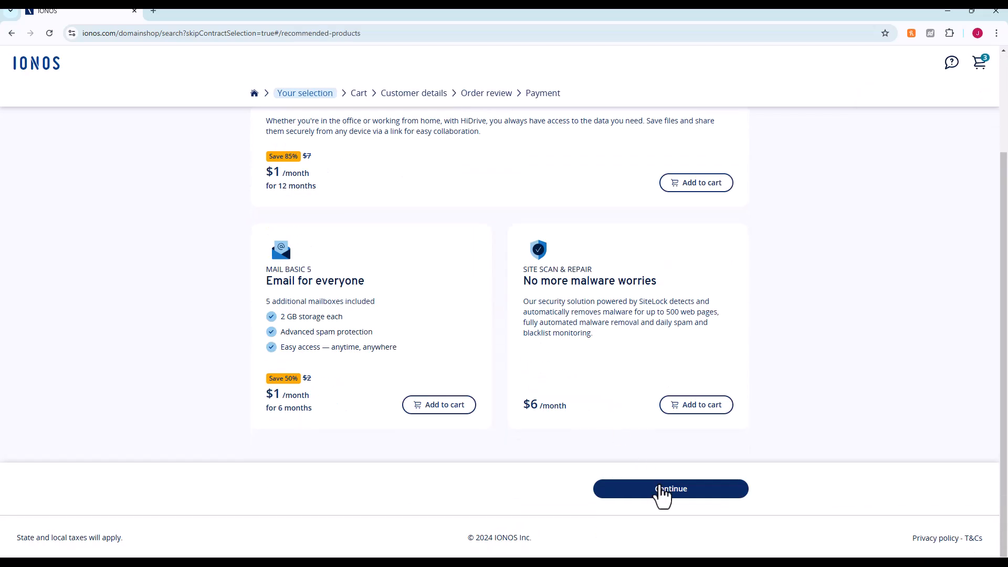
Skip the add-ons and remove Domain Guard, leaving Web Hosting Plus and tenminutewebdev.com at $12
{"action": "left_click", "coordinate": [670, 489]}
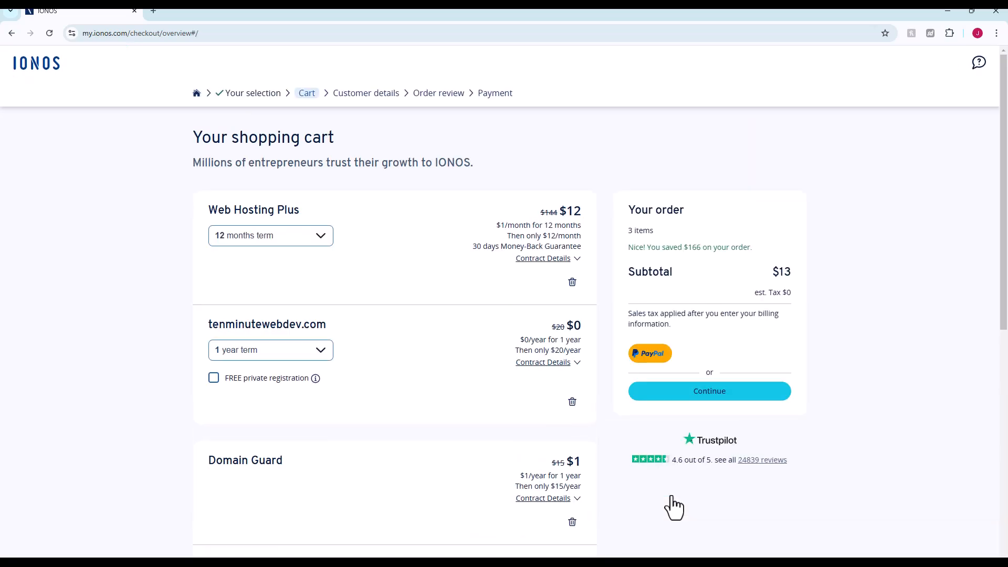
{"action": "scroll", "scroll_direction": "down", "scroll_amount": 3}
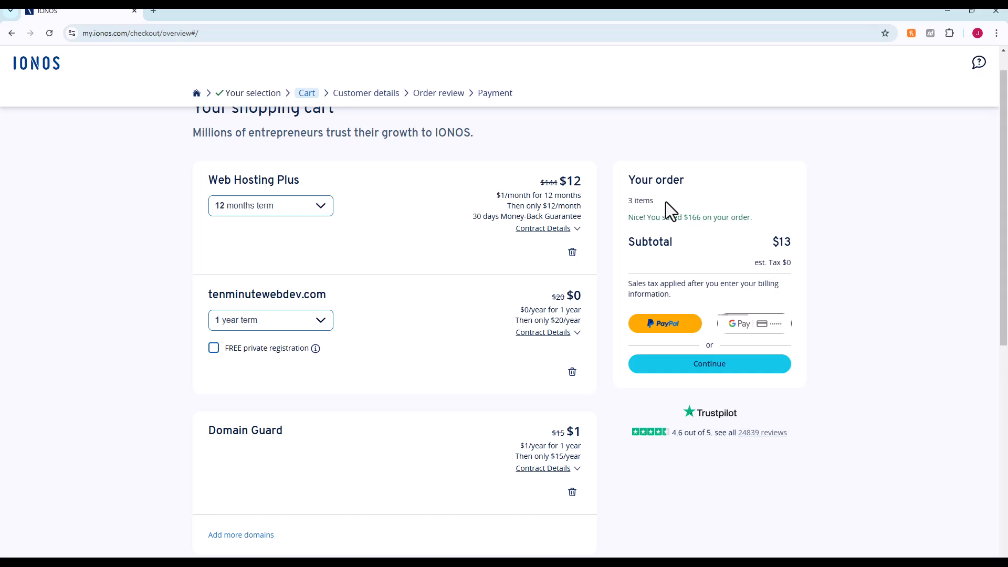
{"action": "scroll", "scroll_direction": "down", "scroll_amount": 3}
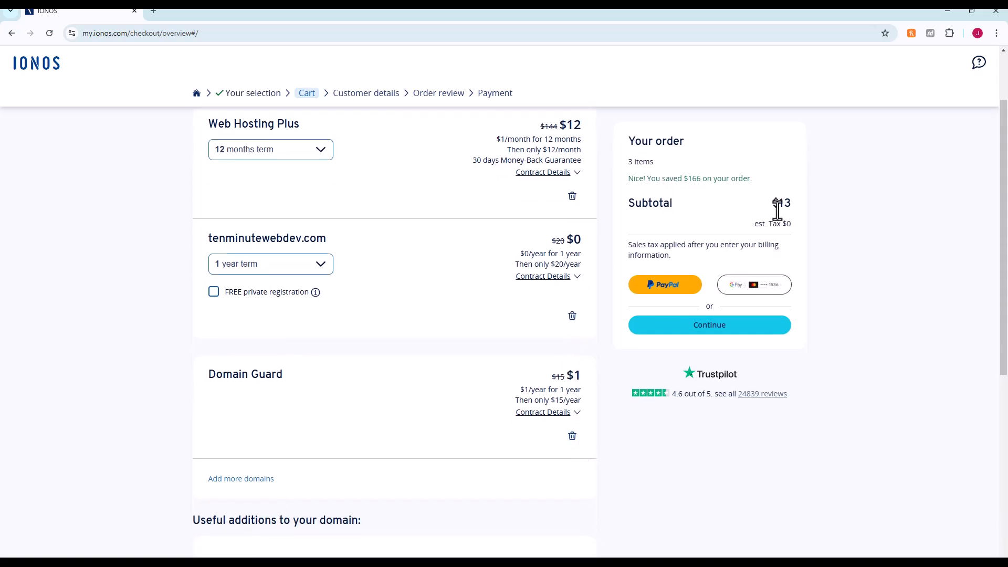
{"action": "left_click", "coordinate": [571, 435]}
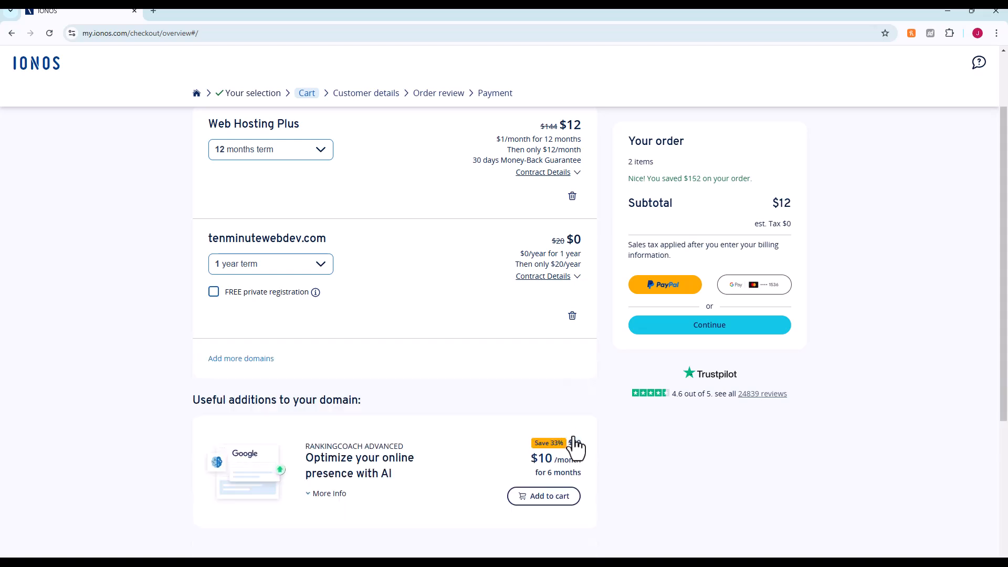
{"action": "scroll", "scroll_direction": "up", "scroll_amount": 3}
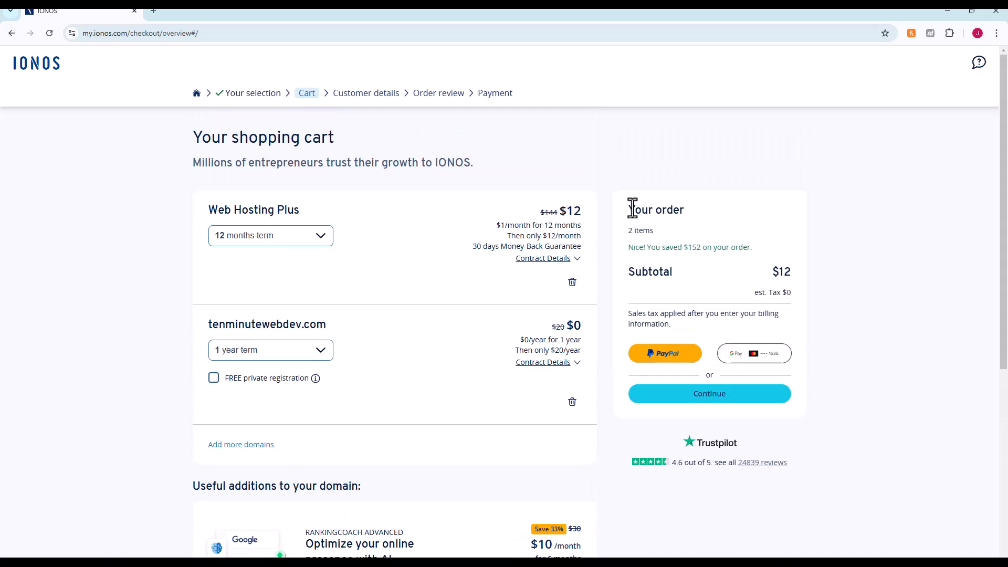
{"action": "double_click", "coordinate": [655, 210]}
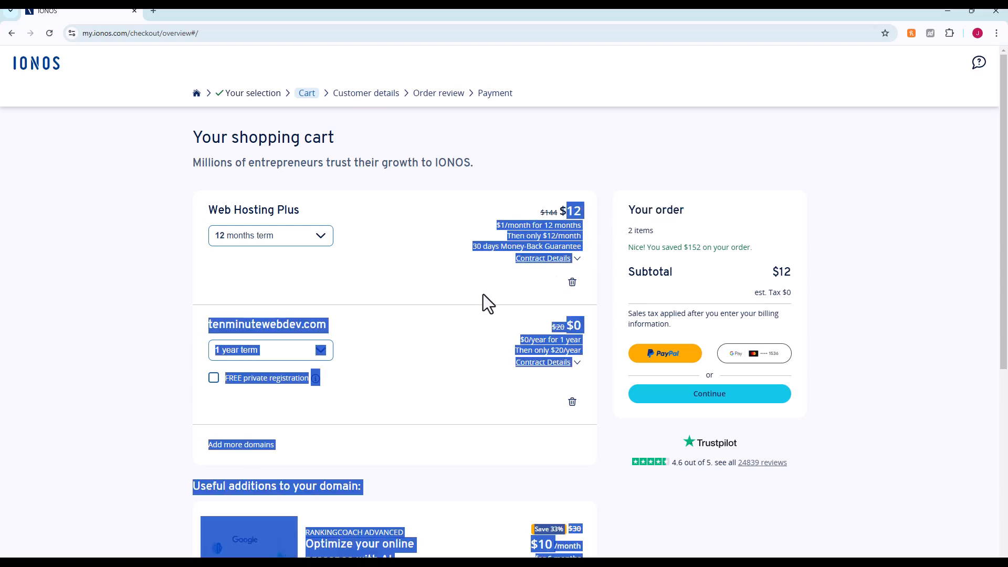
{"action": "mouse_move", "coordinate": [704, 411]}
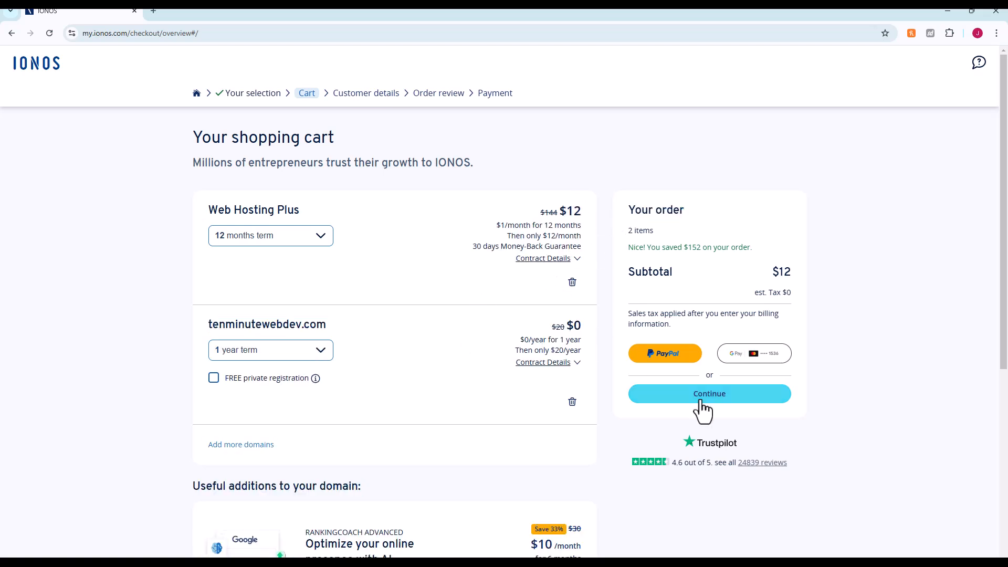
Proceed from the cart through the customer billing details to the order review
{"action": "left_click", "coordinate": [709, 394]}
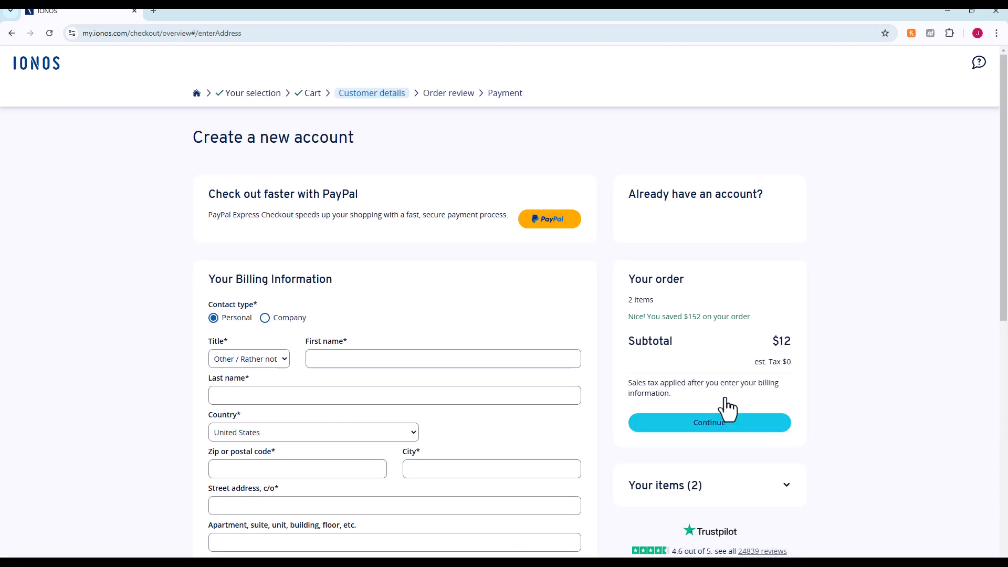
{"action": "scroll", "scroll_direction": "down", "scroll_amount": 3}
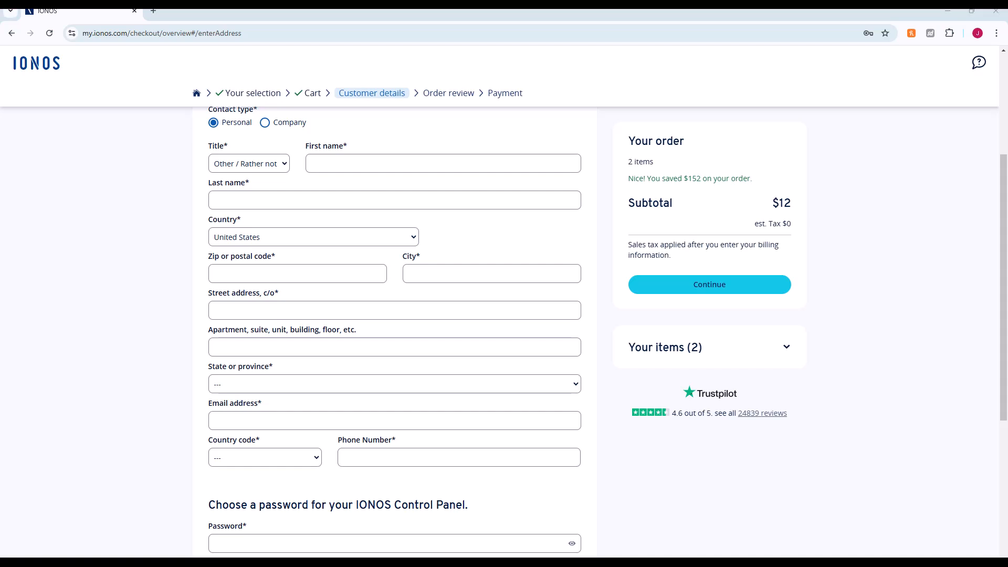
{"action": "mouse_move", "coordinate": [431, 147]}
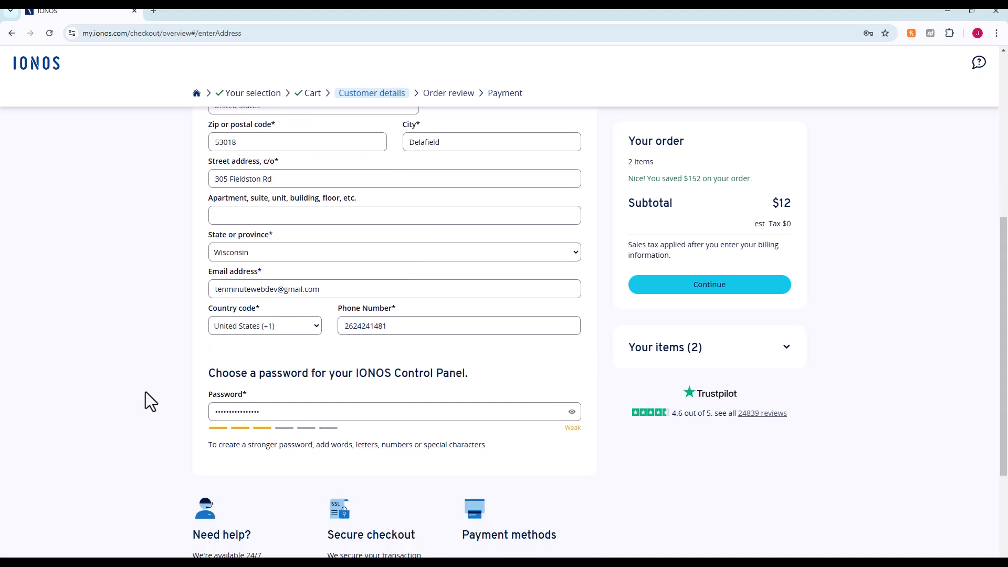
{"action": "scroll", "scroll_direction": "up", "scroll_amount": 3}
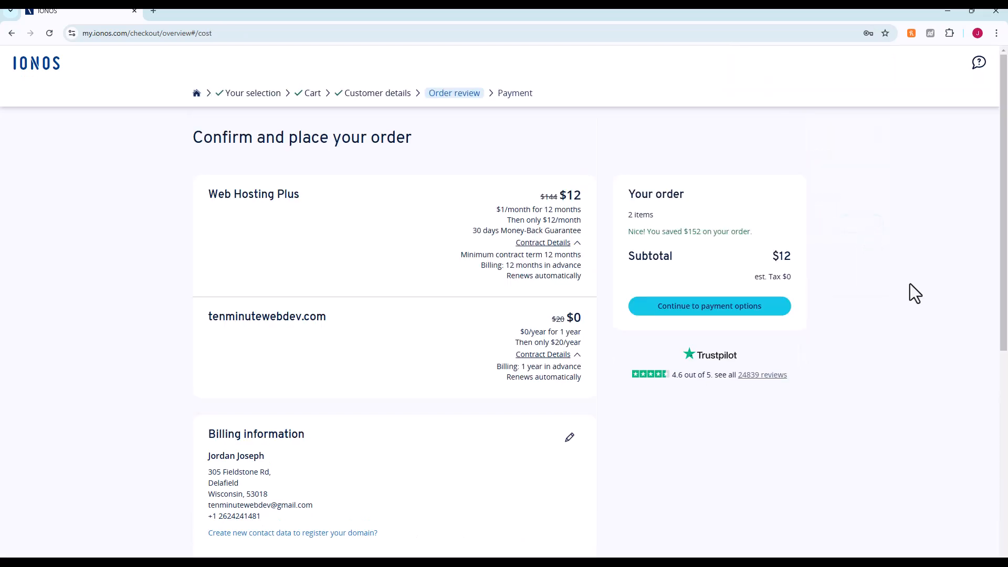
{"action": "left_click", "coordinate": [709, 306]}
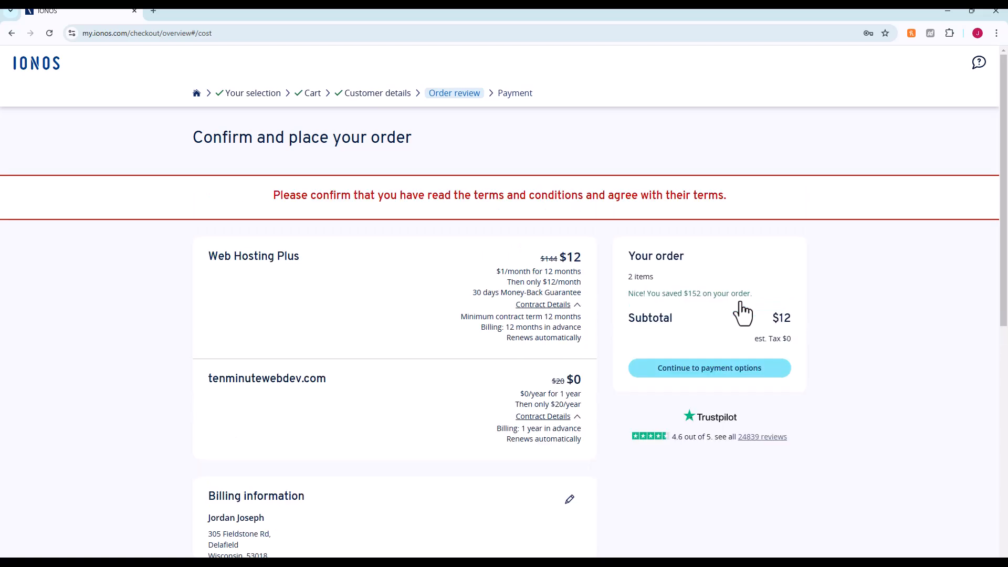
Agree to the terms and conditions and continue to the payment options
{"action": "scroll", "scroll_direction": "down", "scroll_amount": 3}
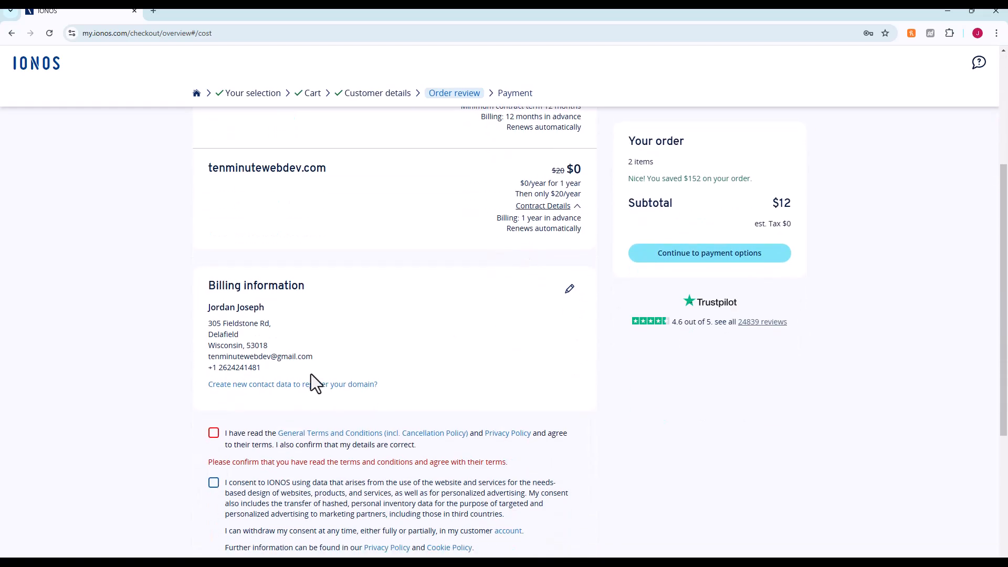
{"action": "left_click", "coordinate": [213, 433]}
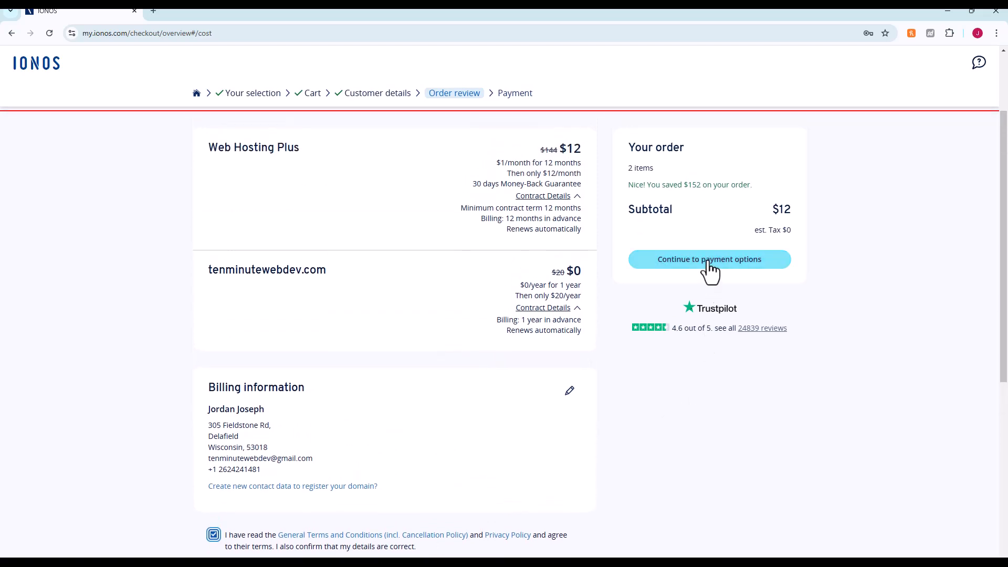
{"action": "left_click", "coordinate": [709, 260]}
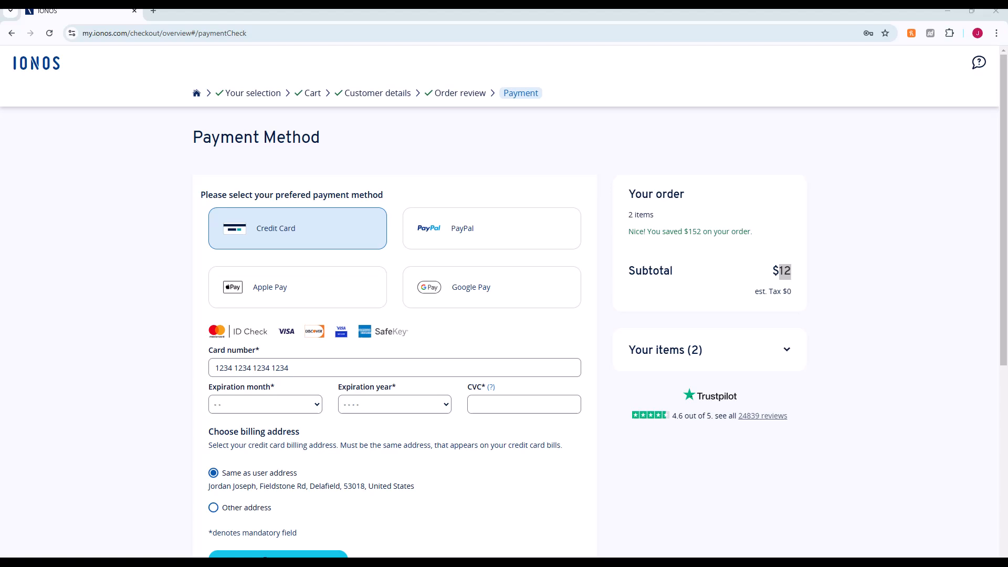
Submit the $12 order and go from the thank-you page to the product overview
{"action": "left_click", "coordinate": [278, 554]}
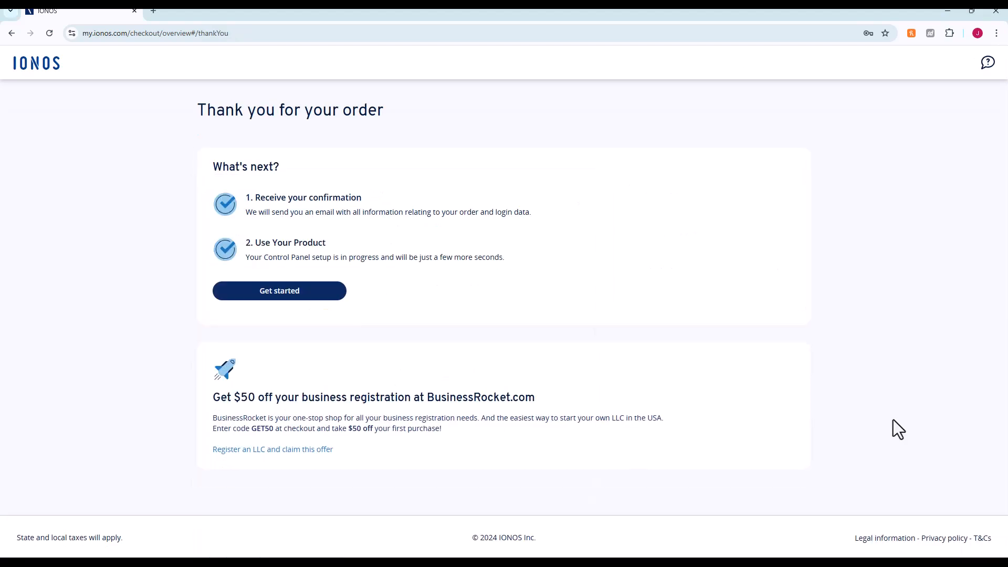
{"action": "mouse_move", "coordinate": [314, 289]}
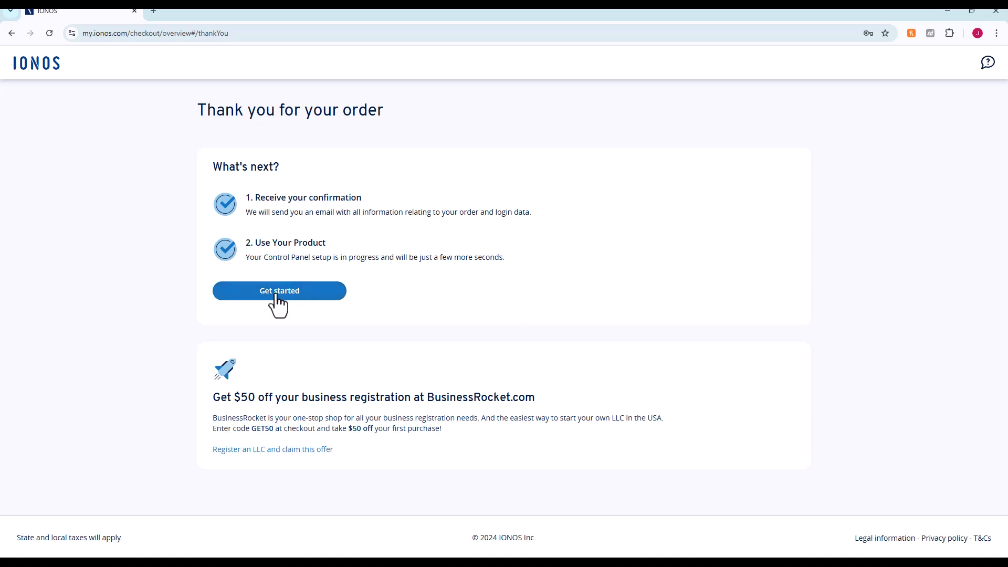
{"action": "left_click", "coordinate": [279, 291]}
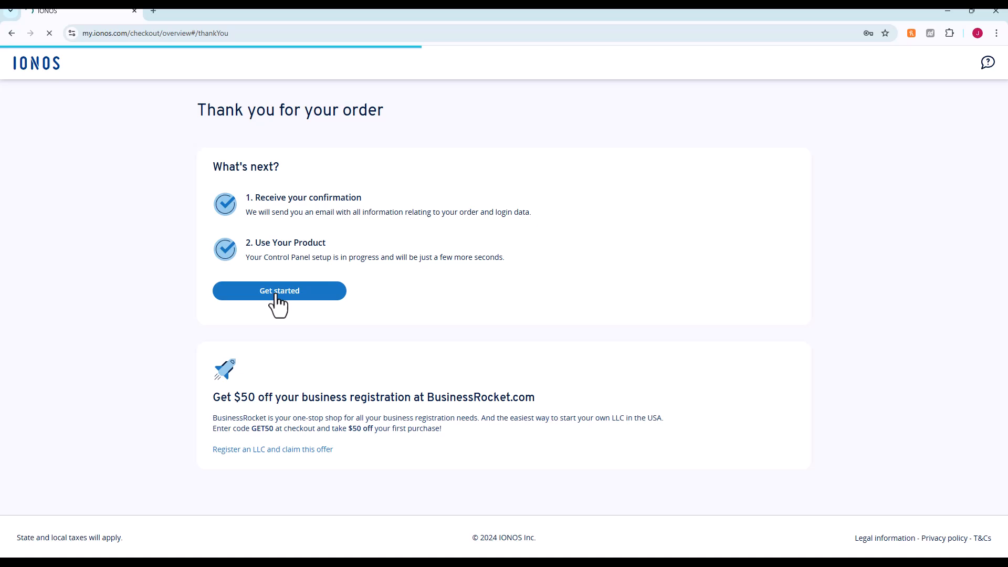
{"action": "left_click", "coordinate": [280, 289]}
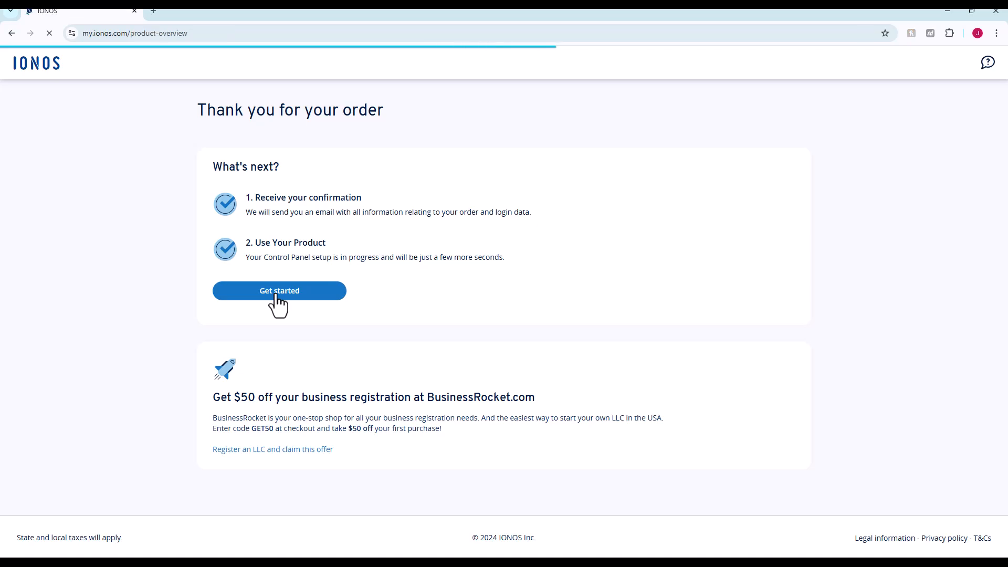
{"action": "left_click", "coordinate": [280, 291]}
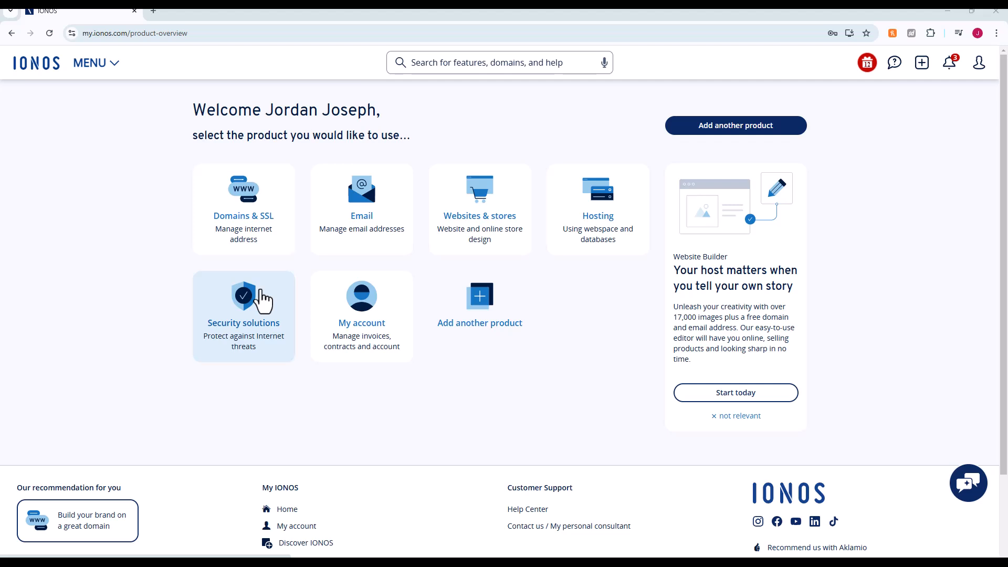
{"action": "mouse_move", "coordinate": [392, 224]}
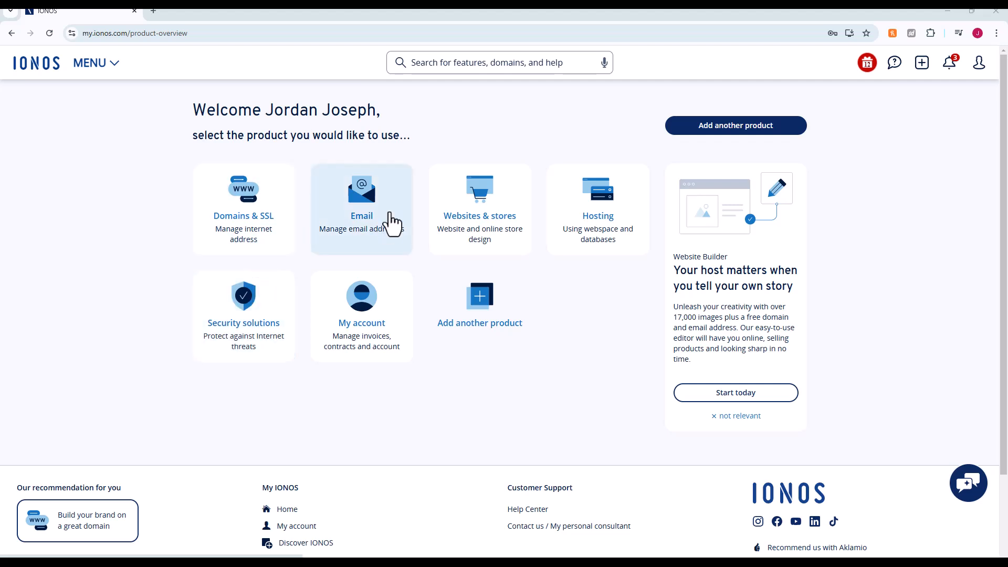
{"action": "mouse_move", "coordinate": [611, 215]}
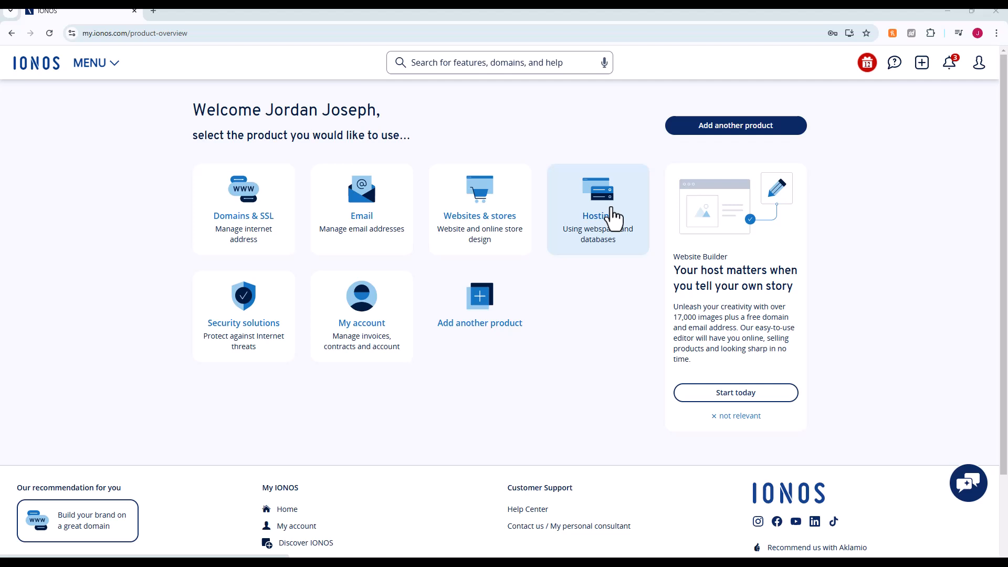
{"action": "mouse_move", "coordinate": [244, 208]}
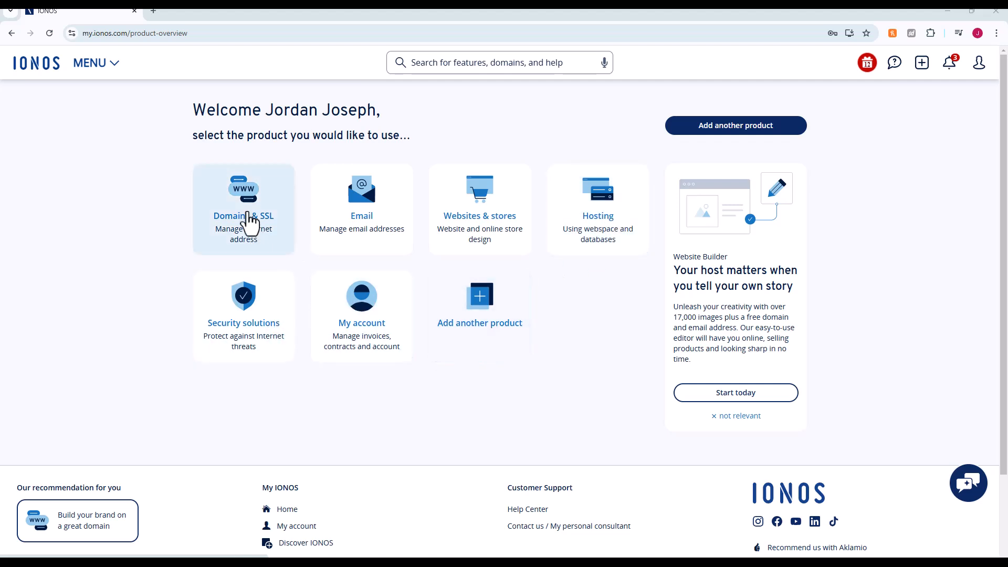
{"action": "mouse_move", "coordinate": [568, 233]}
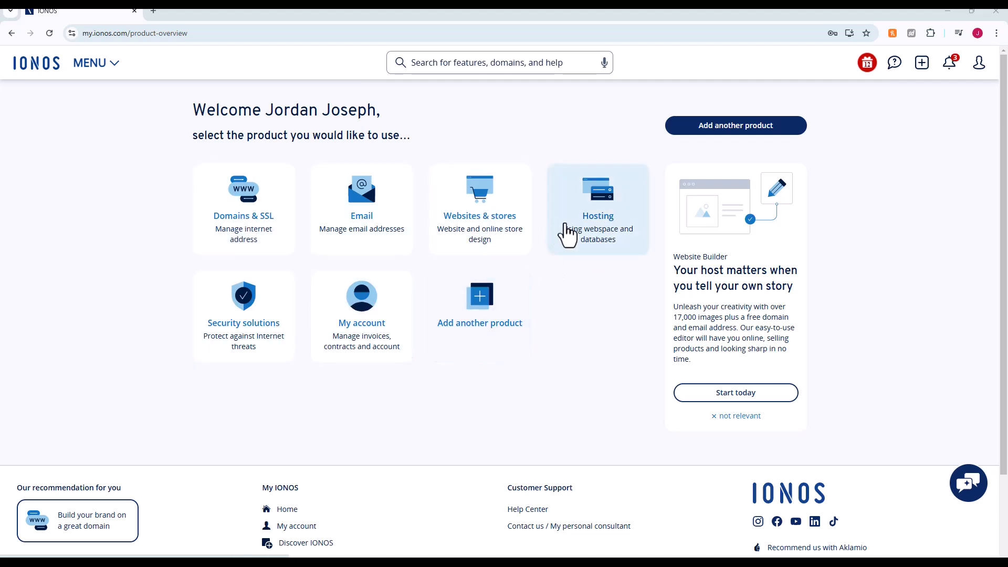
{"action": "mouse_move", "coordinate": [609, 228]}
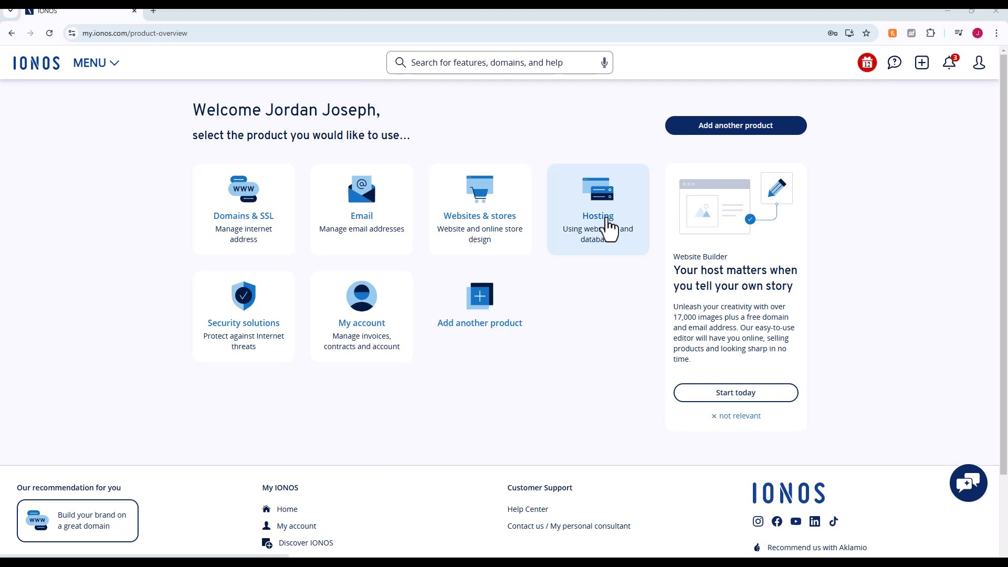
{"action": "mouse_move", "coordinate": [244, 209]}
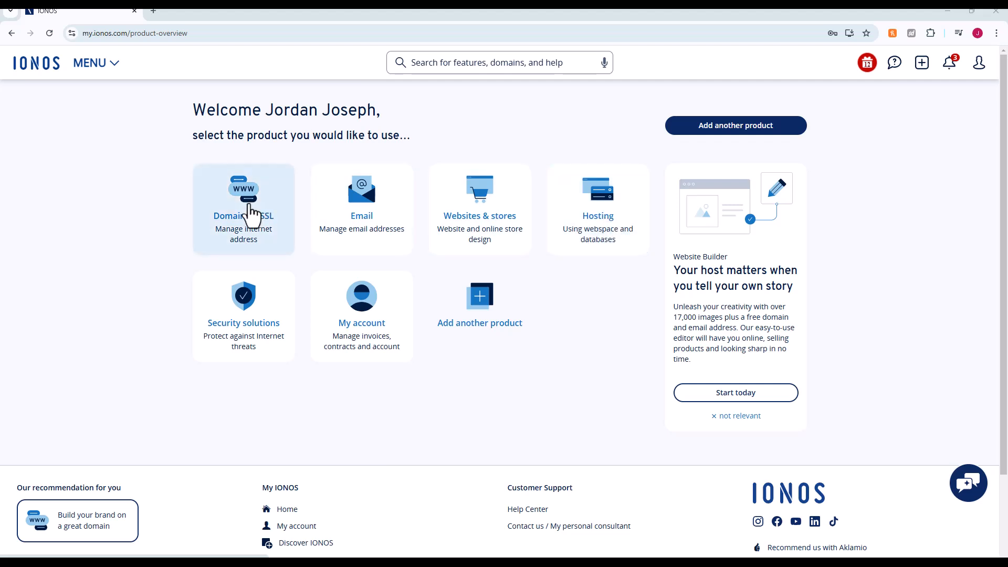
Open Domains & SSL, then follow the Gmail Confirm Email Address link for tenminutewebdev.com
{"action": "left_click", "coordinate": [243, 216]}
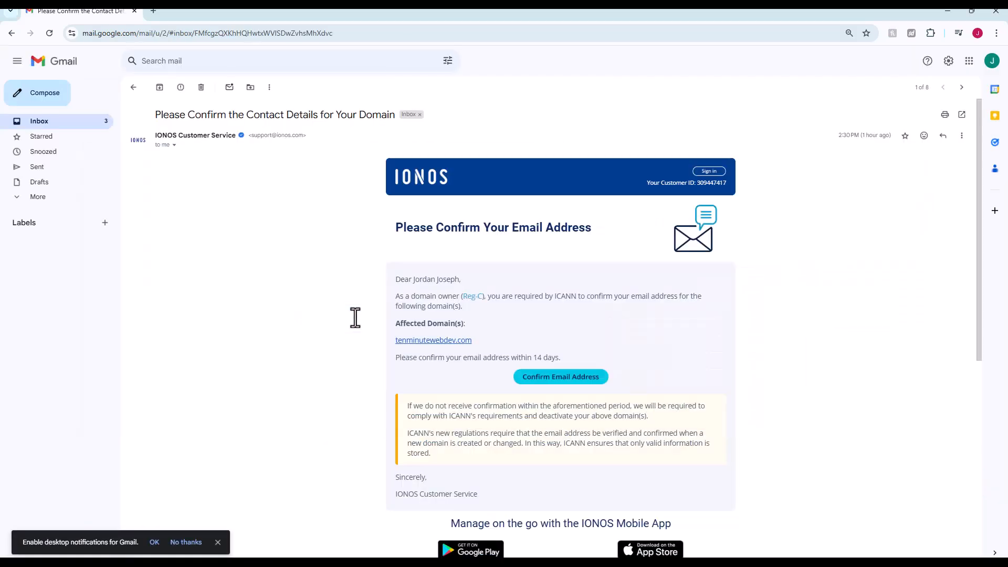
{"action": "mouse_move", "coordinate": [560, 376]}
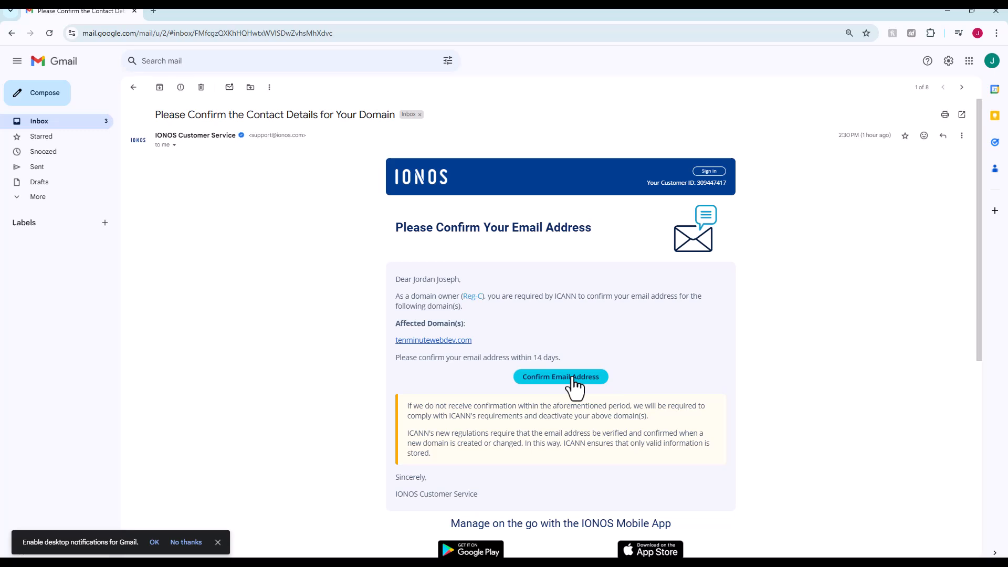
{"action": "left_click", "coordinate": [560, 377]}
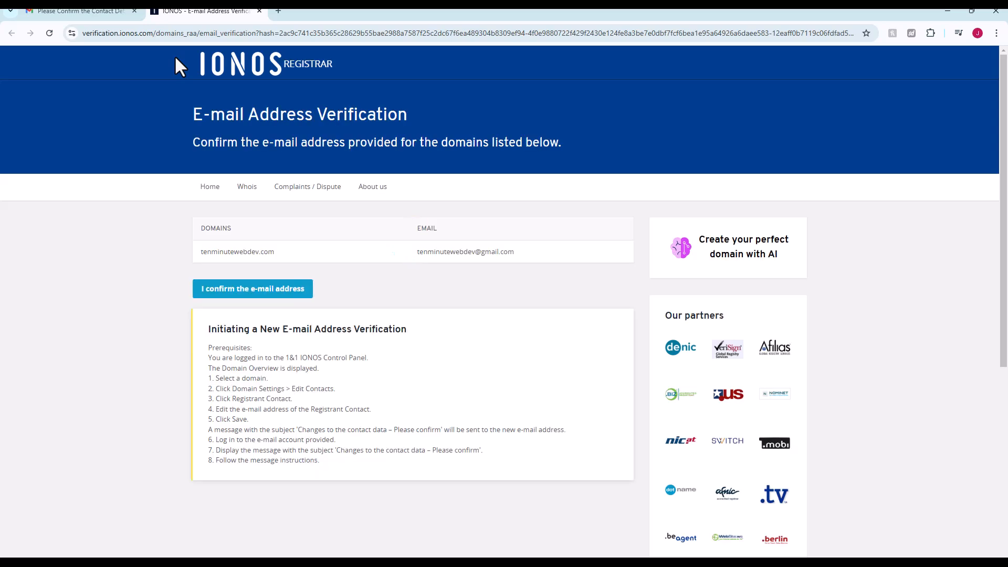
{"action": "mouse_move", "coordinate": [260, 302]}
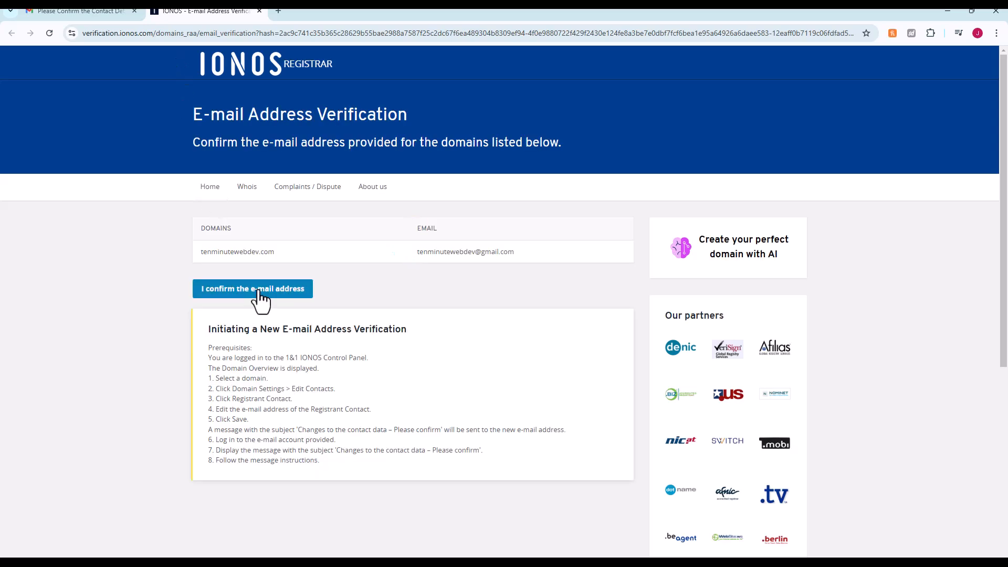
Confirm the domain's e-mail address, refresh Domains & SSL and start using tenminutewebdev.com with the webspace
{"action": "left_click", "coordinate": [252, 288]}
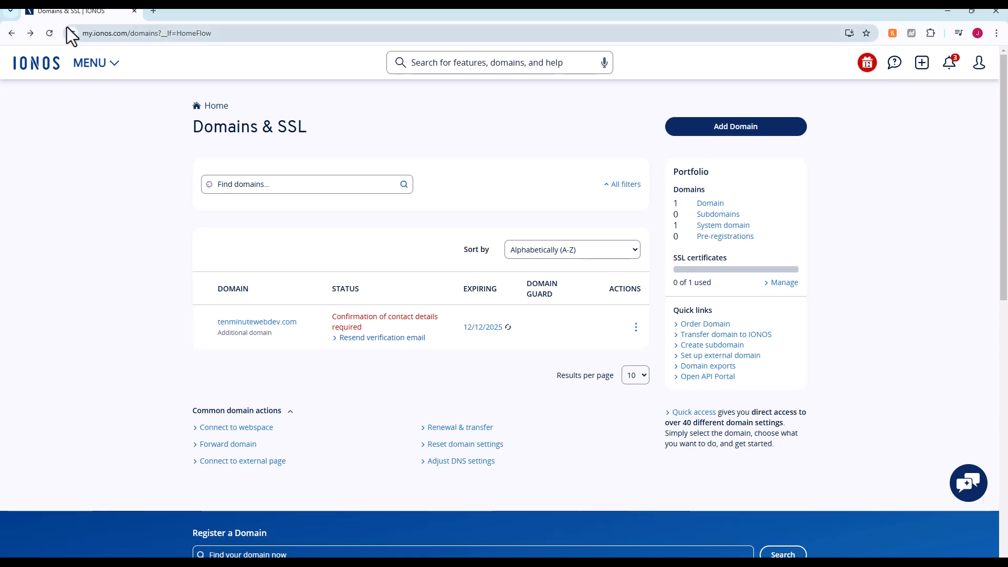
{"action": "left_click", "coordinate": [49, 32]}
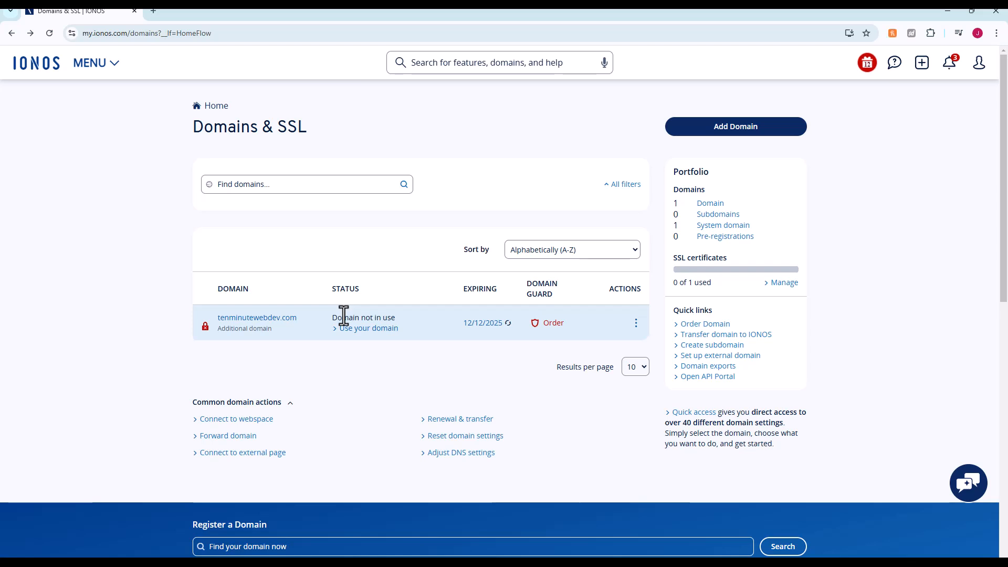
{"action": "mouse_move", "coordinate": [369, 328]}
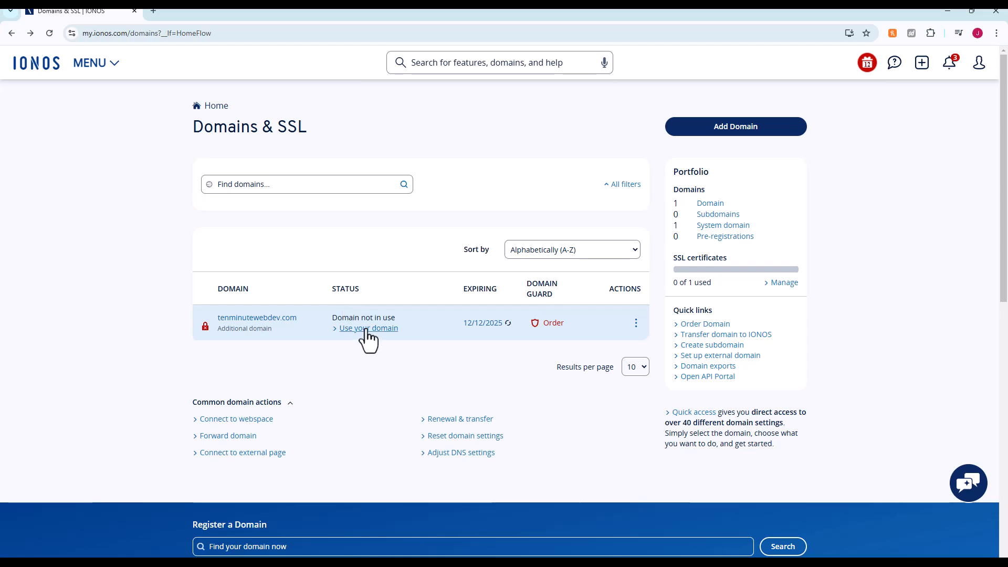
{"action": "left_click", "coordinate": [368, 328]}
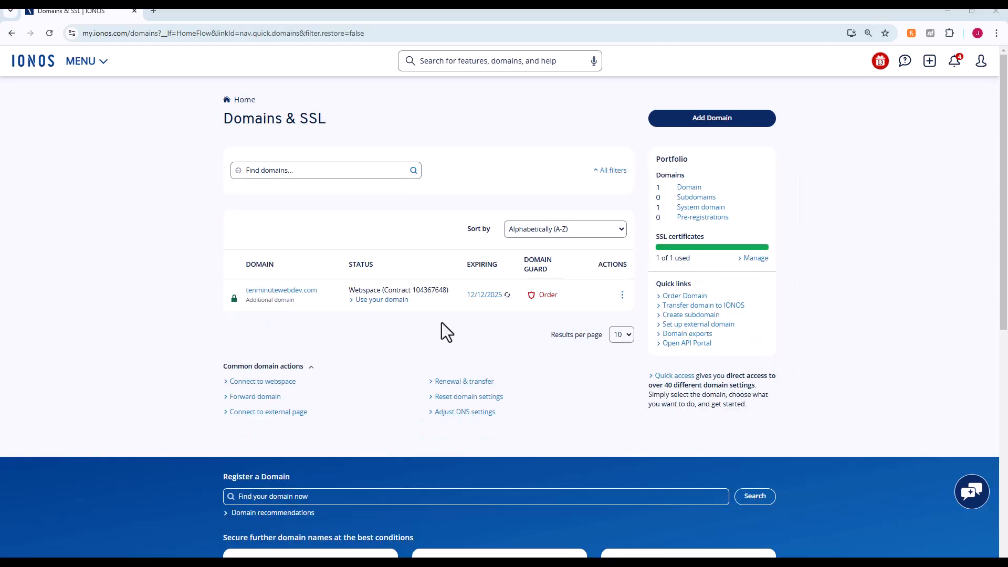
{"action": "mouse_move", "coordinate": [245, 100]}
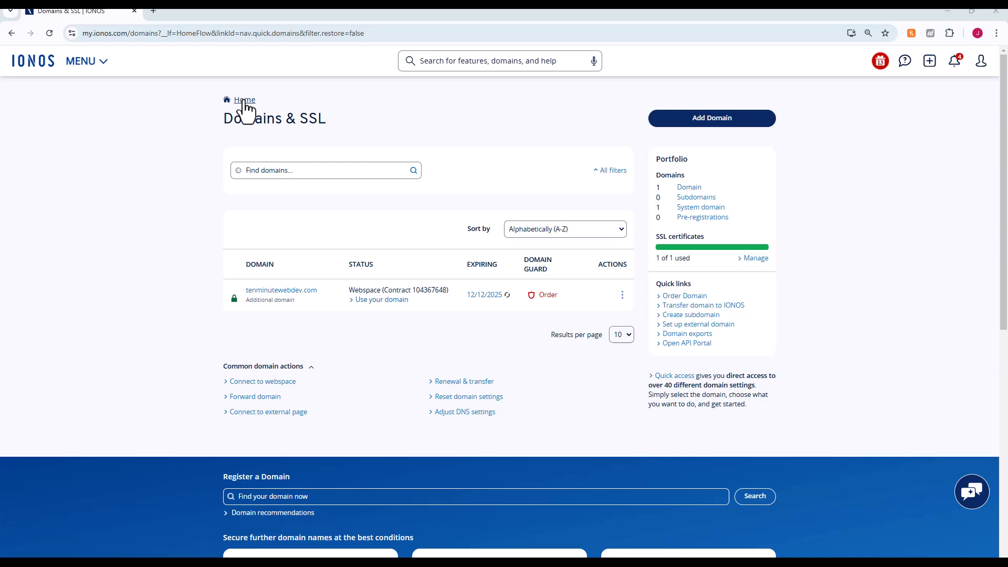
Return home and reach the Web Hosting Plus overview's webspace explorer
{"action": "left_click", "coordinate": [245, 100]}
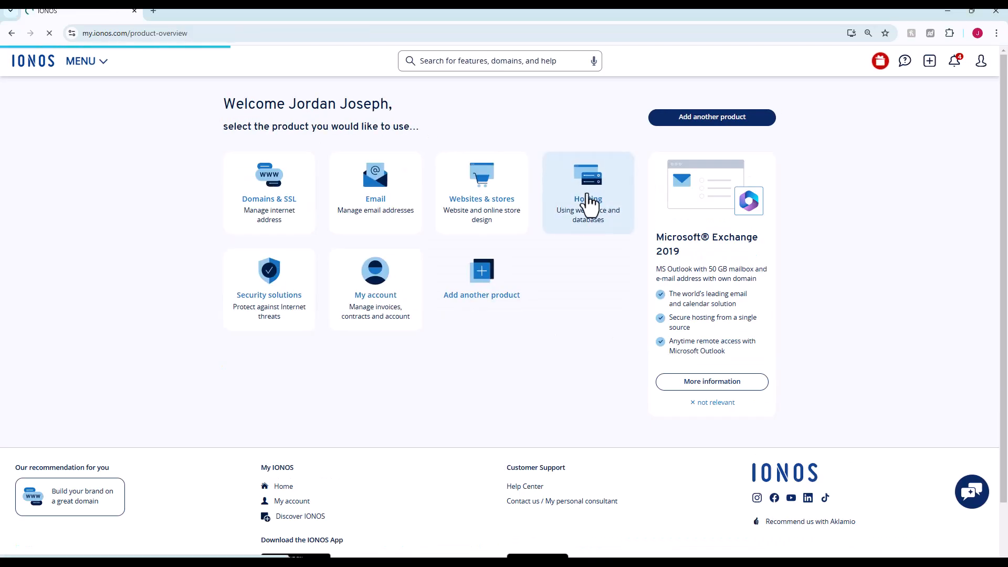
{"action": "left_click", "coordinate": [587, 193]}
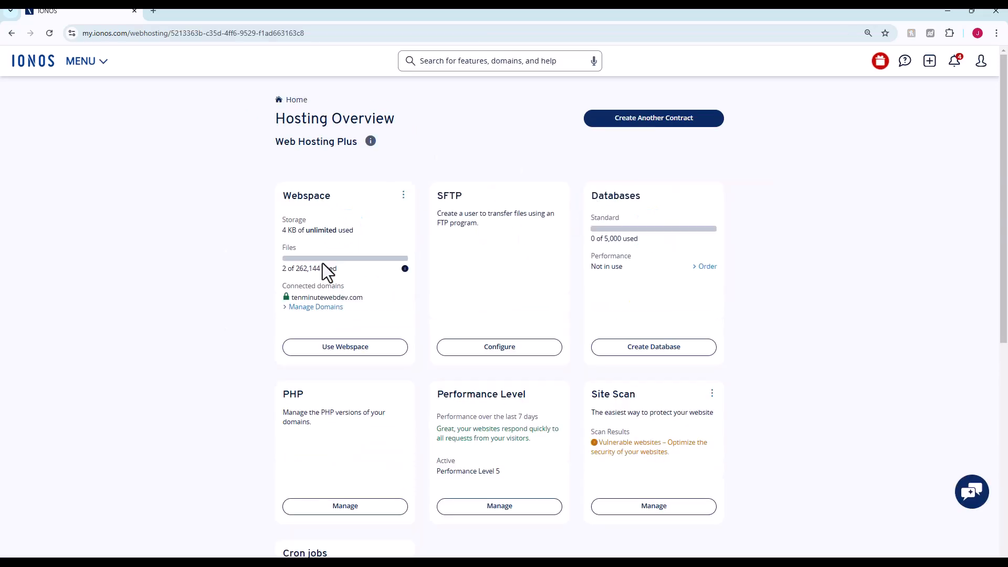
{"action": "left_click", "coordinate": [344, 347]}
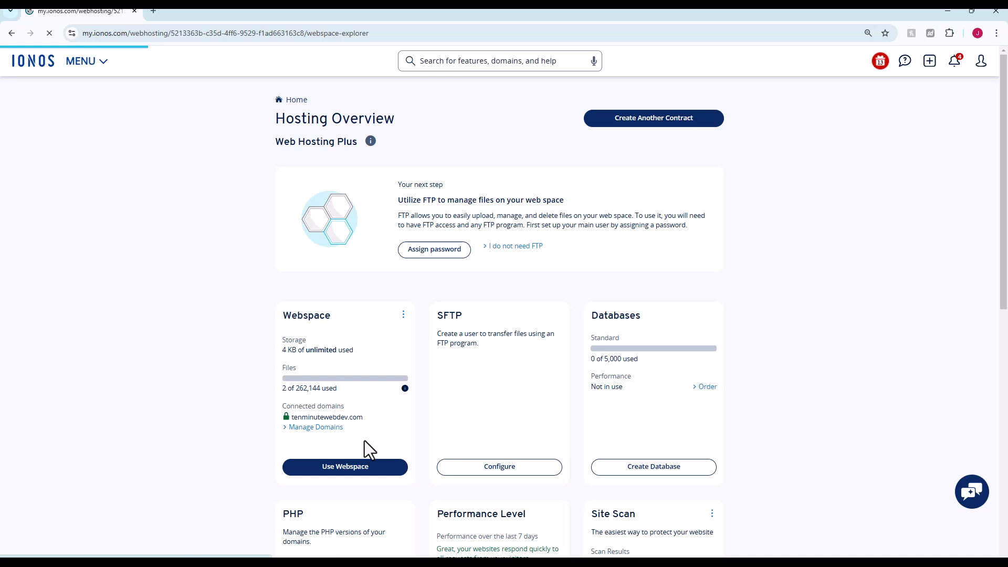
Create a tenminutewebdev folder in the webspace root and enter it
{"action": "left_click", "coordinate": [344, 467]}
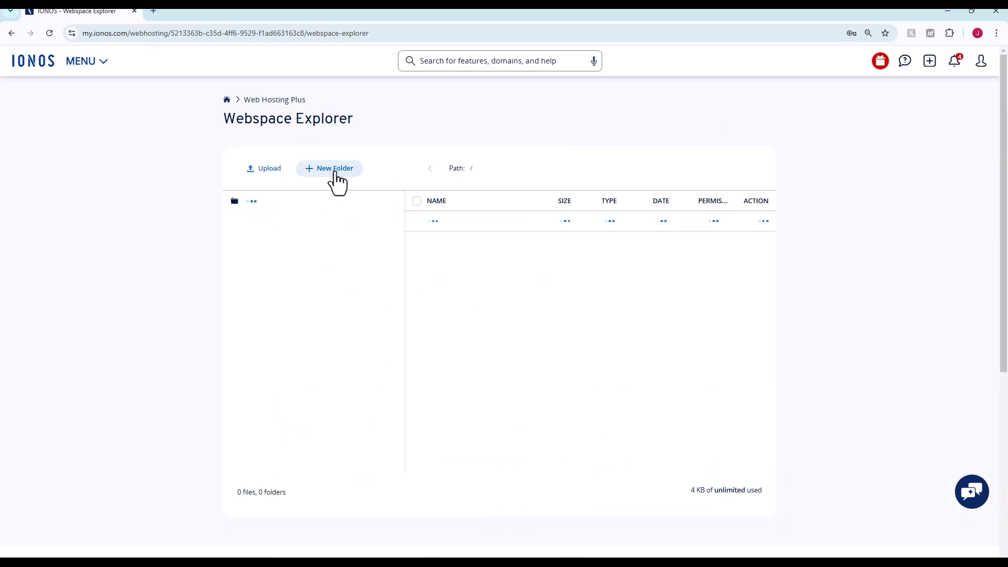
{"action": "mouse_move", "coordinate": [289, 246]}
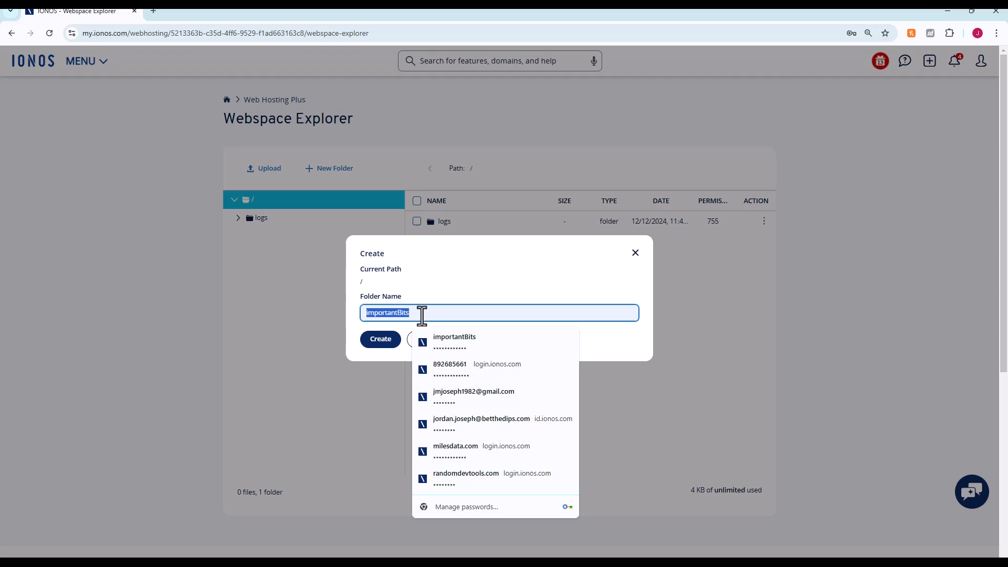
{"action": "type", "text": "tenminutewebd"}
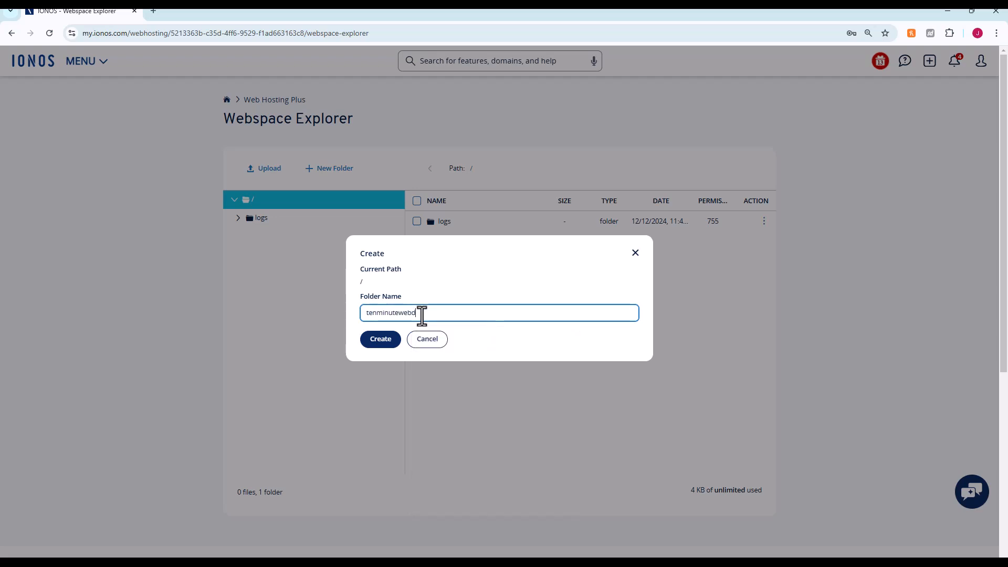
{"action": "type", "text": "dev"}
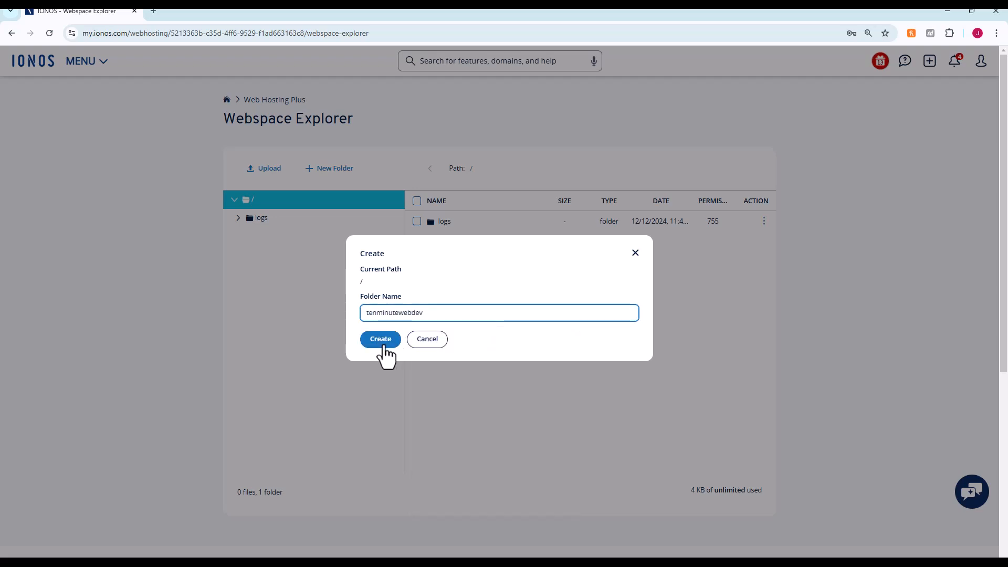
{"action": "left_click", "coordinate": [380, 339]}
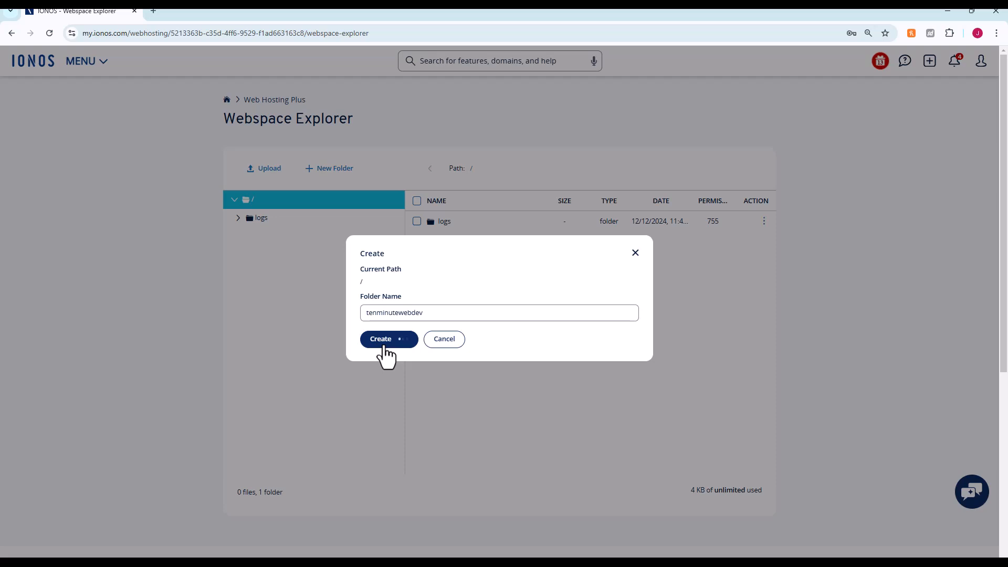
{"action": "left_click", "coordinate": [380, 339]}
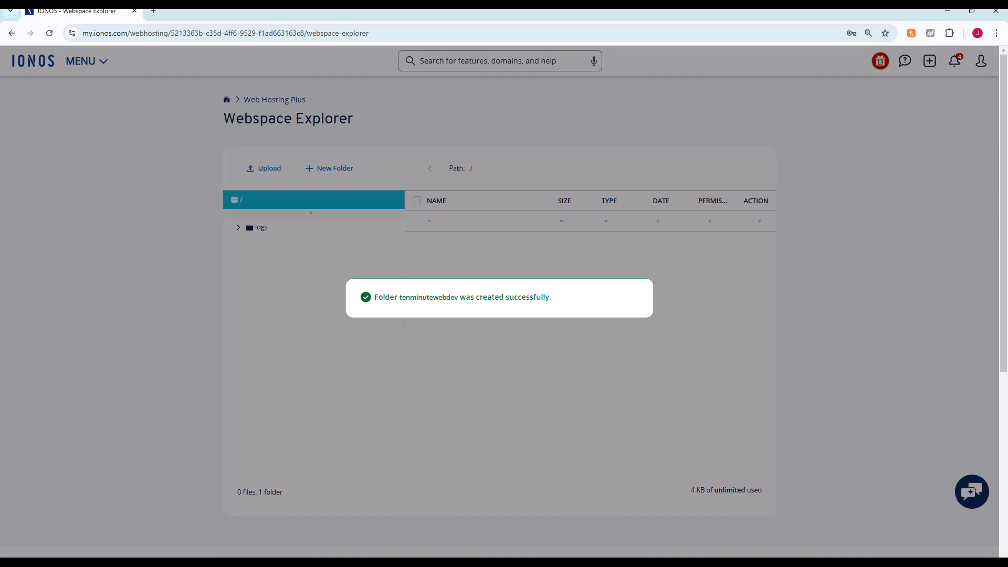
{"action": "left_click", "coordinate": [234, 199]}
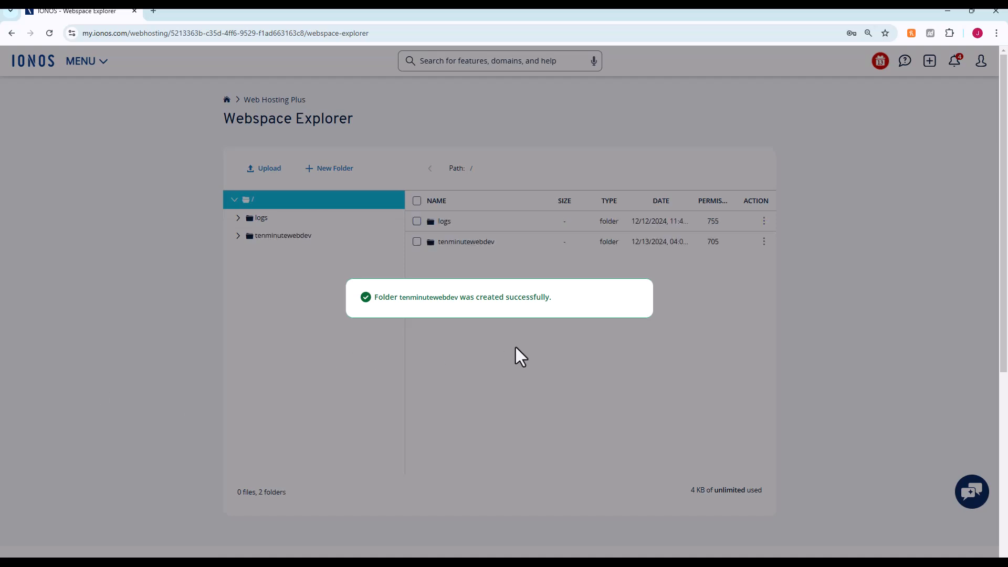
{"action": "left_click", "coordinate": [281, 235]}
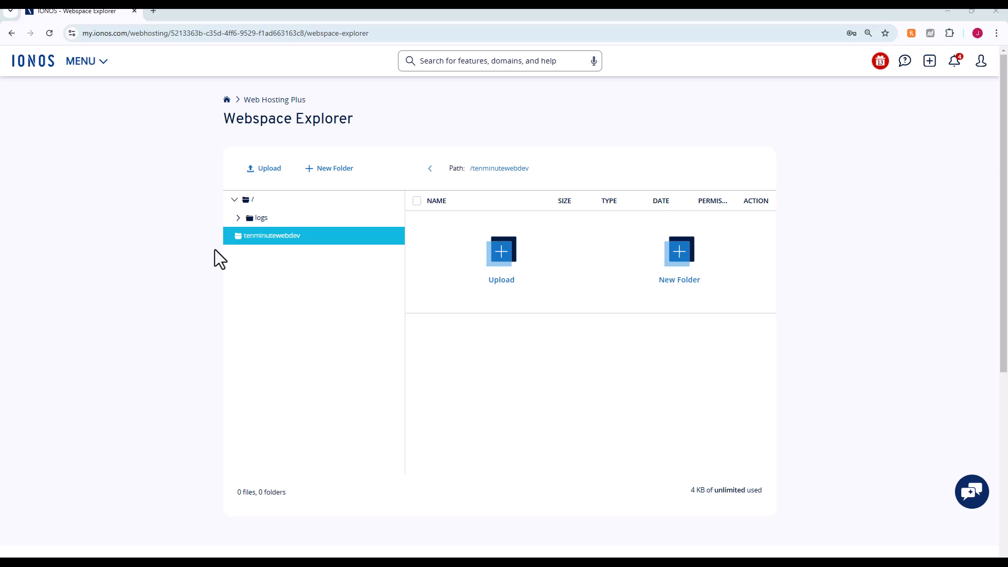
{"action": "mouse_move", "coordinate": [222, 103]}
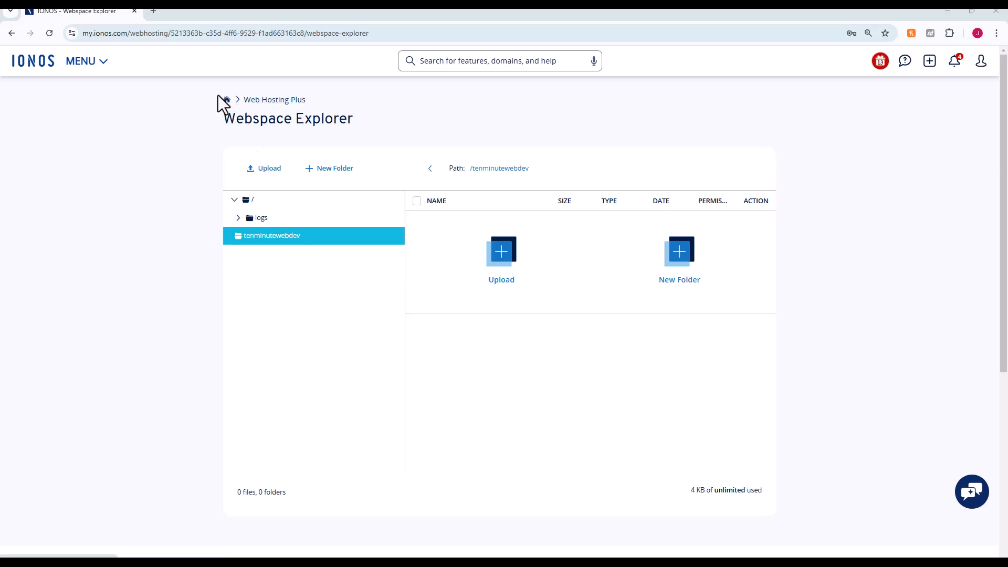
Return to the account's product overview
{"action": "left_click", "coordinate": [225, 100]}
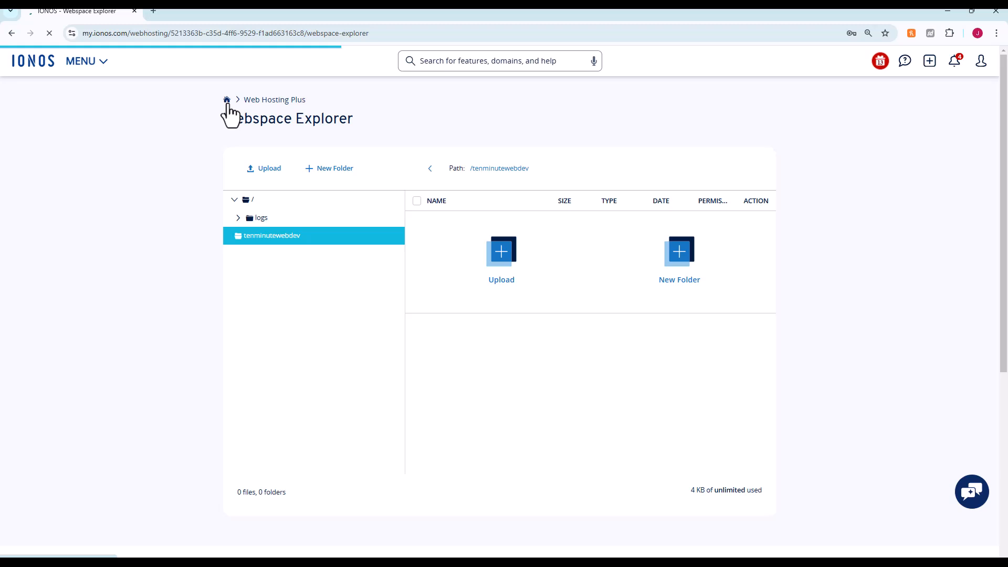
{"action": "left_click", "coordinate": [226, 100]}
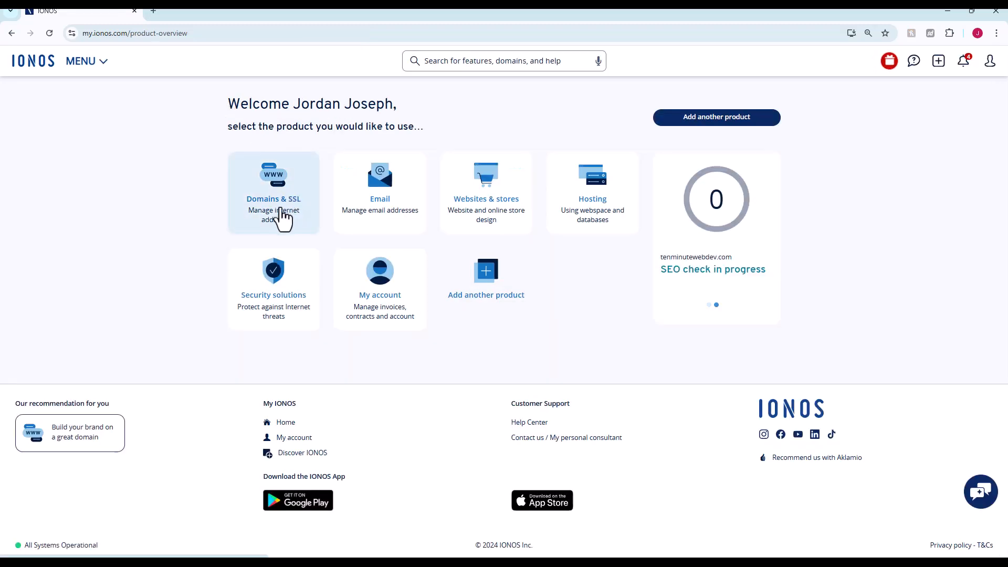
Open Domains & SSL and start Connect to Webspace for tenminutewebdev.com
{"action": "left_click", "coordinate": [273, 193]}
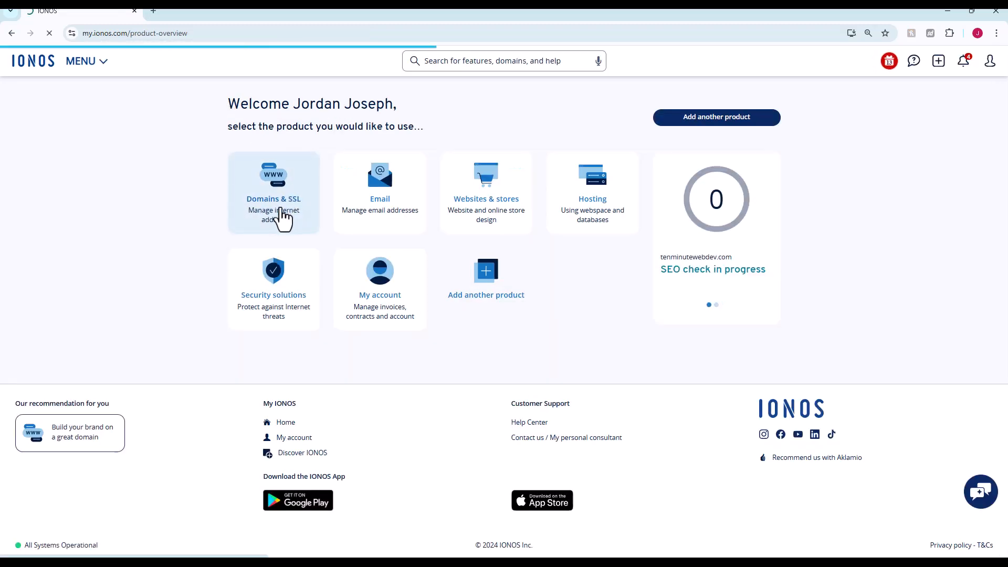
{"action": "left_click", "coordinate": [273, 192]}
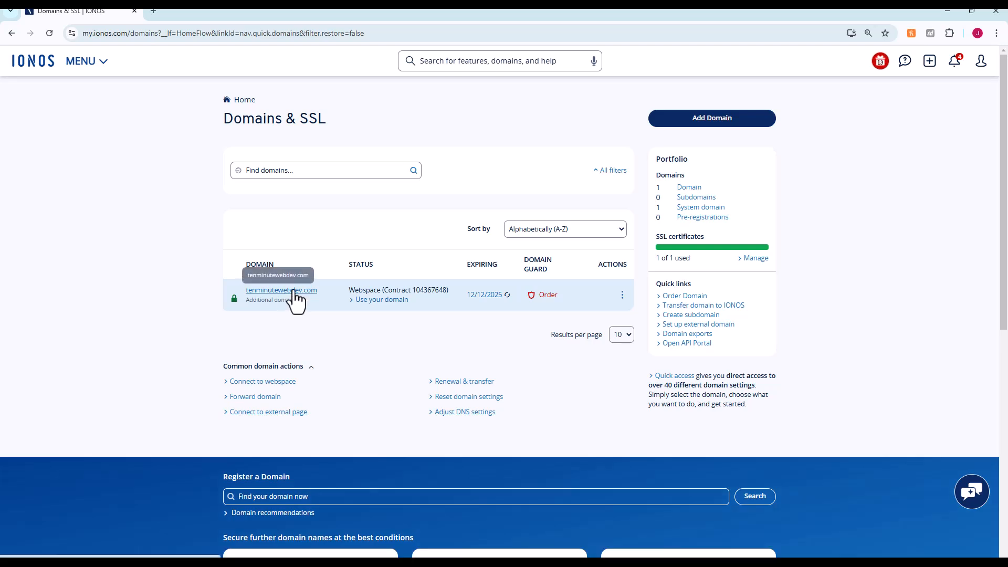
{"action": "left_click", "coordinate": [281, 290]}
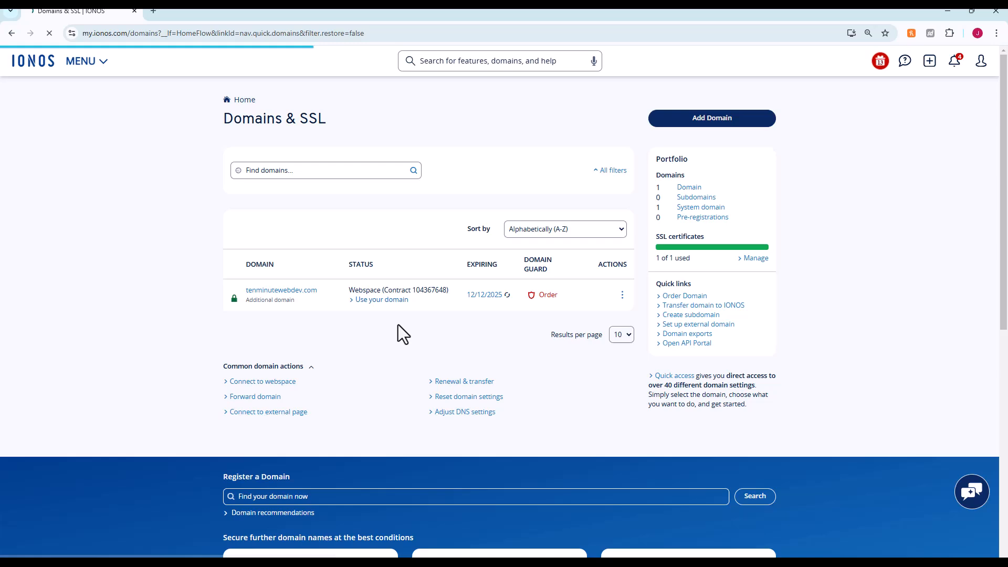
{"action": "left_click", "coordinate": [382, 299]}
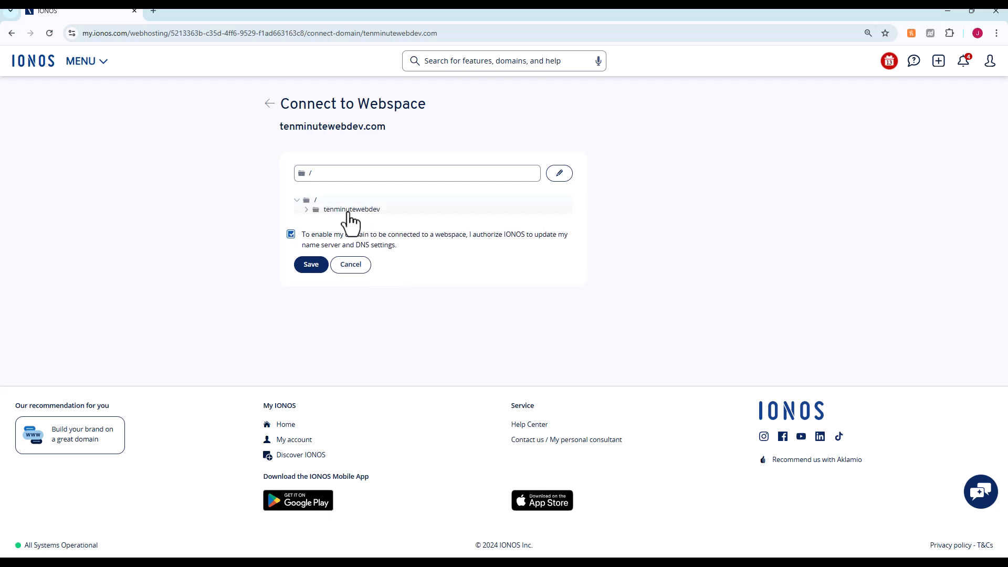
Save /tenminutewebdev as the domain's target folder and return to the domain list
{"action": "left_click", "coordinate": [352, 209]}
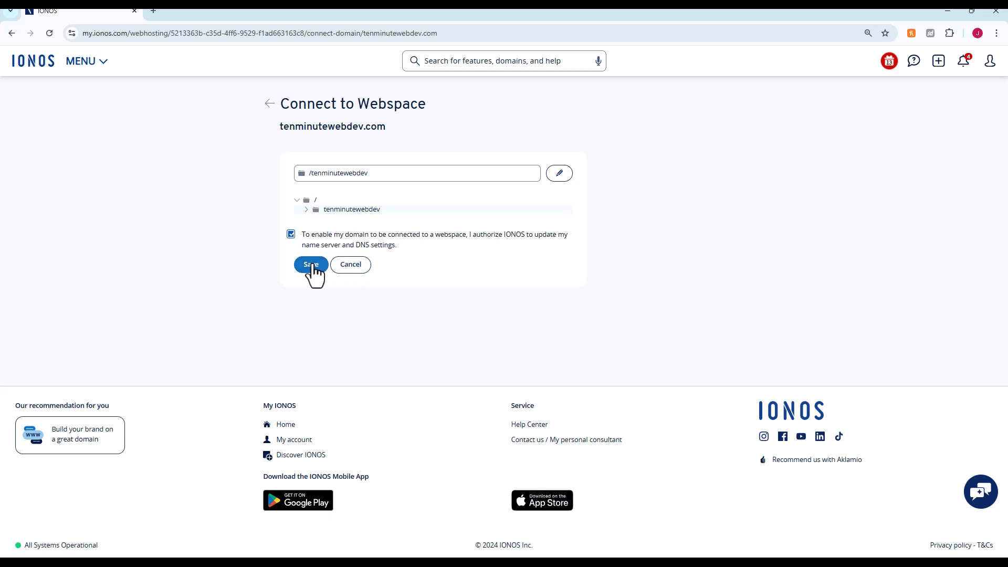
{"action": "left_click", "coordinate": [311, 265]}
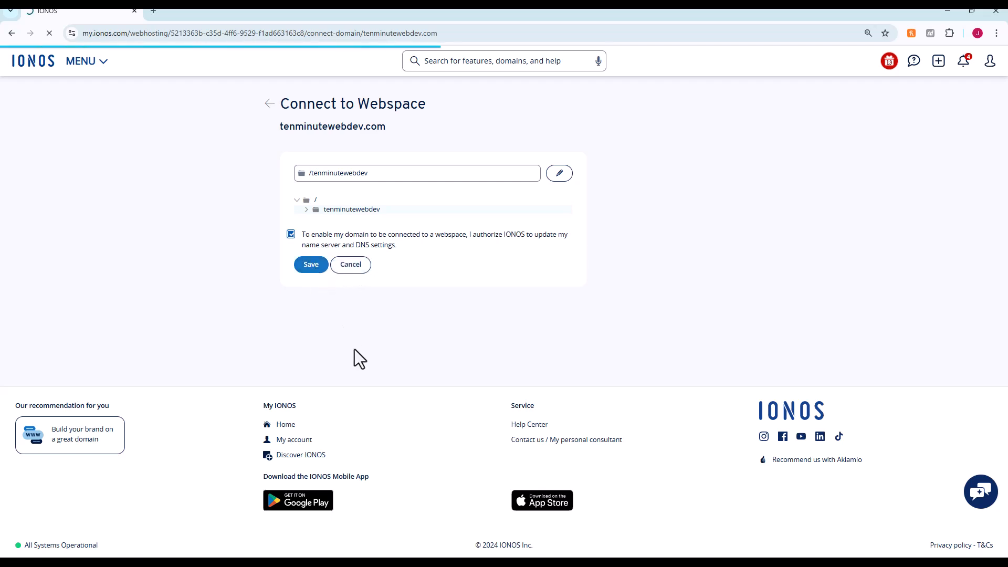
{"action": "left_click", "coordinate": [311, 265]}
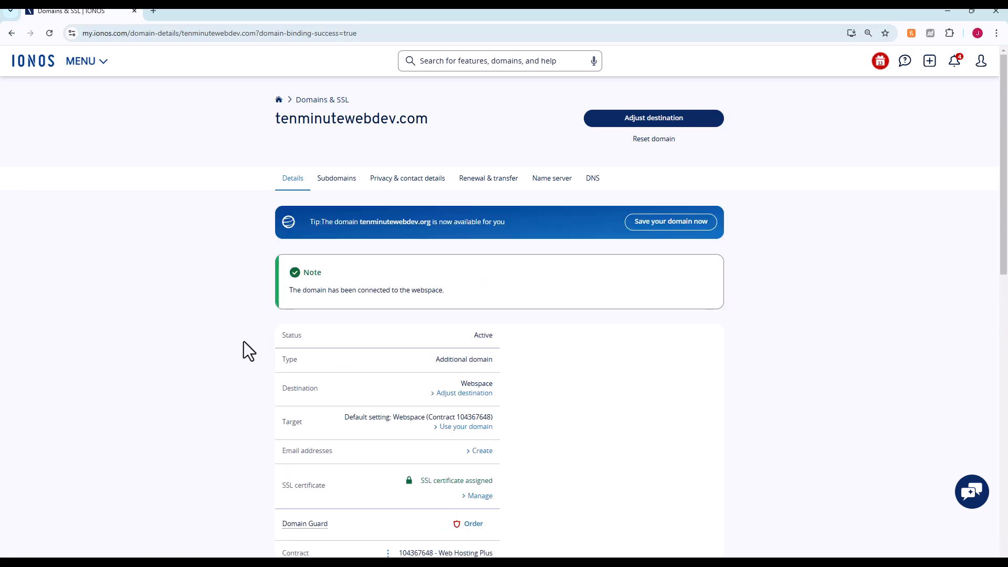
{"action": "mouse_move", "coordinate": [336, 179]}
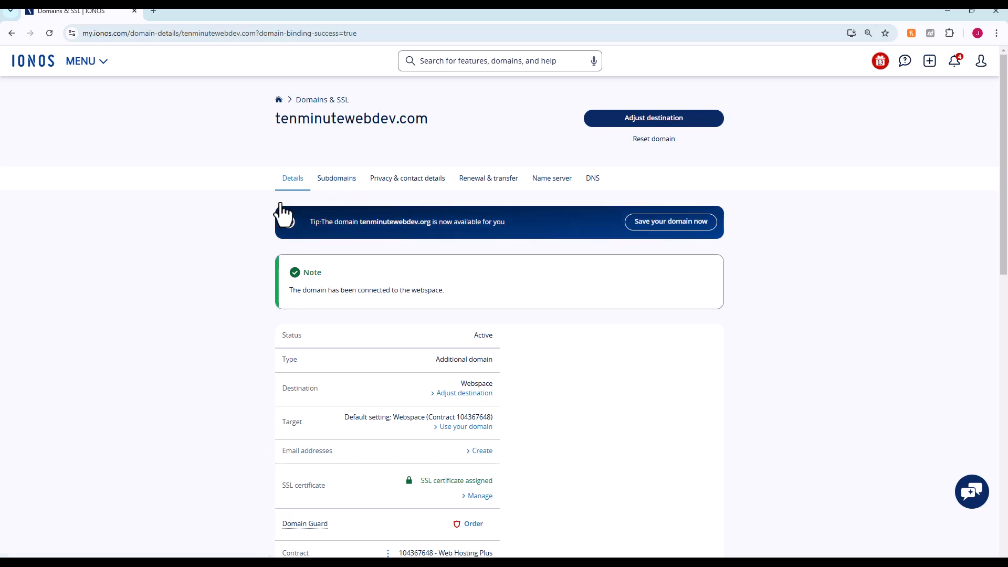
{"action": "left_click", "coordinate": [321, 100]}
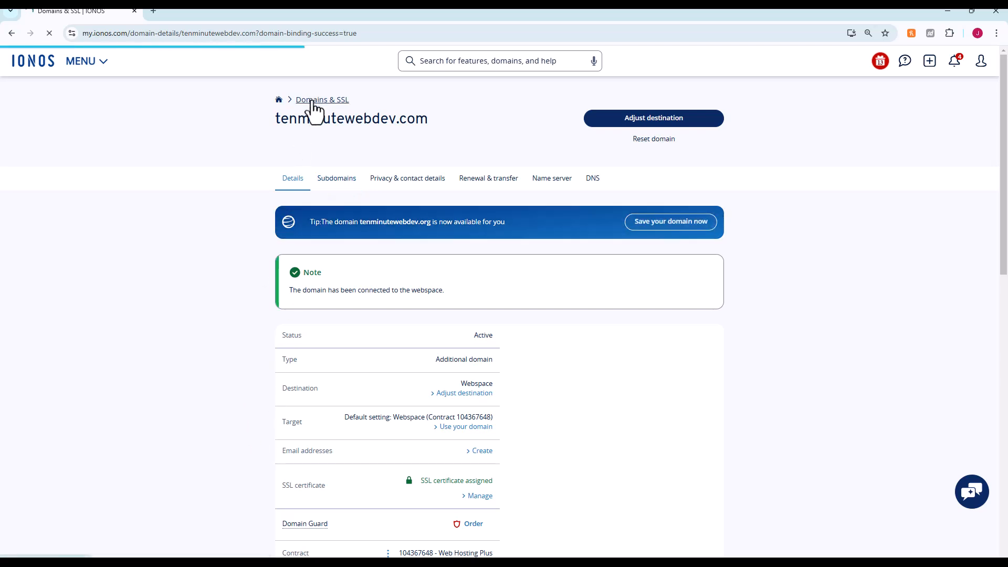
{"action": "left_click", "coordinate": [322, 100]}
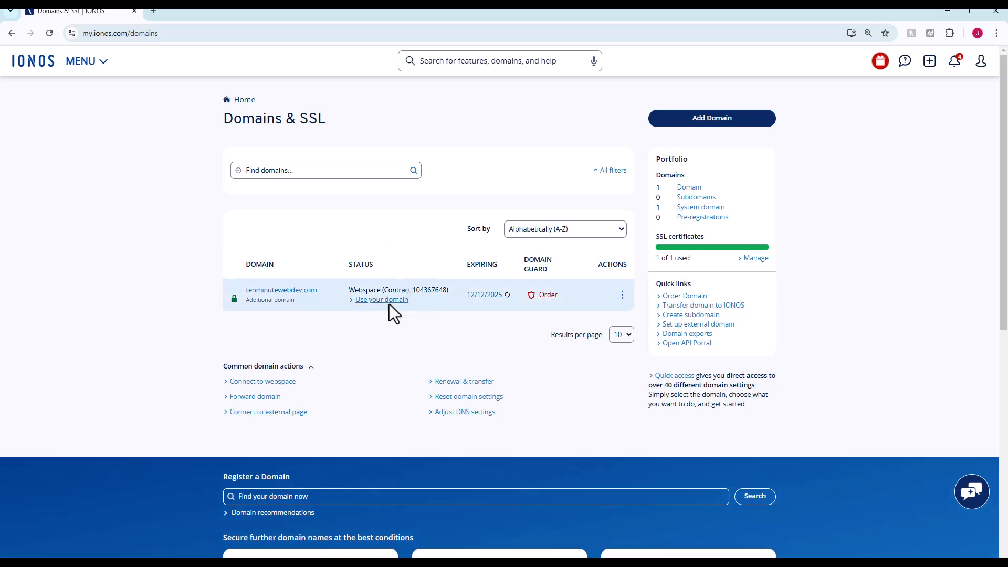
{"action": "mouse_move", "coordinate": [269, 239]}
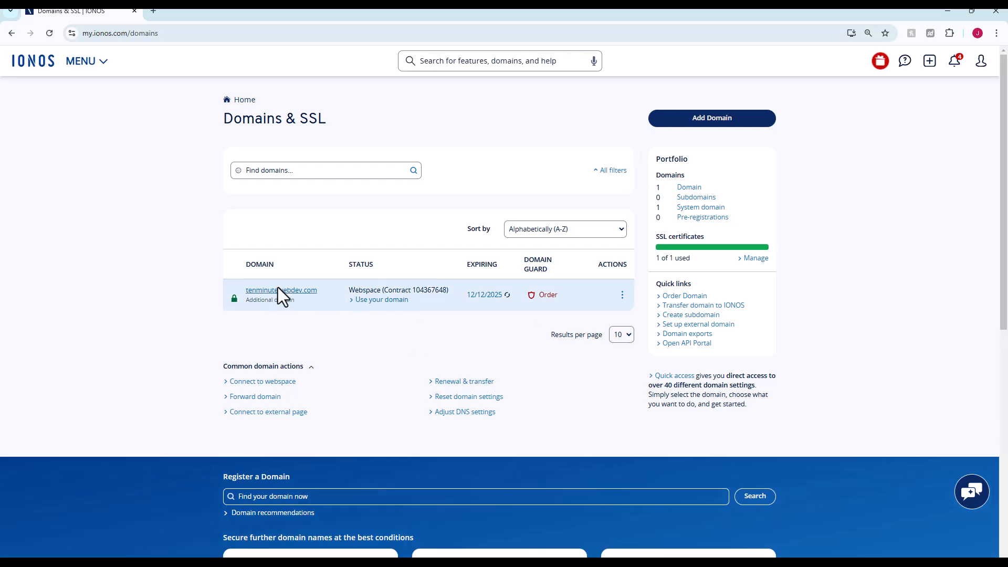
View tenminutewebdev.com details showing Webspace as destination, then open the main product menu
{"action": "left_click", "coordinate": [281, 290]}
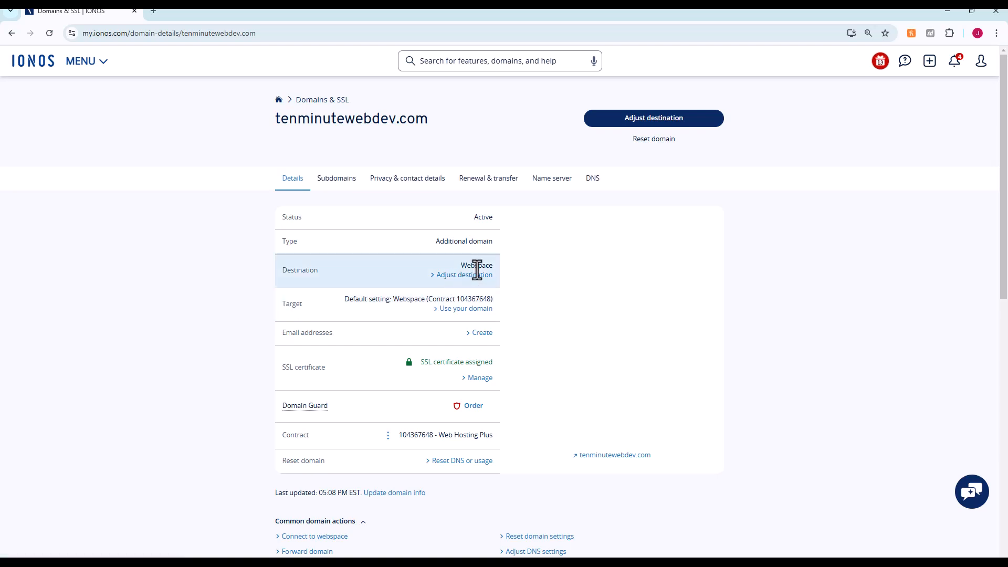
{"action": "mouse_move", "coordinate": [220, 361]}
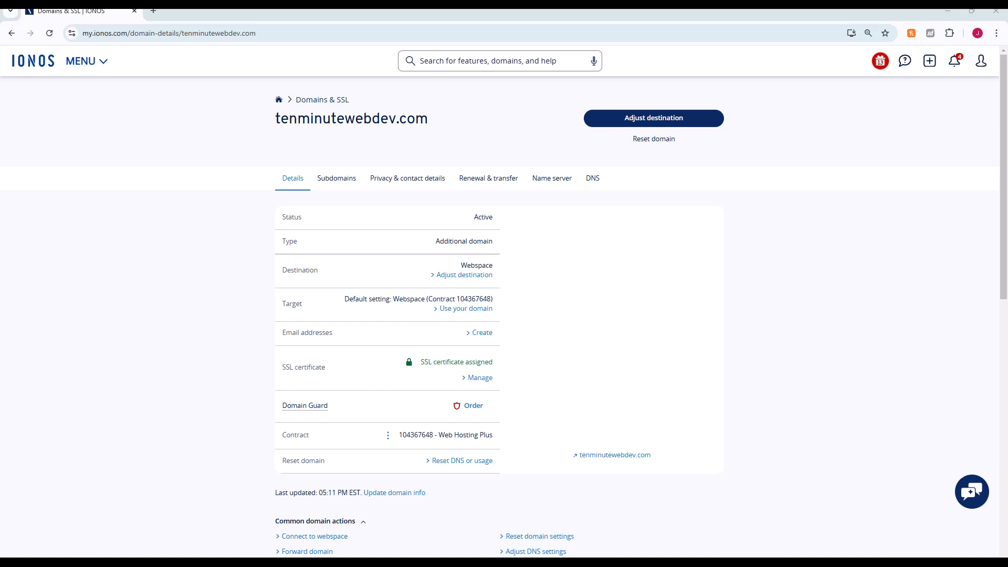
{"action": "mouse_move", "coordinate": [139, 155]}
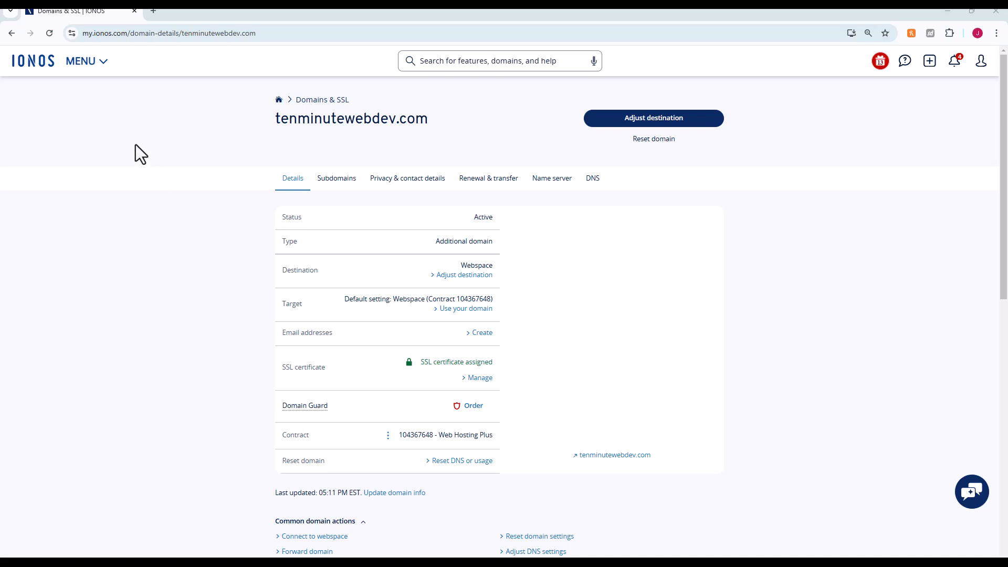
{"action": "mouse_move", "coordinate": [133, 152]}
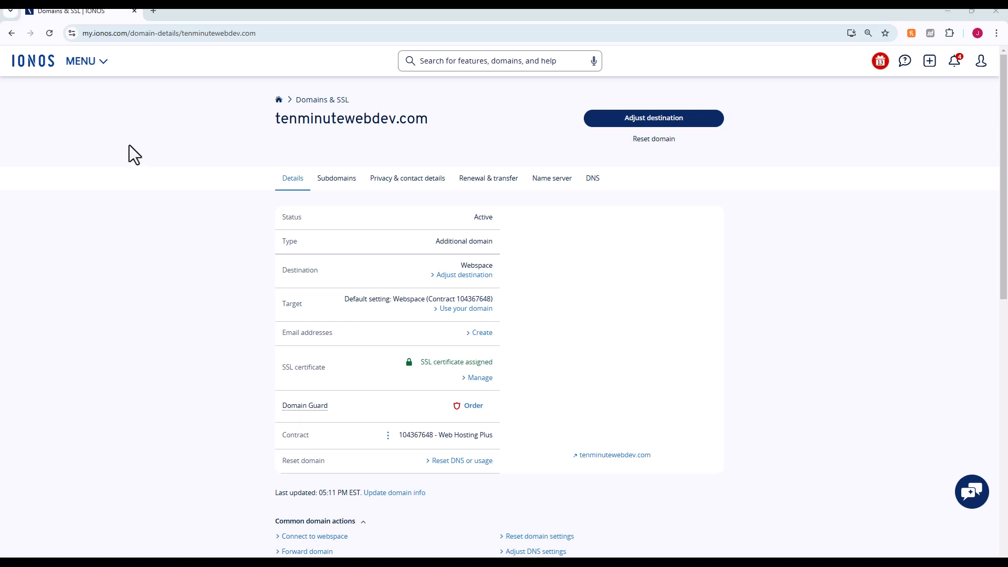
{"action": "left_click", "coordinate": [80, 61]}
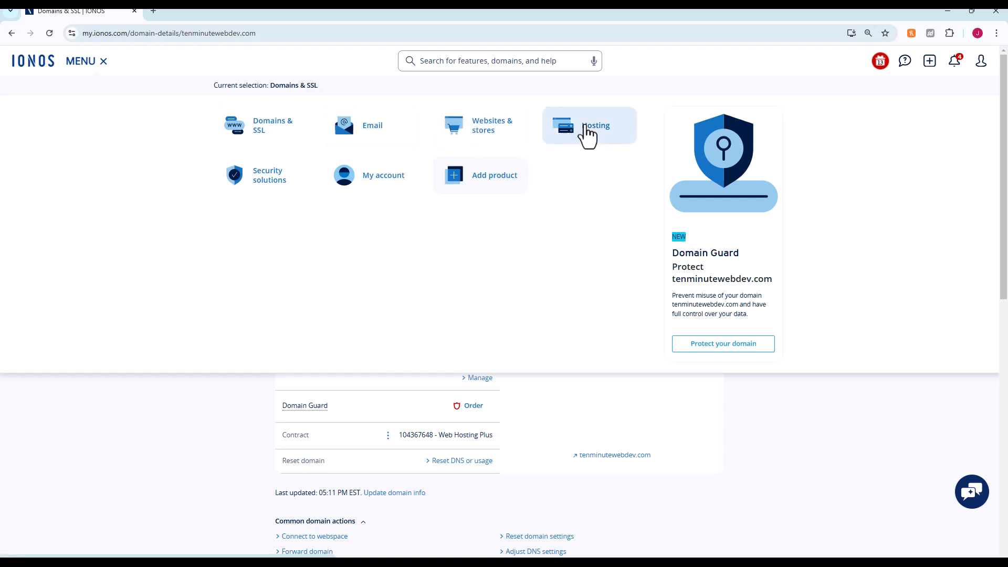
From the hosting overview, reach the Webspace Explorer and the empty tenminutewebdev folder
{"action": "left_click", "coordinate": [588, 125]}
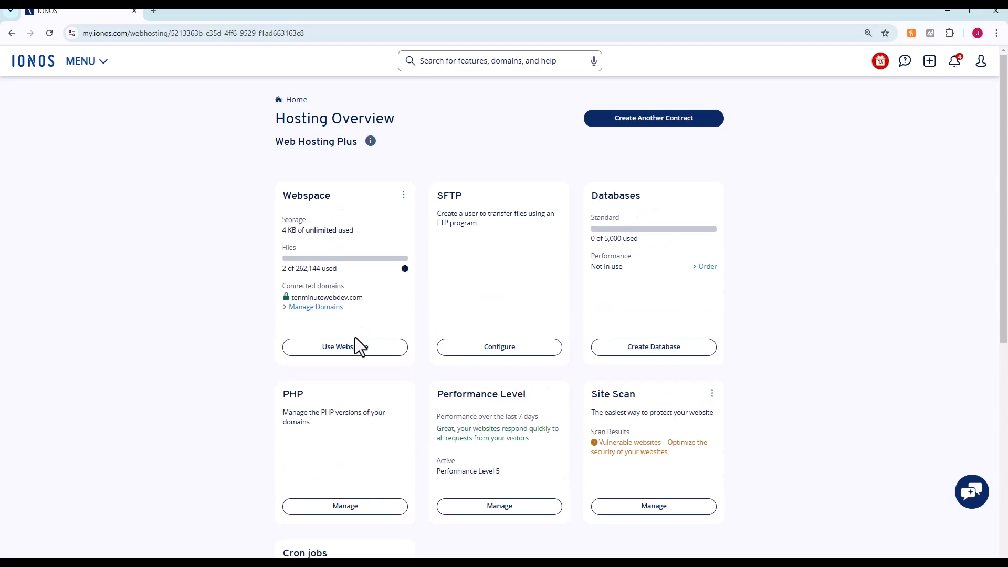
{"action": "left_click", "coordinate": [344, 347]}
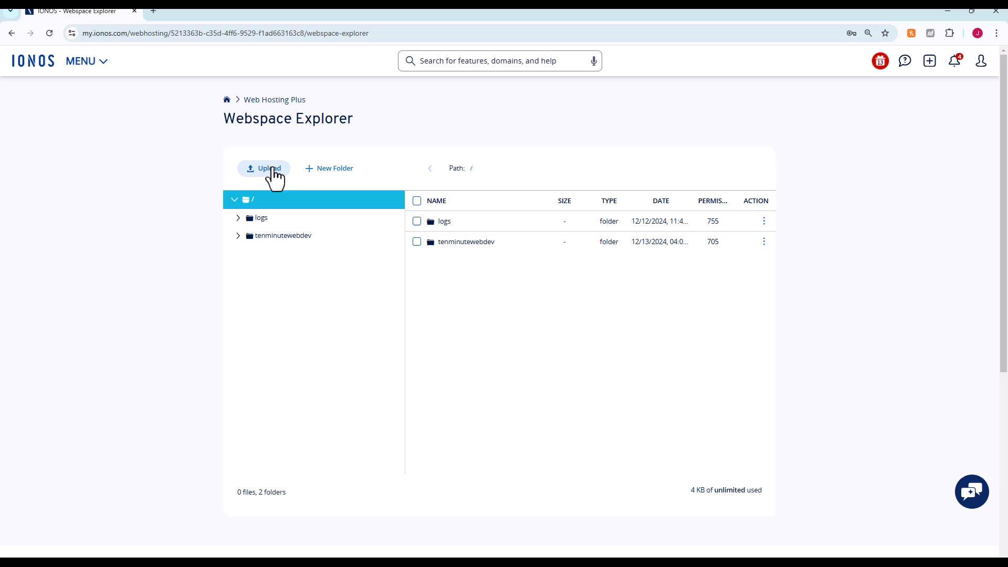
{"action": "left_click", "coordinate": [279, 235]}
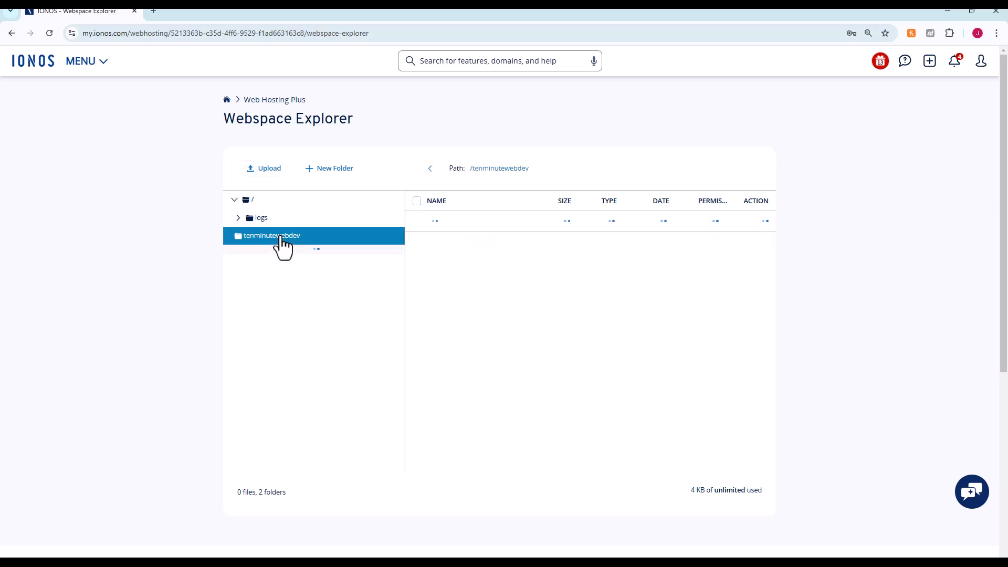
{"action": "left_click", "coordinate": [271, 234]}
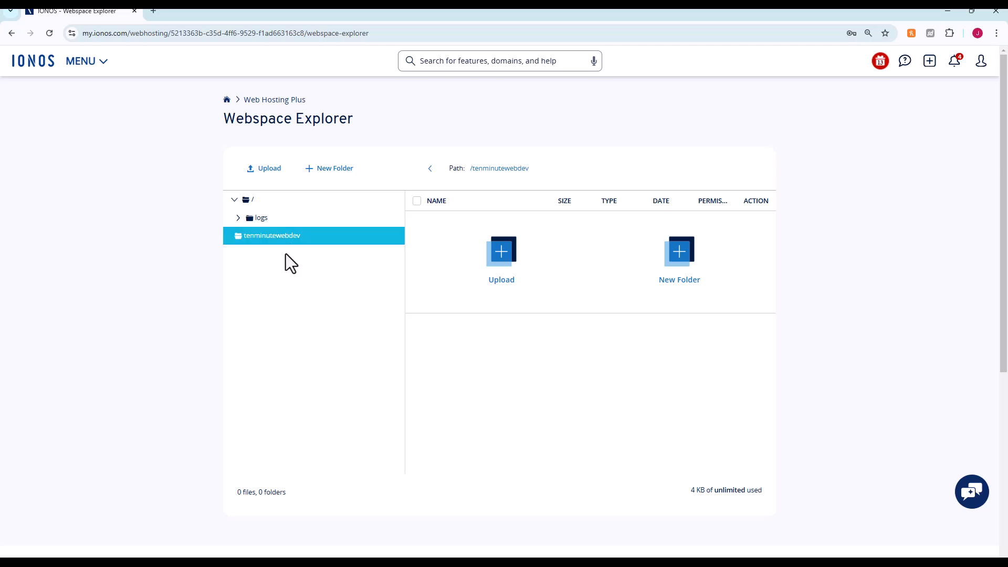
{"action": "mouse_move", "coordinate": [156, 15]}
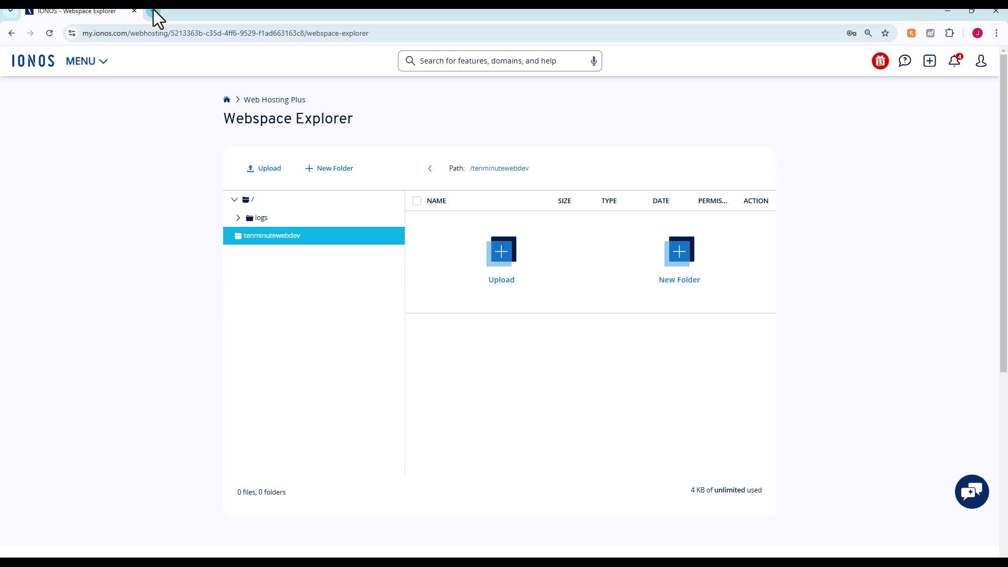
{"action": "mouse_move", "coordinate": [157, 16]}
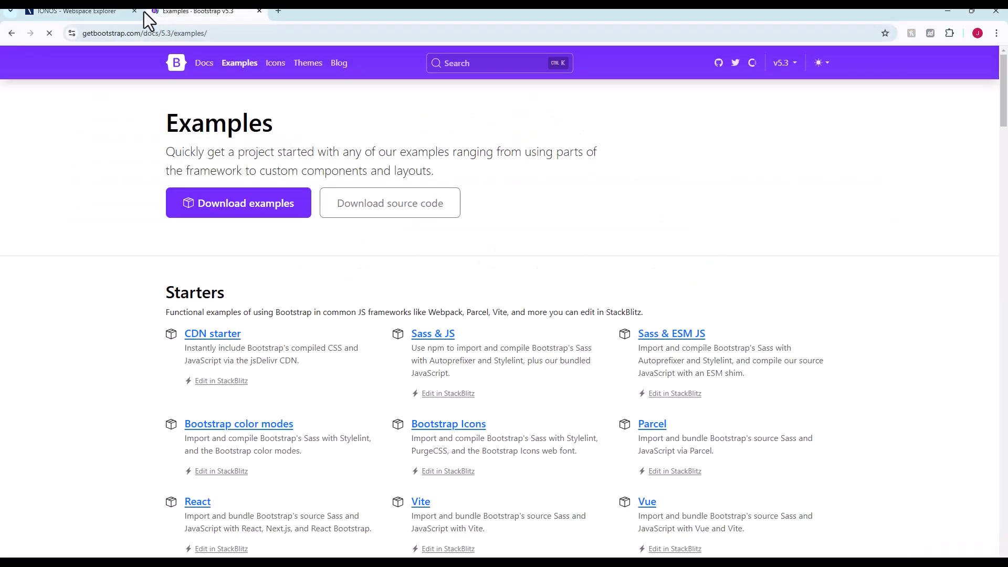
From Bootstrap's home page, reach the quick start guide and copy its CDN starter HTML
{"action": "left_click", "coordinate": [175, 63]}
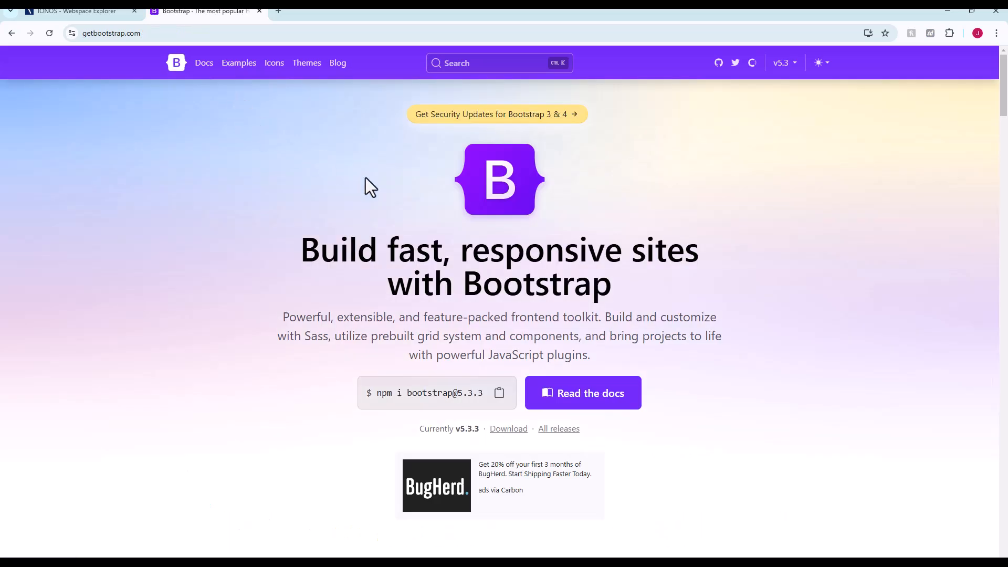
{"action": "mouse_move", "coordinate": [485, 281]}
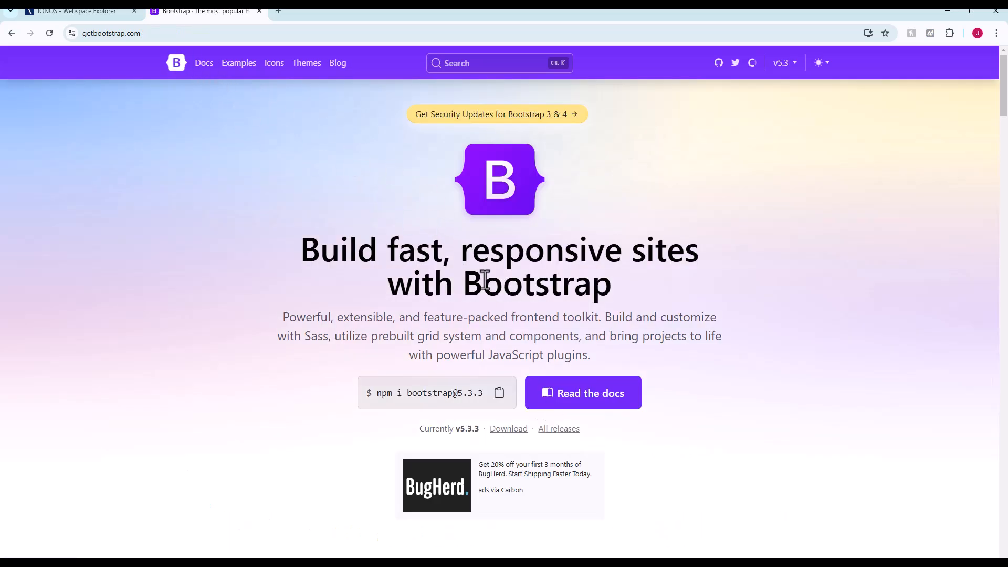
{"action": "scroll", "scroll_direction": "down", "scroll_amount": 3}
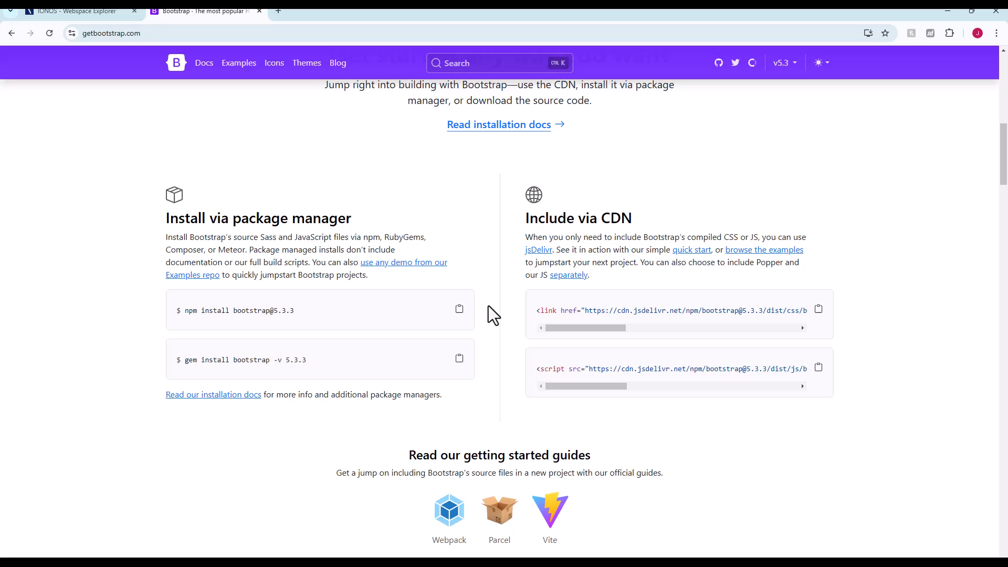
{"action": "left_click", "coordinate": [692, 250]}
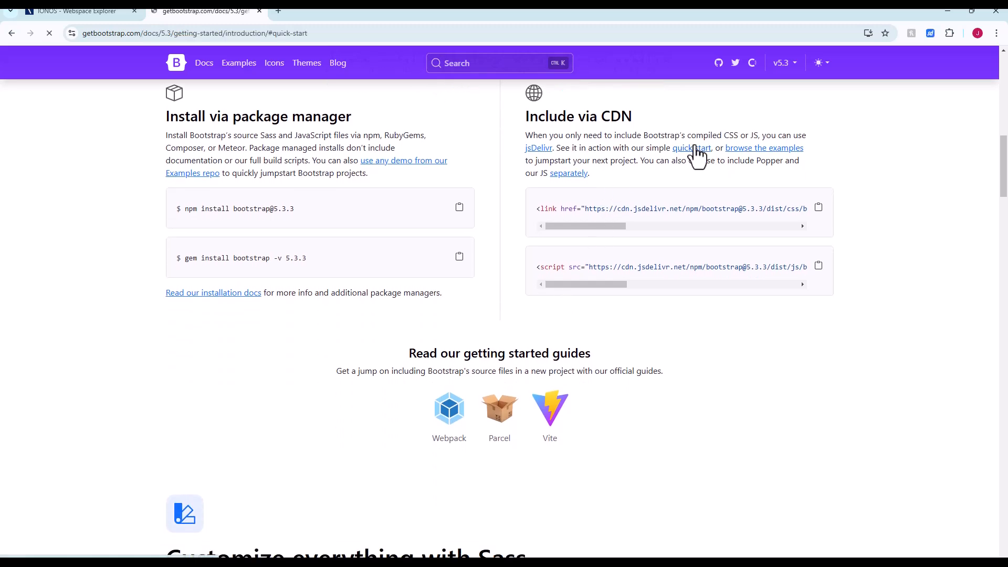
{"action": "left_click", "coordinate": [693, 148]}
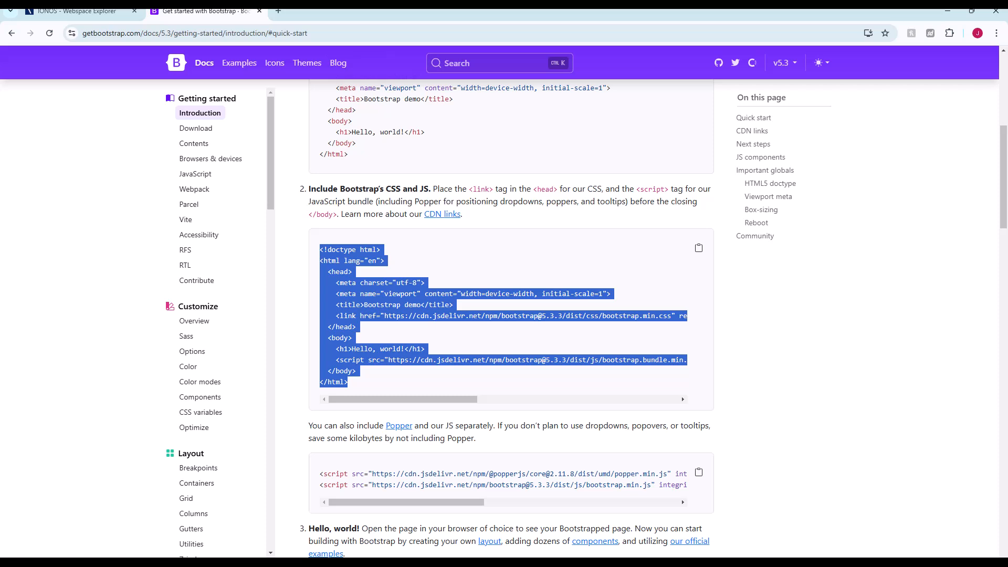
{"action": "left_click", "coordinate": [502, 322]}
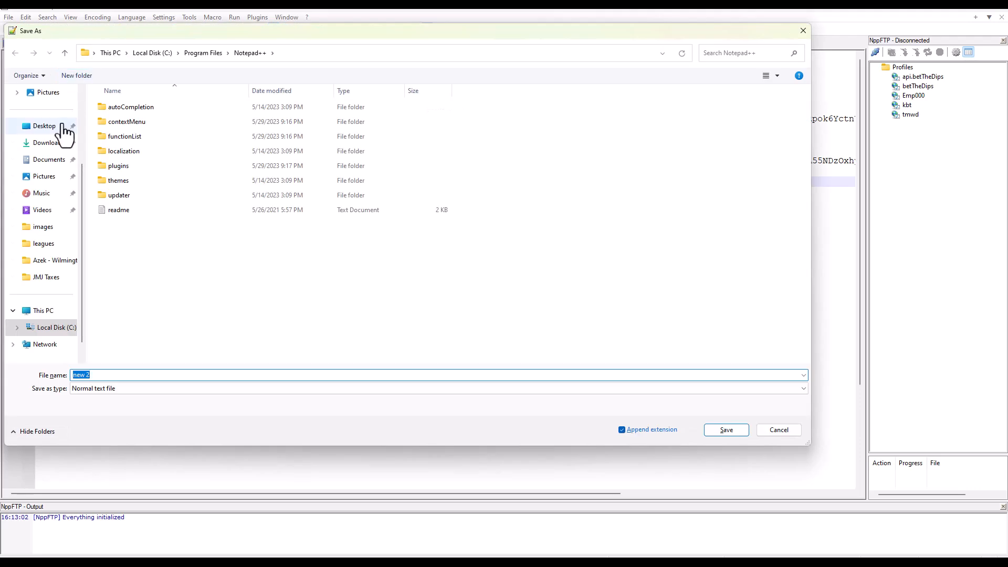
Save the new Notepad++ file as index.php (All types) in the Downloads folder
{"action": "left_click", "coordinate": [50, 143]}
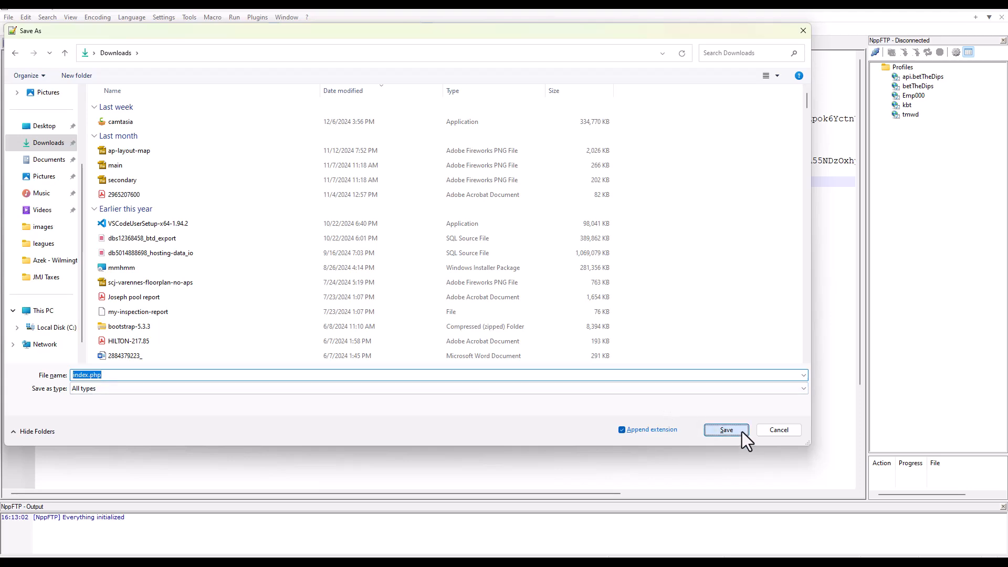
{"action": "left_click", "coordinate": [726, 429]}
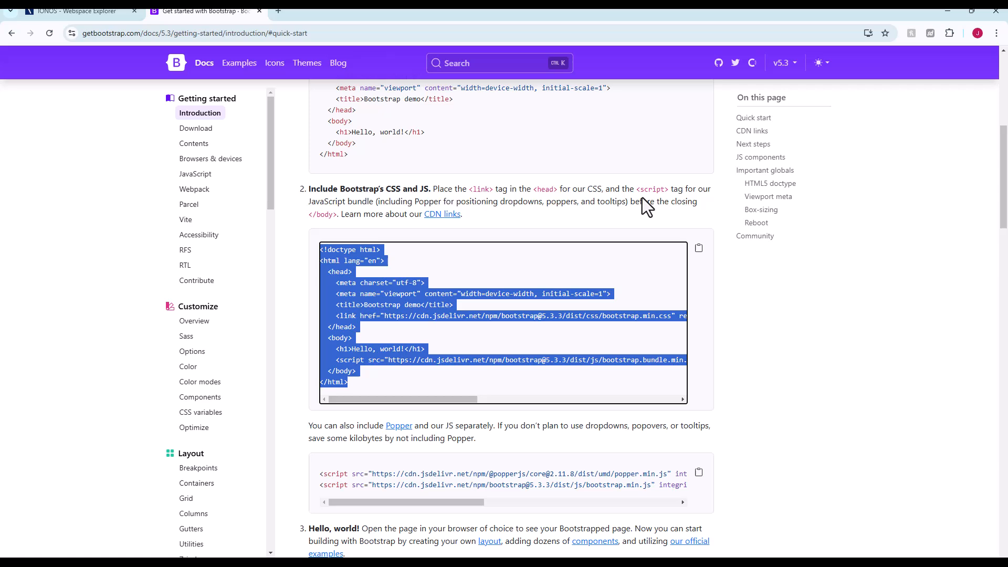
Back in the IONOS explorer, upload index.php from Downloads into the tenminutewebdev folder
{"action": "left_click", "coordinate": [74, 11]}
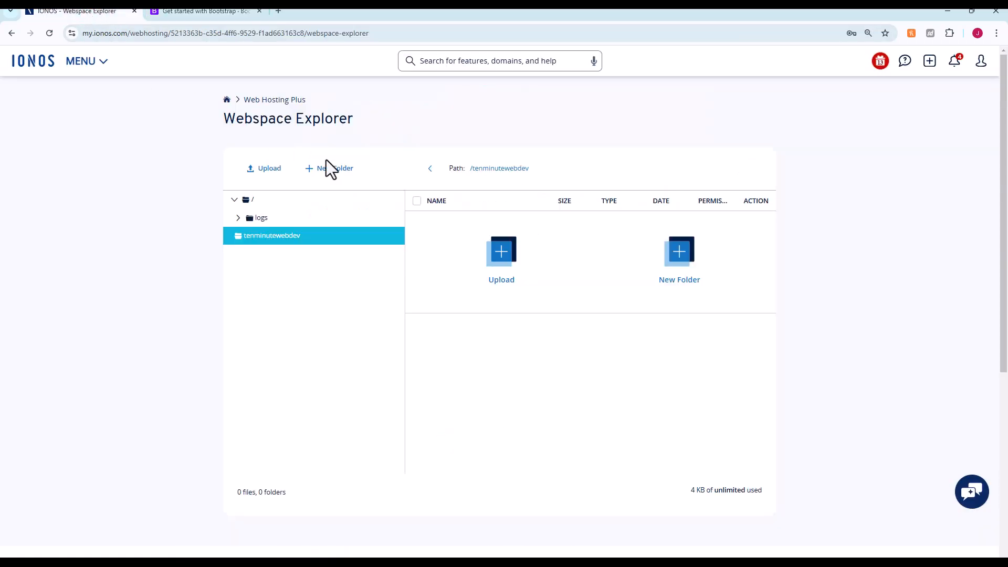
{"action": "left_click", "coordinate": [263, 168]}
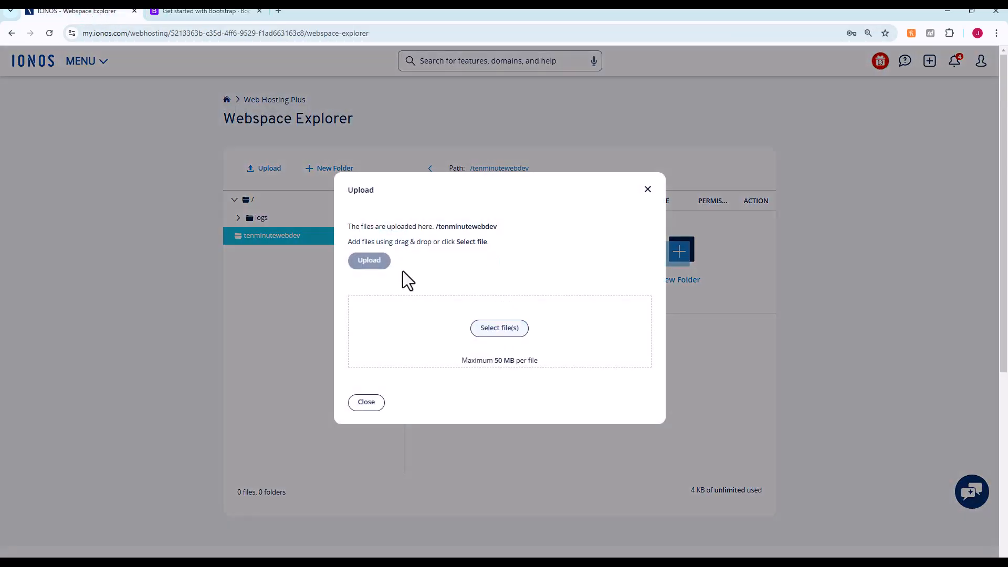
{"action": "left_click", "coordinate": [499, 328]}
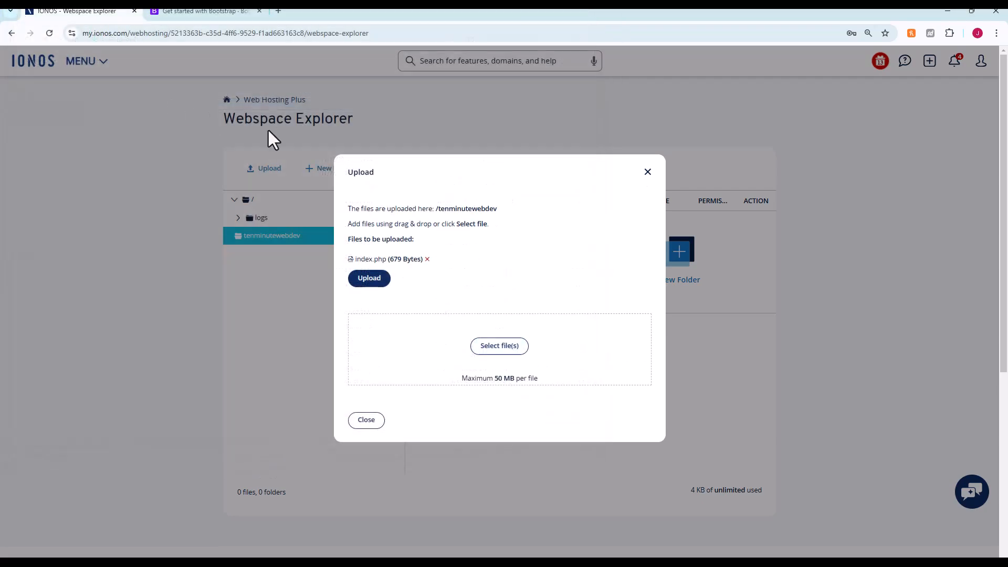
{"action": "left_click", "coordinate": [369, 277]}
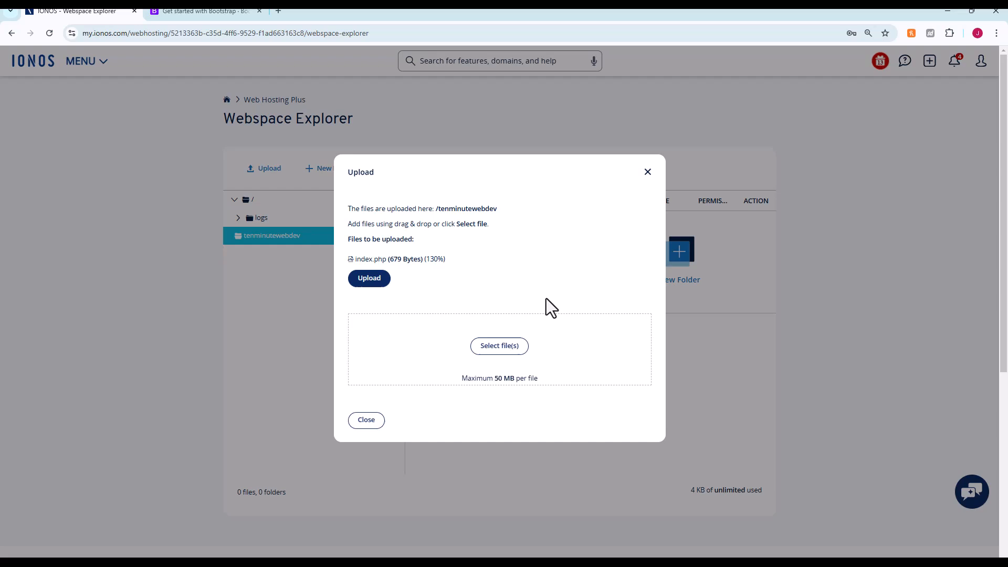
{"action": "left_click", "coordinate": [368, 277]}
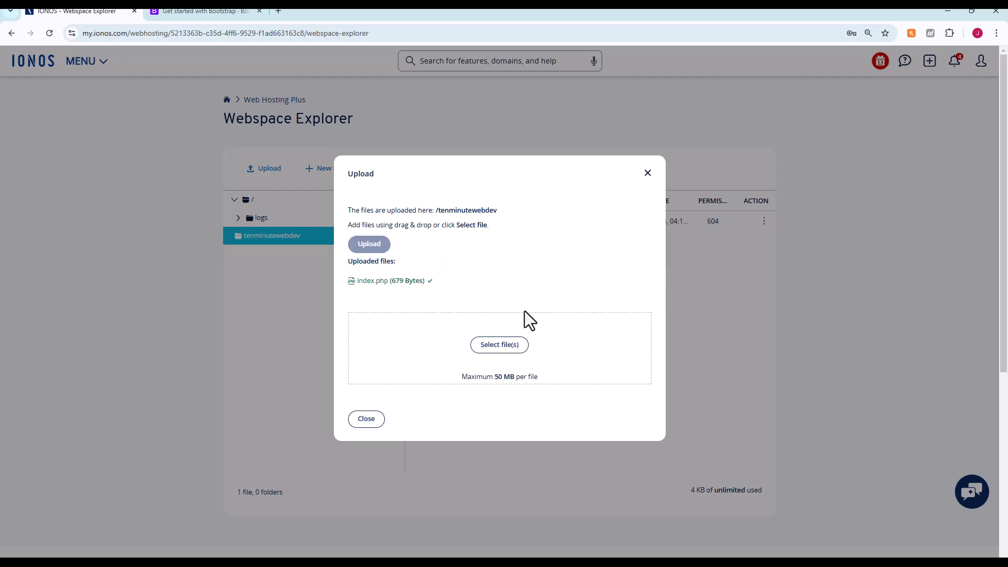
{"action": "left_click", "coordinate": [365, 420]}
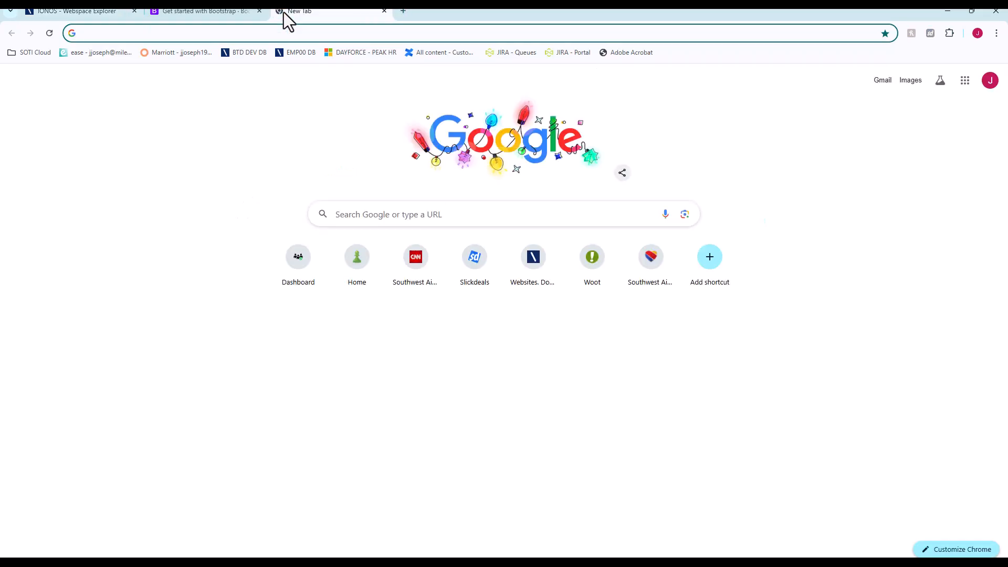
Visit tenminutewebdev.com, view its Hello, world! page source, then return to the IONOS tab
{"action": "type", "text": "tenminutewebdev.com"}
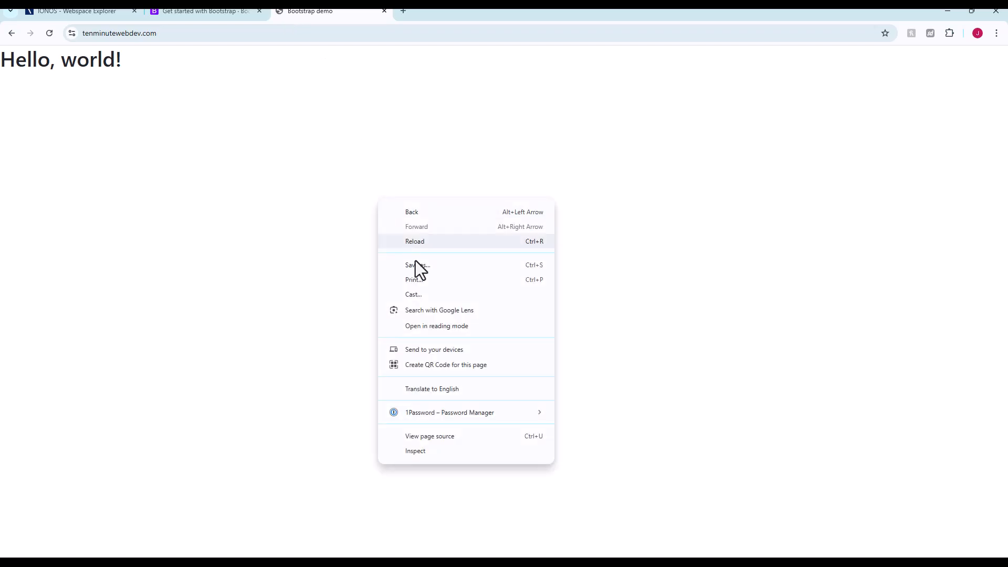
{"action": "left_click", "coordinate": [428, 436]}
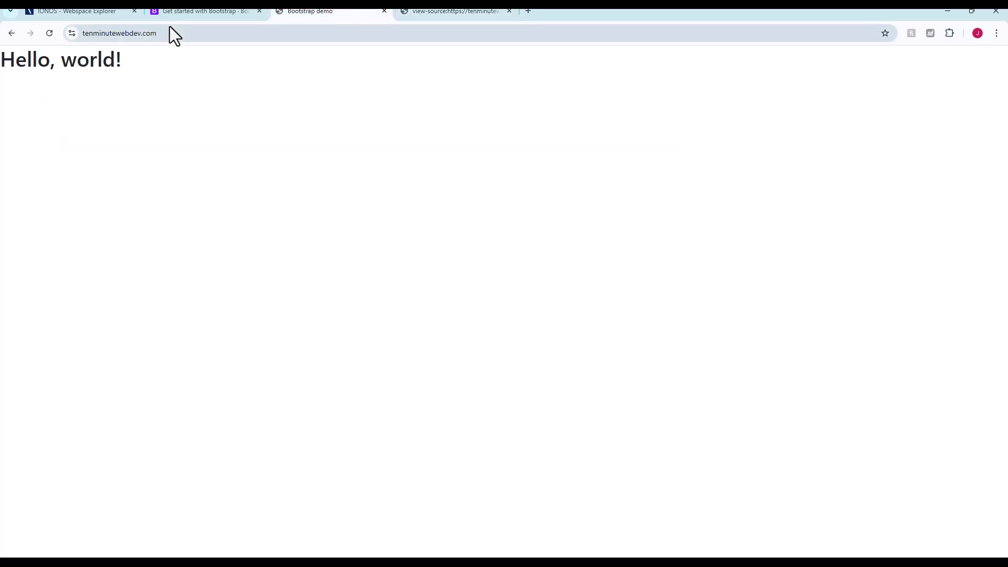
{"action": "left_click", "coordinate": [119, 33]}
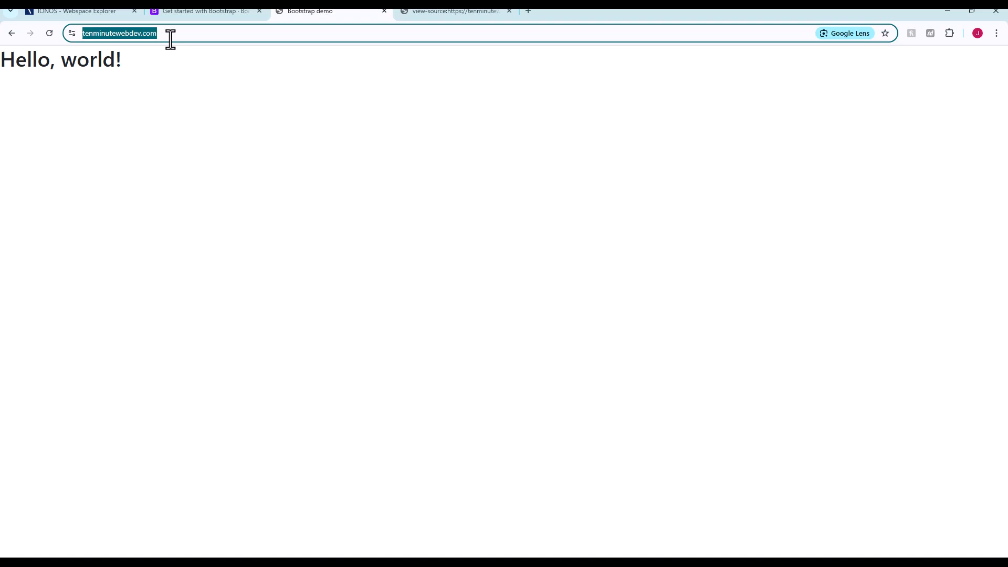
{"action": "mouse_move", "coordinate": [193, 51]}
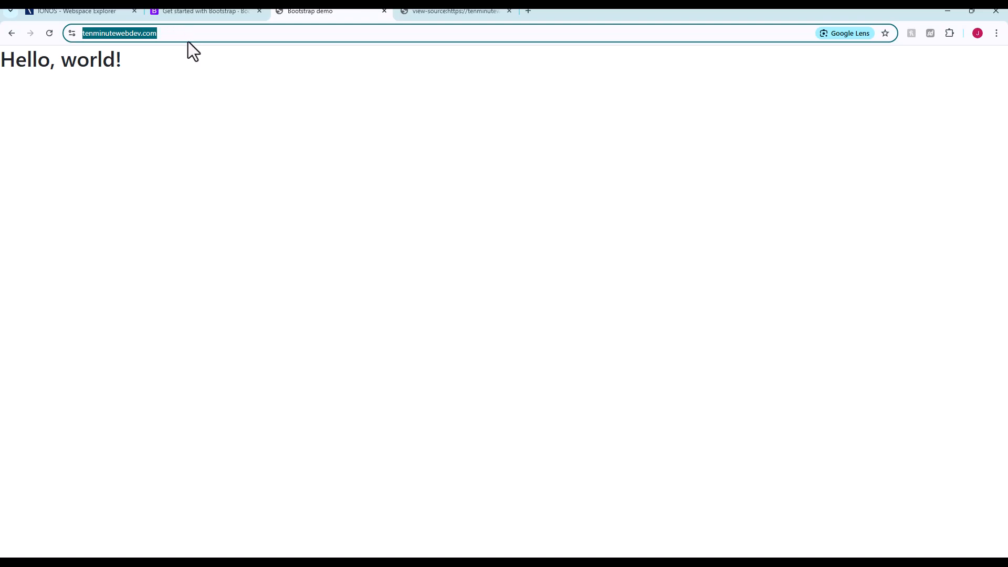
{"action": "mouse_move", "coordinate": [260, 57]}
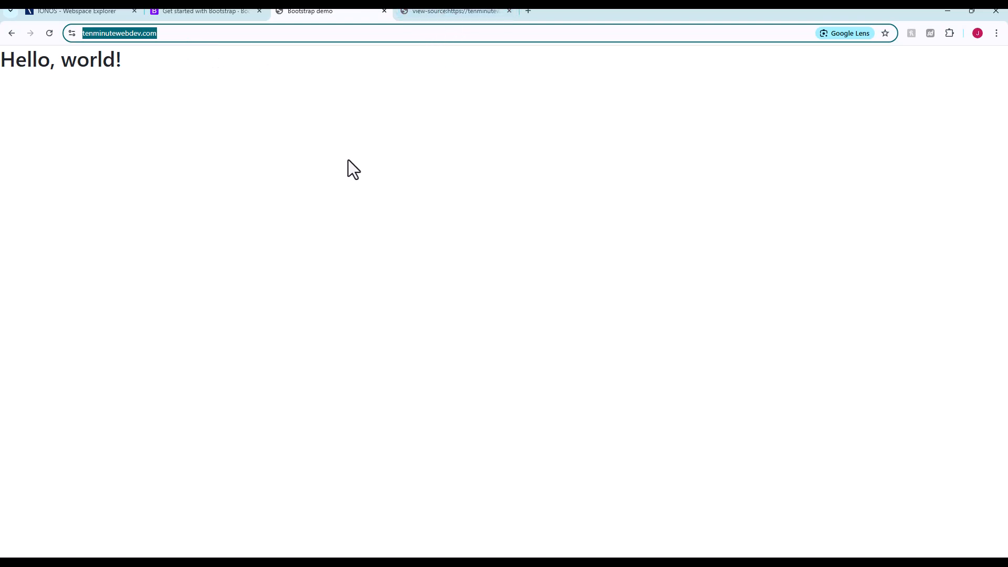
{"action": "mouse_move", "coordinate": [274, 104]}
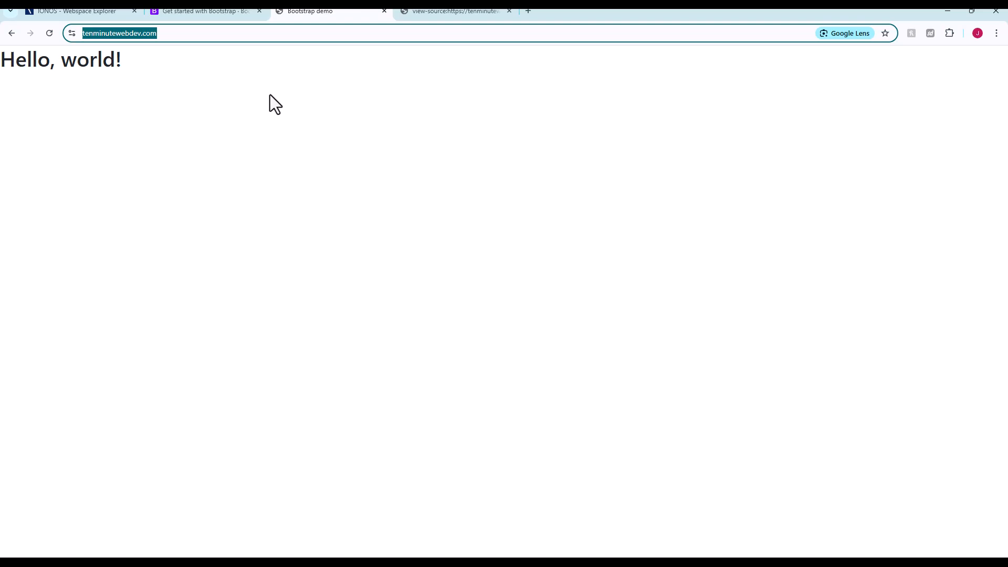
{"action": "mouse_move", "coordinate": [339, 108]}
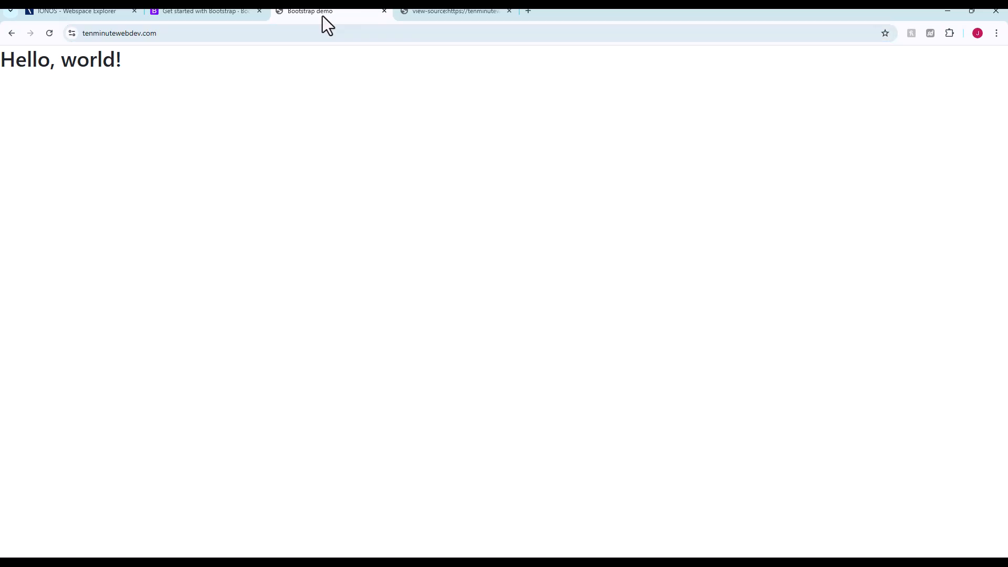
{"action": "left_click", "coordinate": [74, 10]}
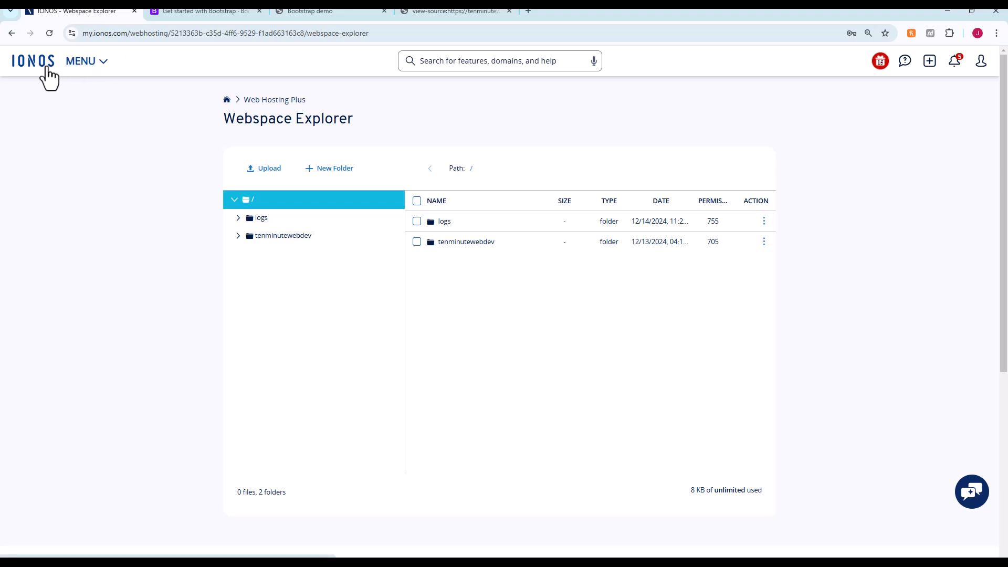
Via the IONOS menu reach the Hosting Overview and choose Configure under SFTP
{"action": "left_click", "coordinate": [80, 61]}
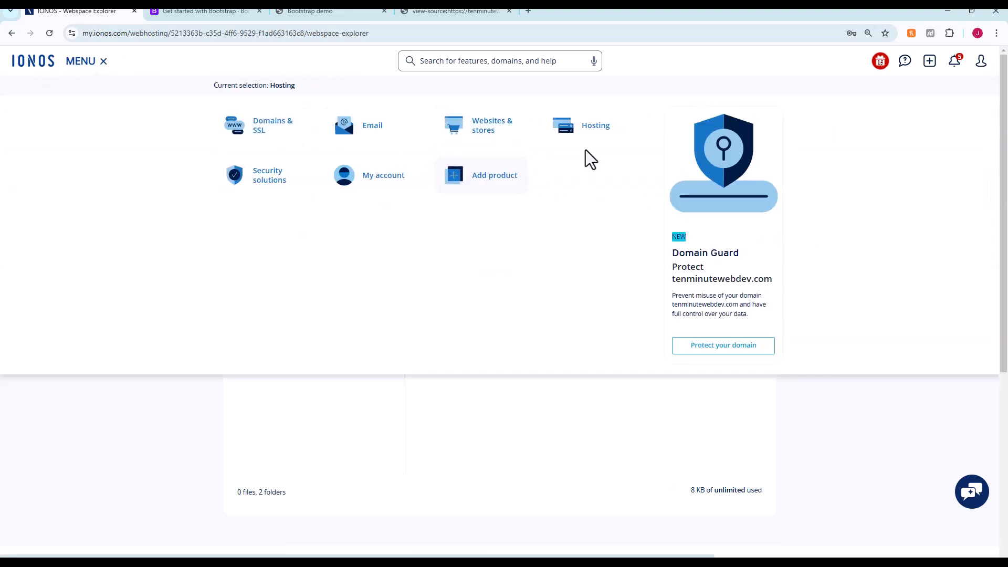
{"action": "left_click", "coordinate": [588, 125]}
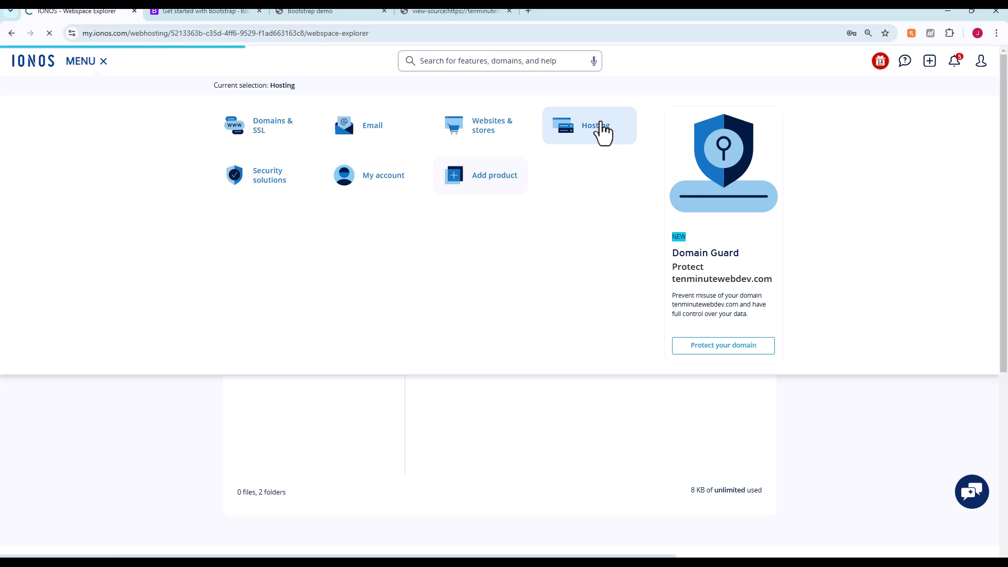
{"action": "left_click", "coordinate": [590, 125]}
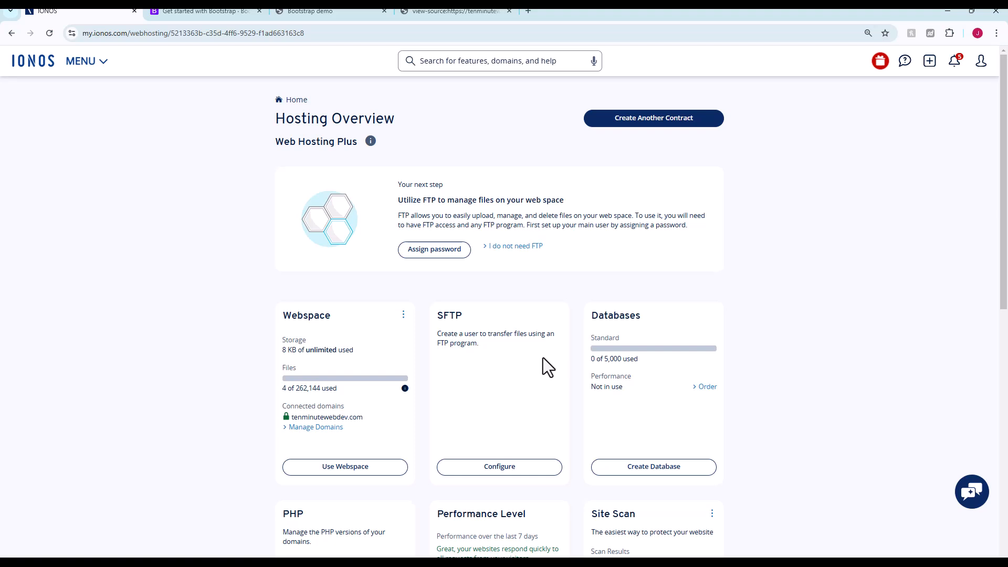
{"action": "mouse_move", "coordinate": [511, 352]}
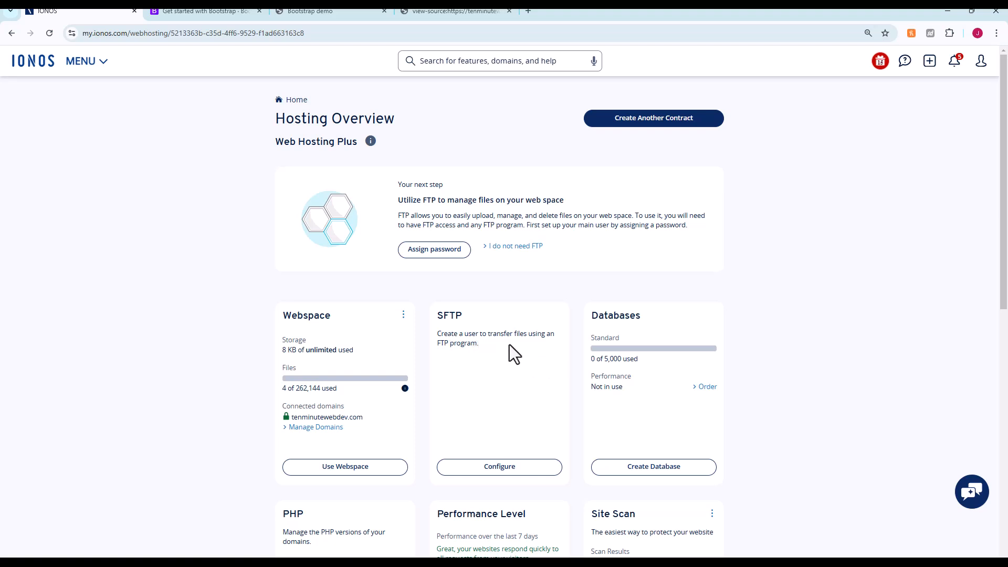
{"action": "mouse_move", "coordinate": [388, 209]}
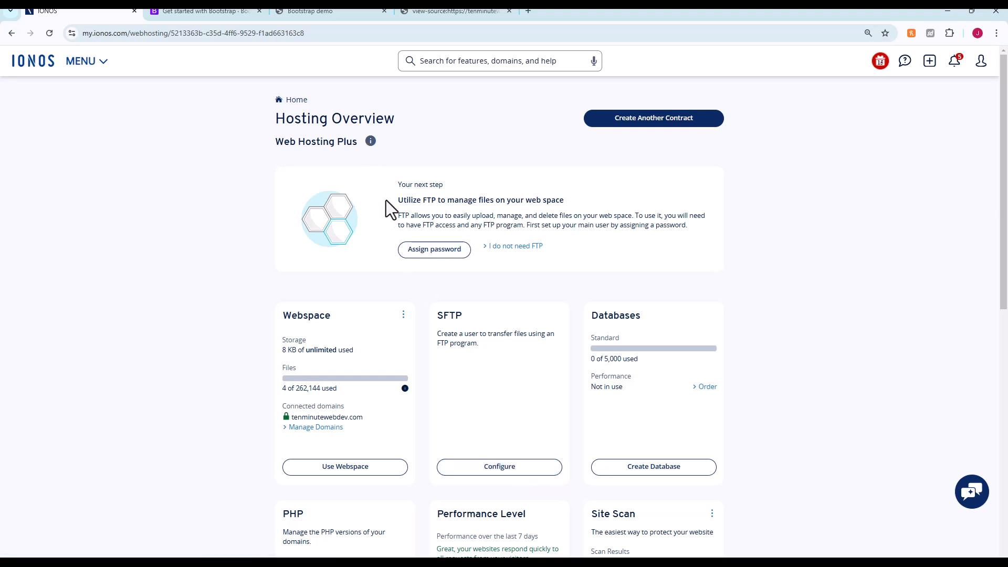
{"action": "left_click", "coordinate": [499, 467]}
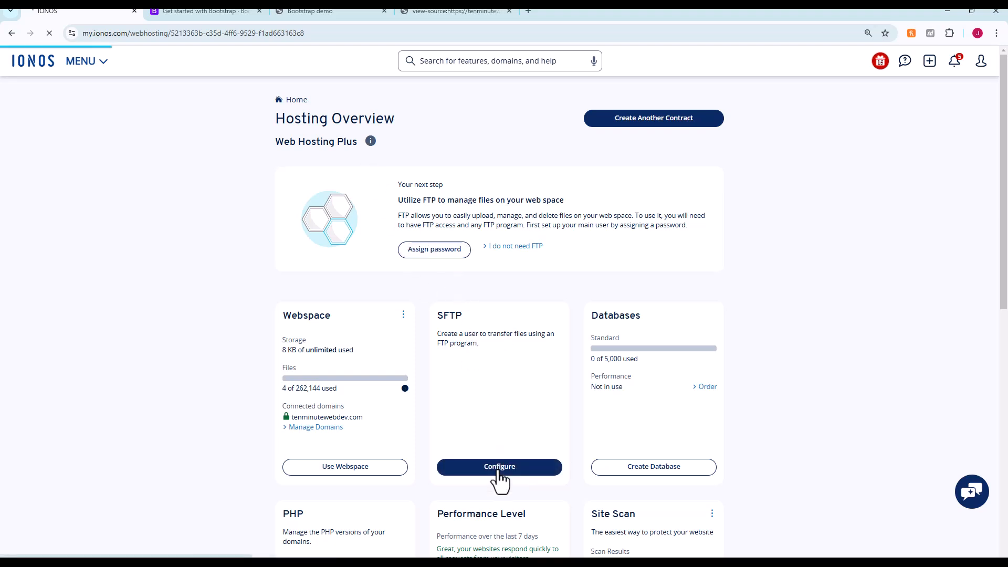
Fill the new SFTP account form with a password and the personal note osc
{"action": "left_click", "coordinate": [500, 467]}
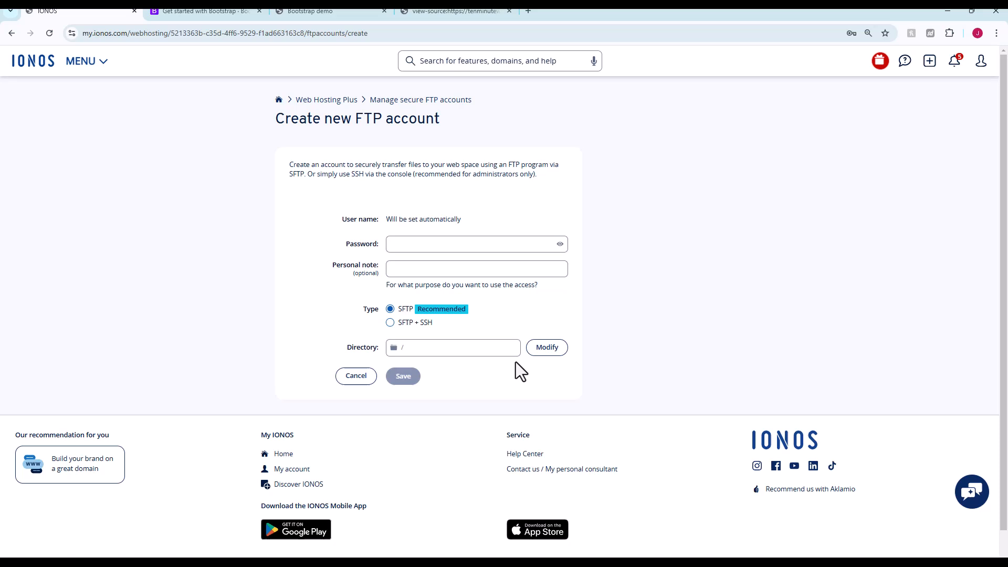
{"action": "left_click", "coordinate": [476, 268]}
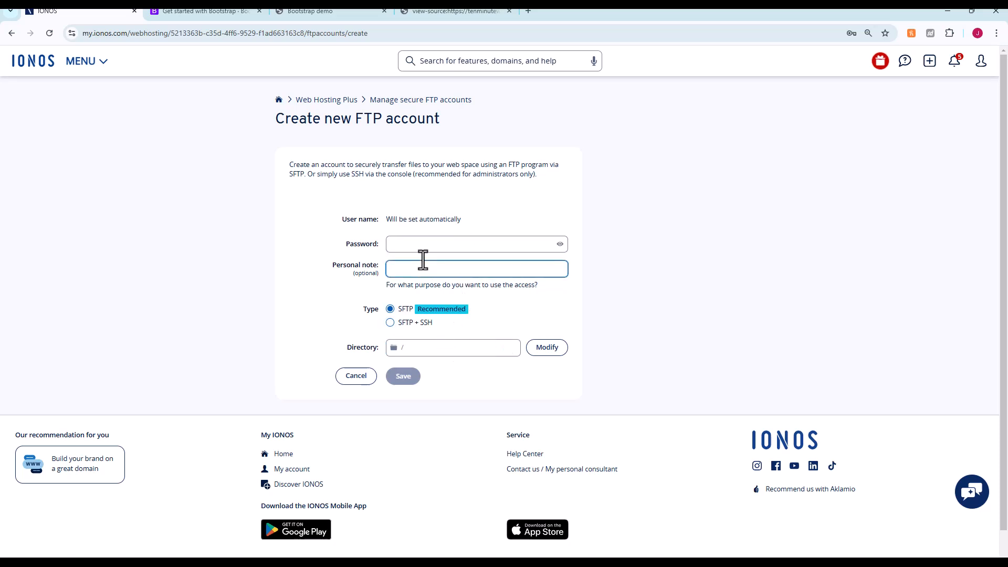
{"action": "left_click", "coordinate": [476, 244]}
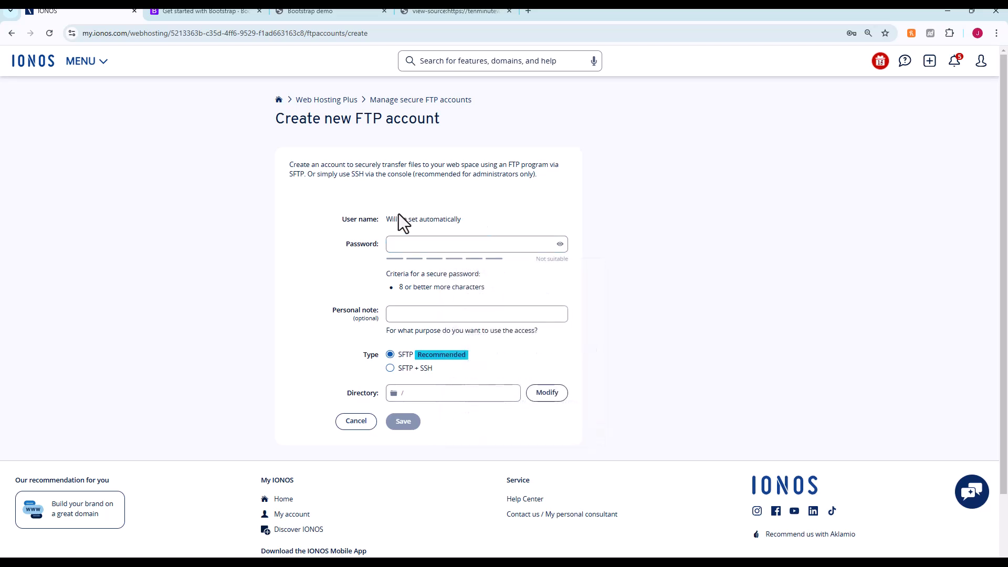
{"action": "left_click", "coordinate": [476, 244]}
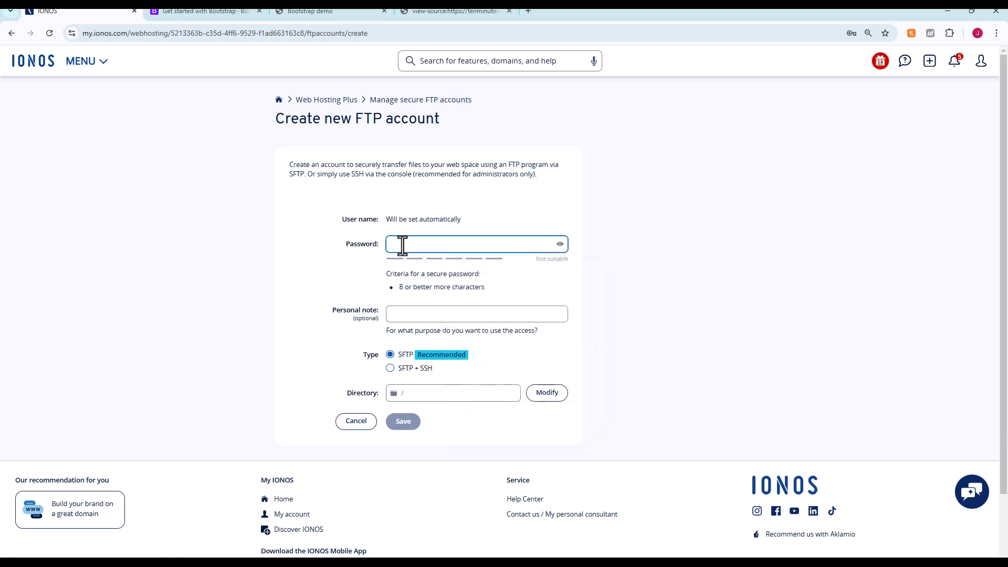
{"action": "type", "text": "password"}
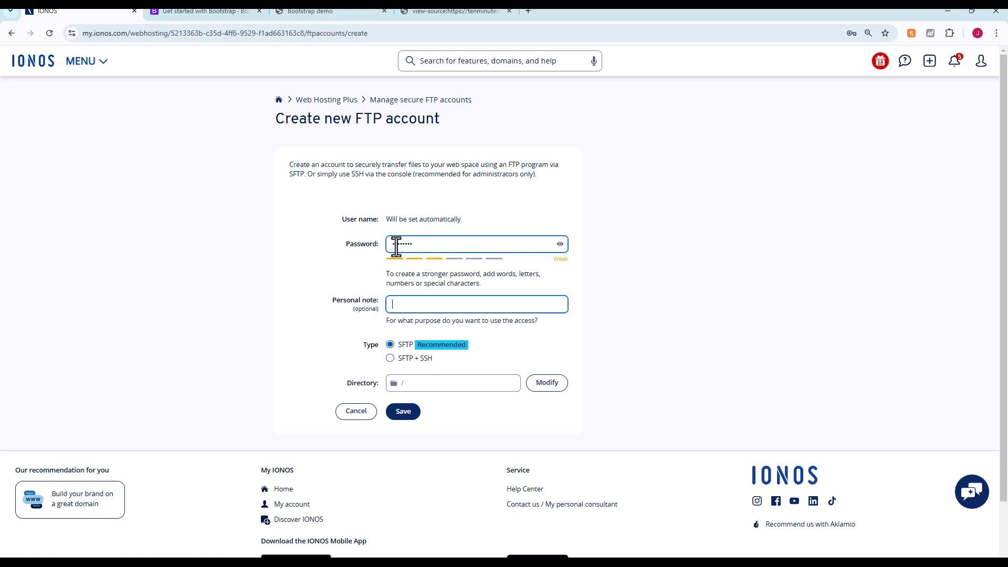
{"action": "type", "text": "osc"}
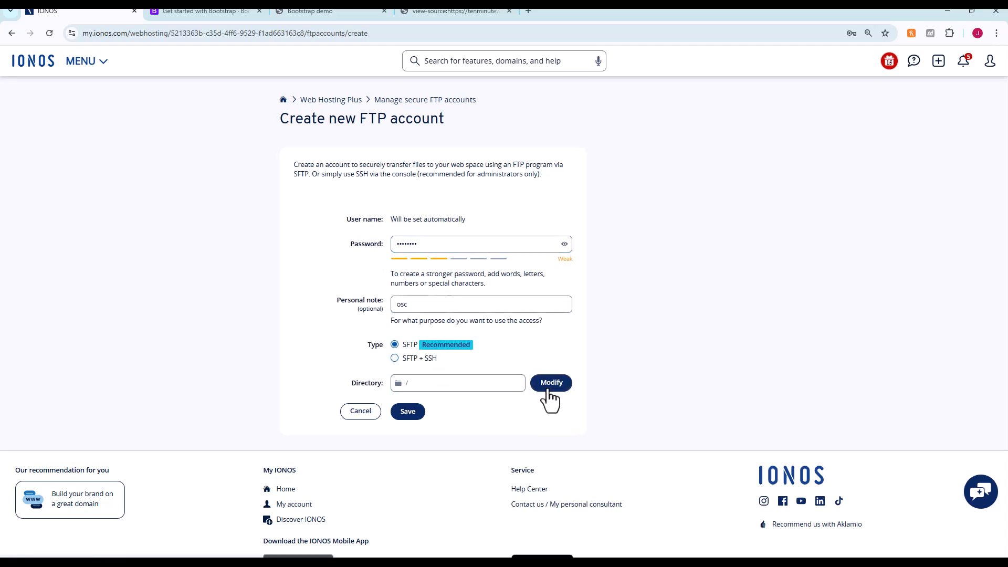
Pick /tenminutewebdev as the account directory and submit the account for creation
{"action": "left_click", "coordinate": [551, 383]}
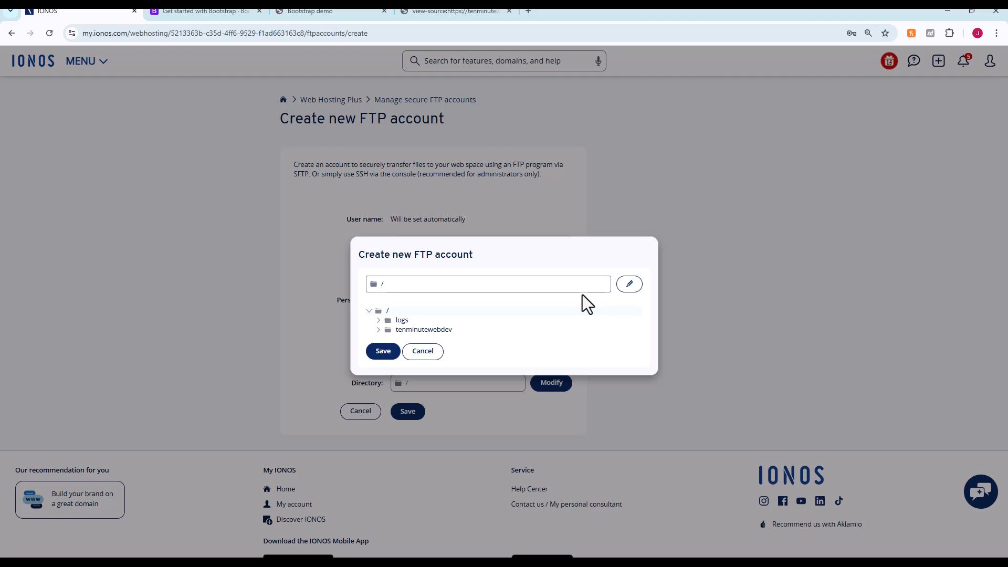
{"action": "mouse_move", "coordinate": [469, 331]}
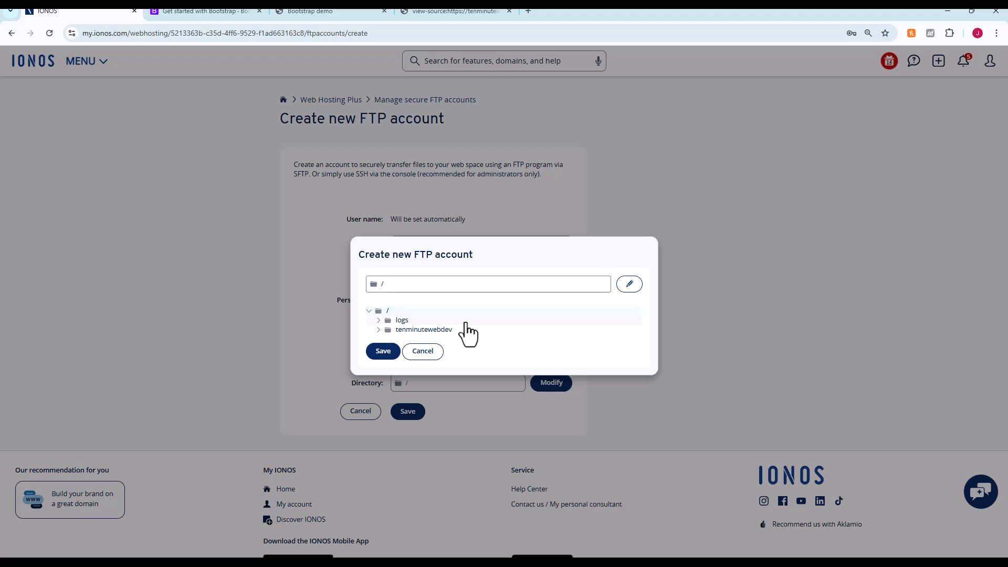
{"action": "left_click", "coordinate": [423, 329]}
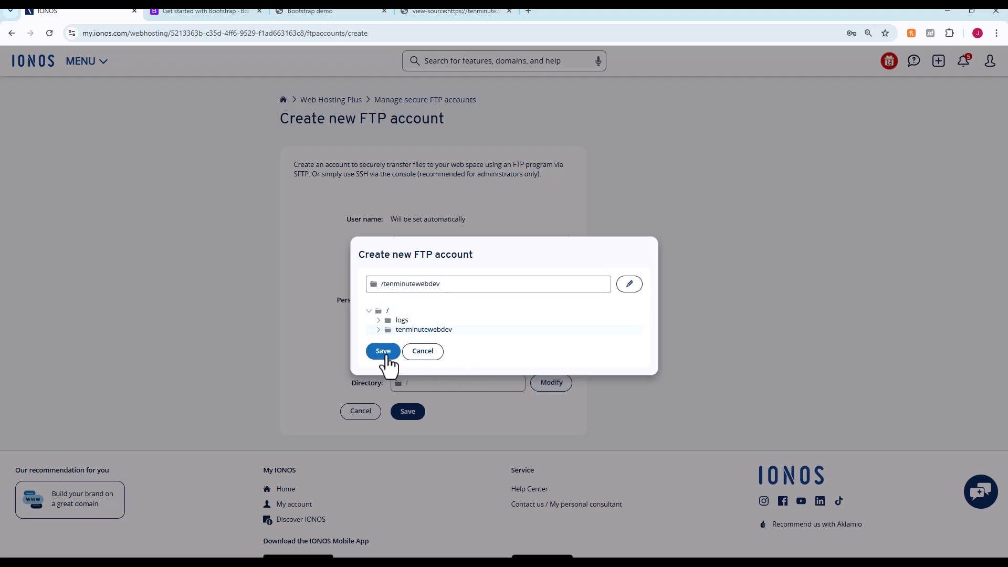
{"action": "left_click", "coordinate": [382, 350]}
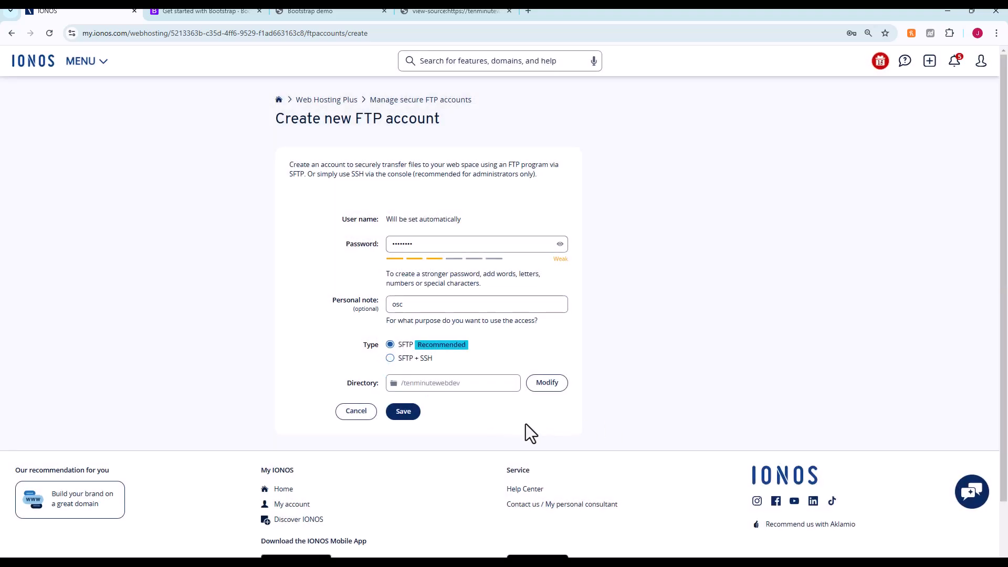
{"action": "mouse_move", "coordinate": [474, 325]}
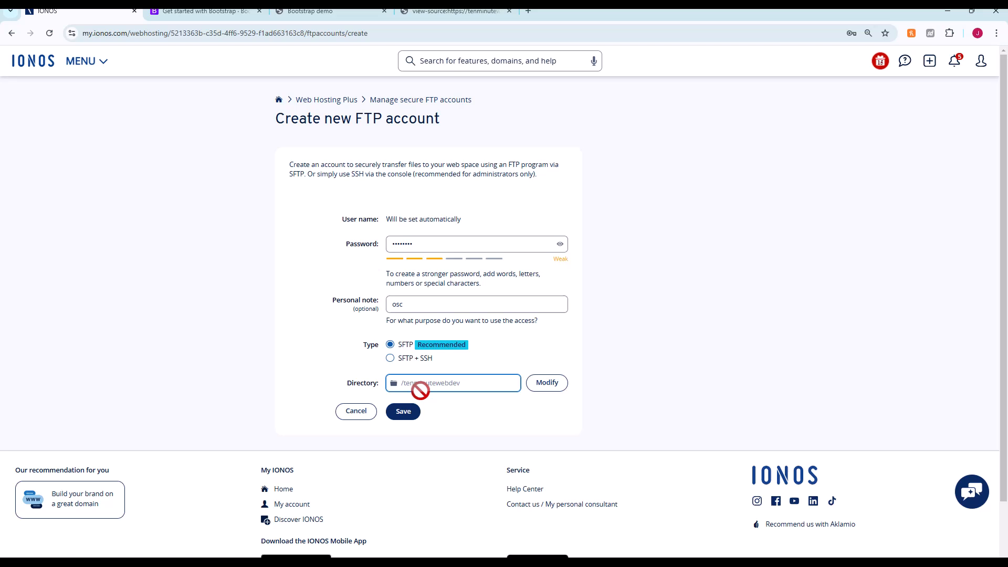
{"action": "left_click", "coordinate": [402, 412]}
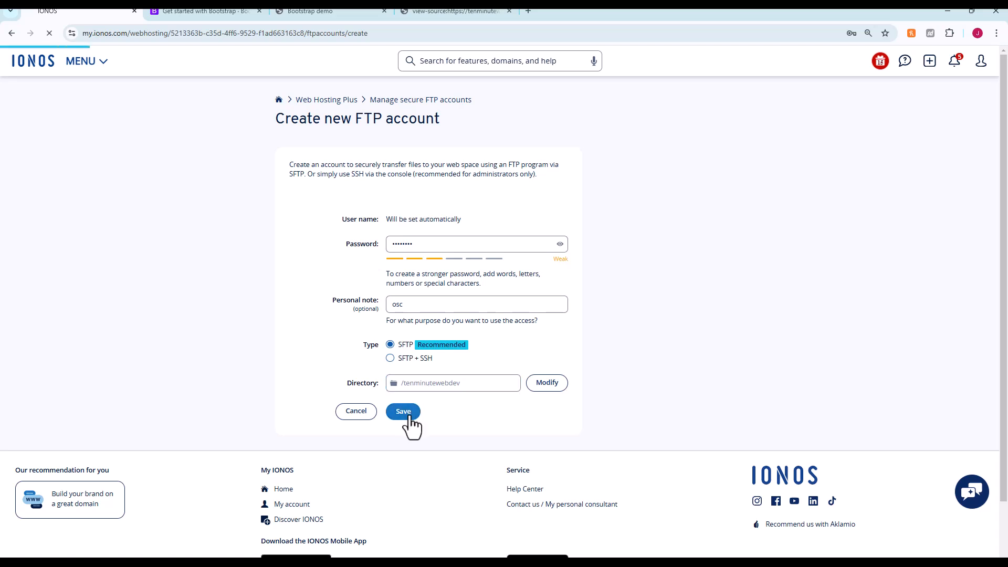
{"action": "left_click", "coordinate": [404, 412]}
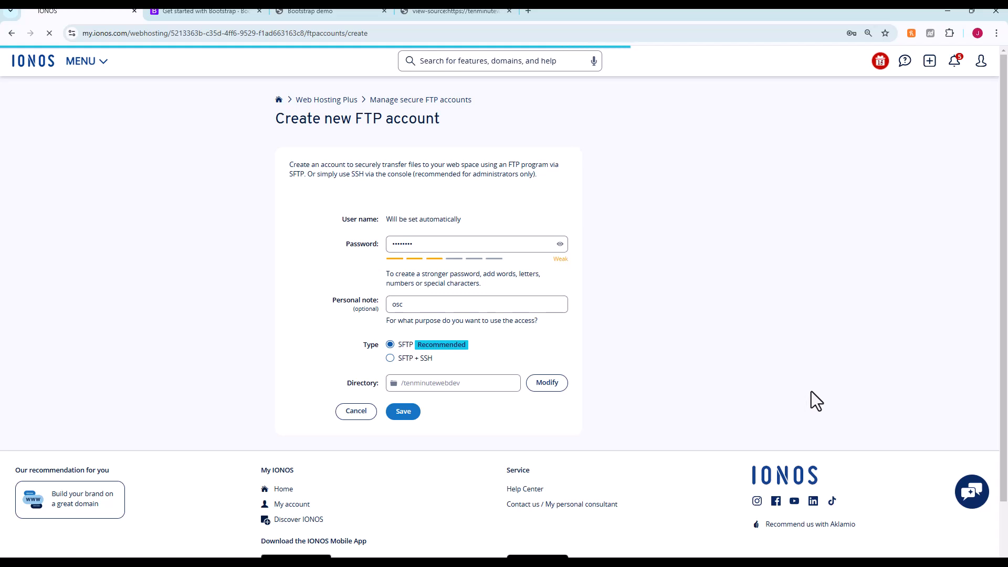
{"action": "mouse_move", "coordinate": [832, 392]}
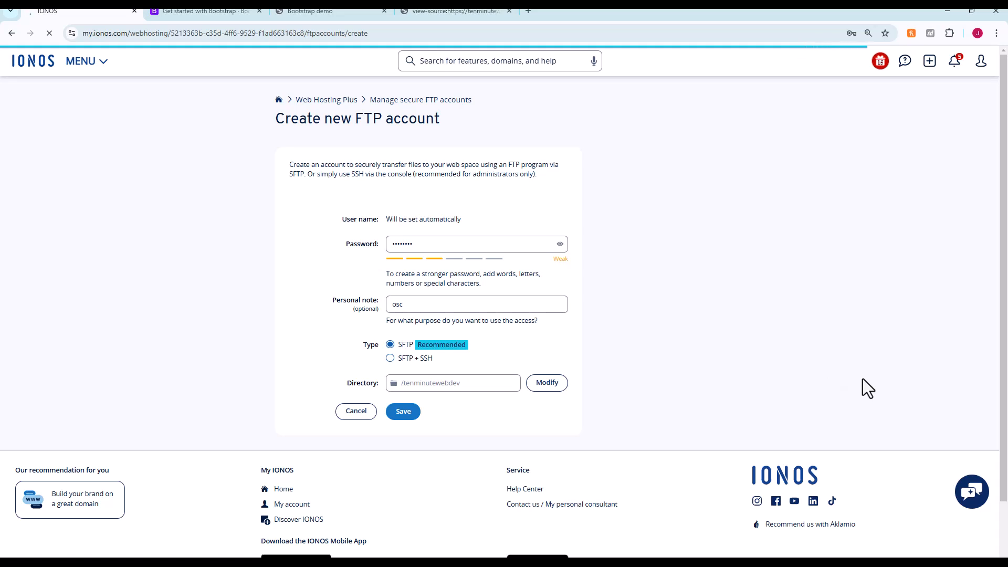
Confirm the account creation and decline Chrome's prompt to store the password
{"action": "left_click", "coordinate": [403, 412]}
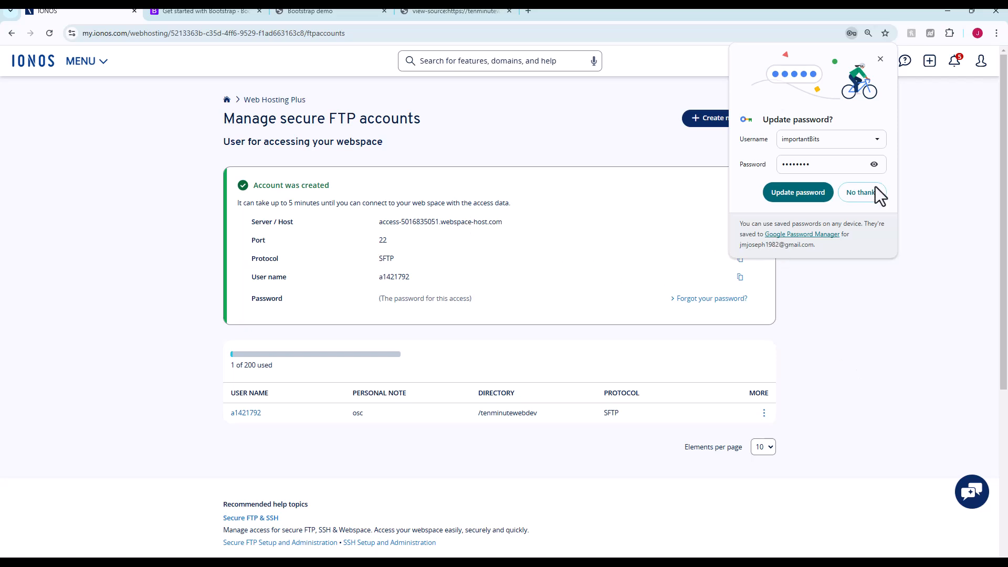
{"action": "left_click", "coordinate": [860, 193]}
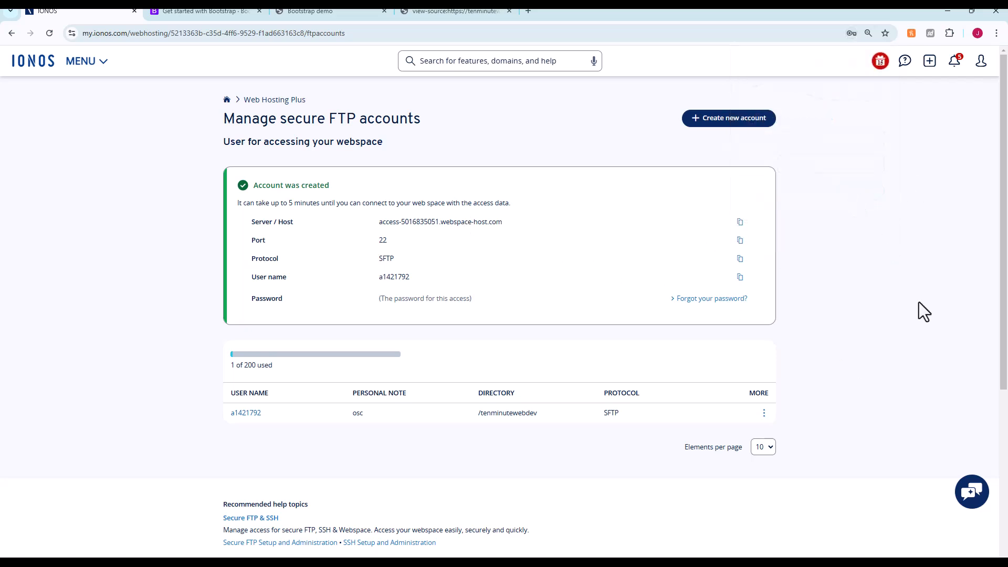
{"action": "mouse_move", "coordinate": [927, 303]}
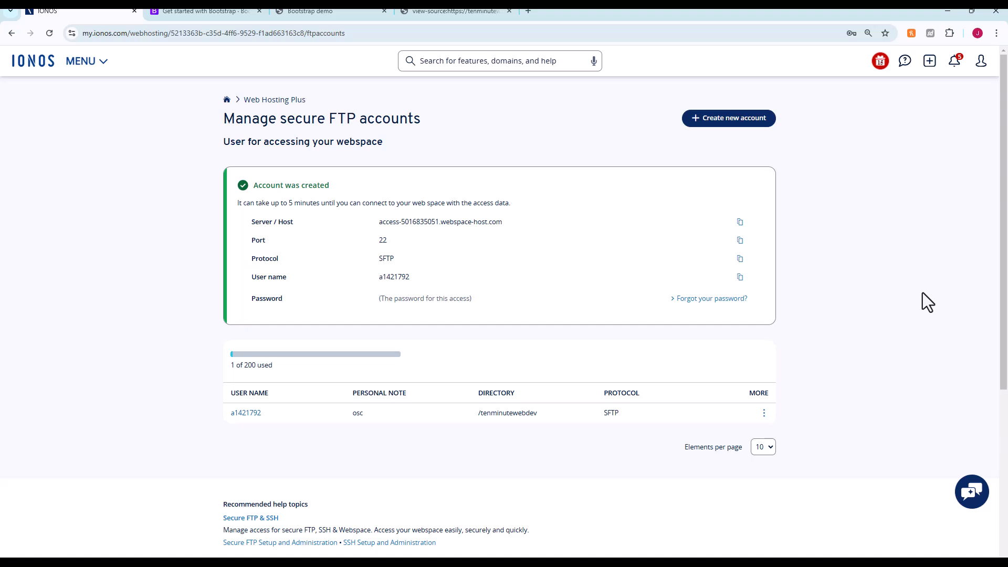
{"action": "mouse_move", "coordinate": [416, 221]}
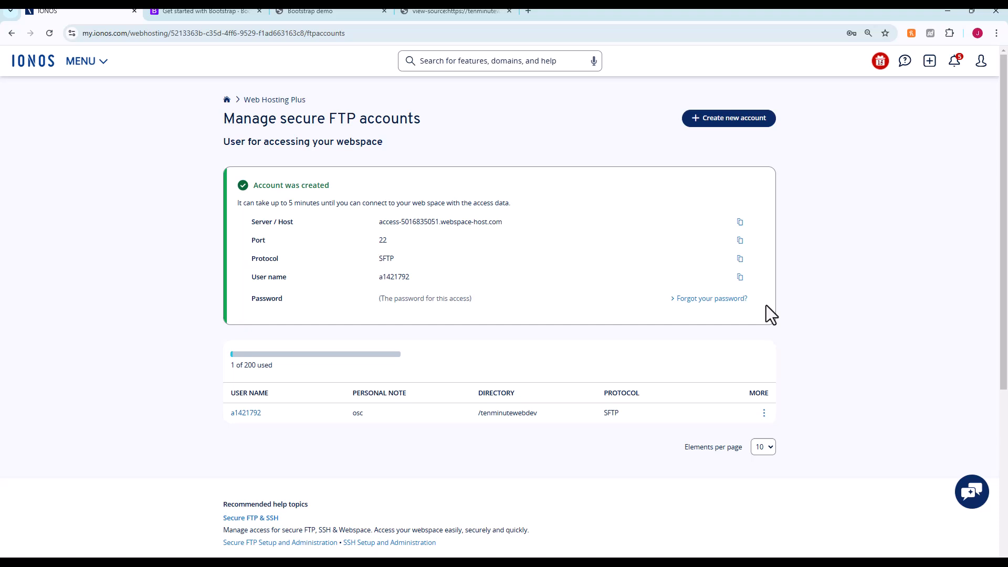
{"action": "mouse_move", "coordinate": [550, 360]}
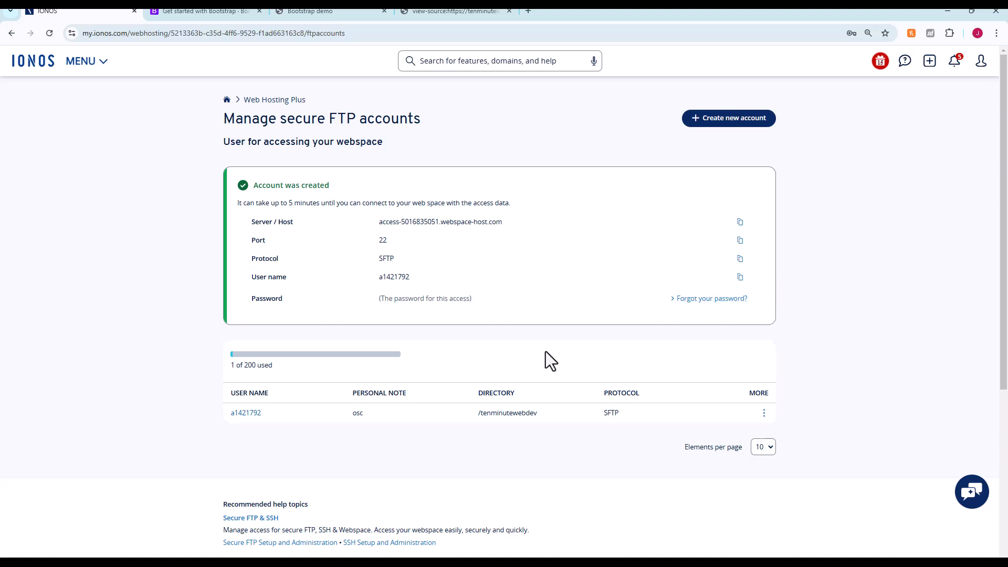
{"action": "mouse_move", "coordinate": [790, 320]}
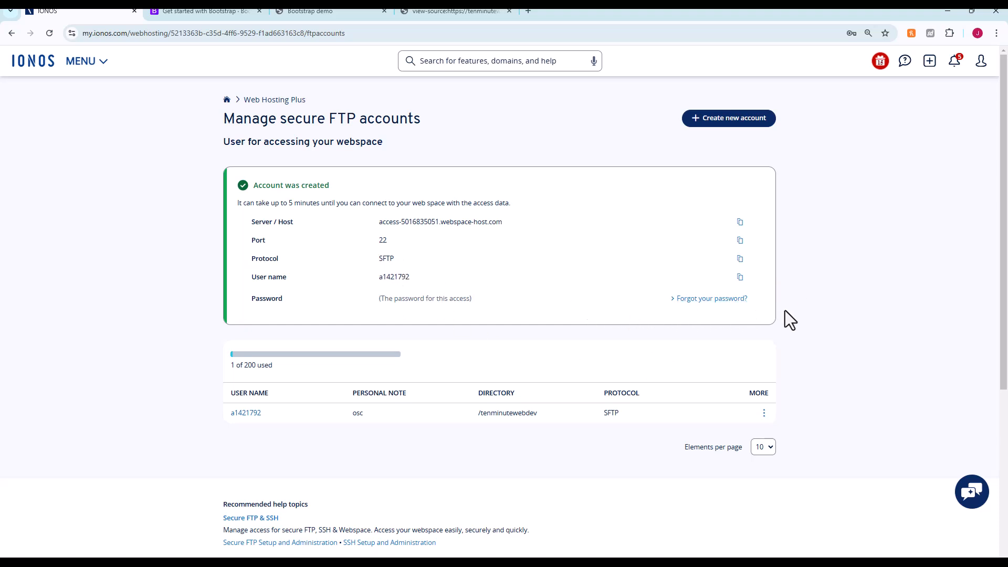
{"action": "mouse_move", "coordinate": [753, 322]}
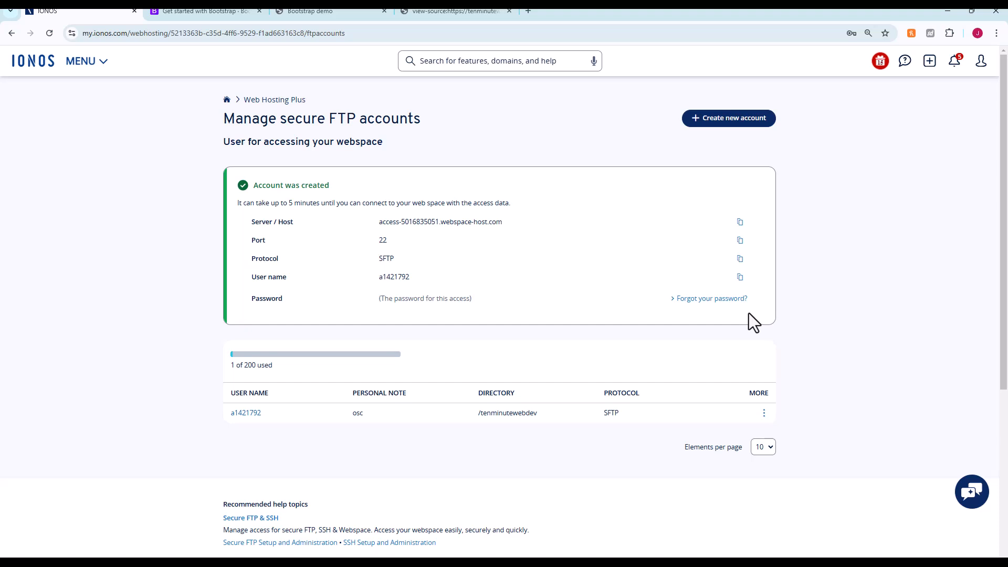
{"action": "mouse_move", "coordinate": [581, 328]}
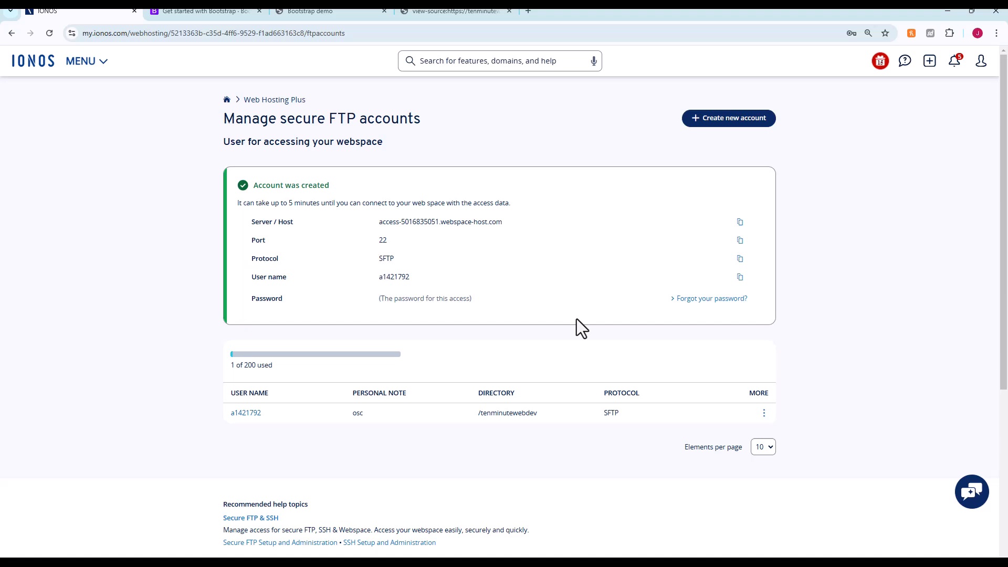
{"action": "mouse_move", "coordinate": [473, 321]}
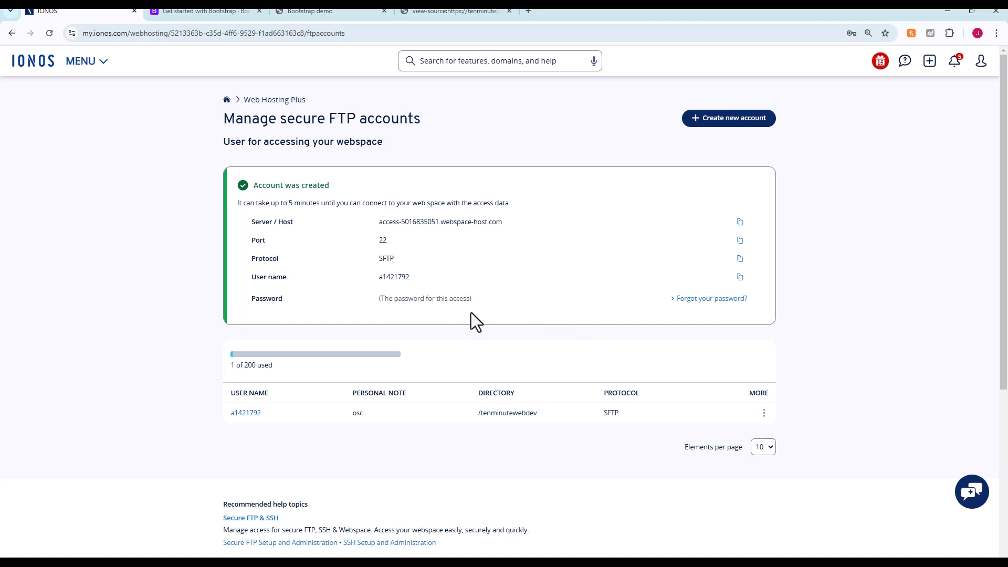
{"action": "mouse_move", "coordinate": [498, 323]}
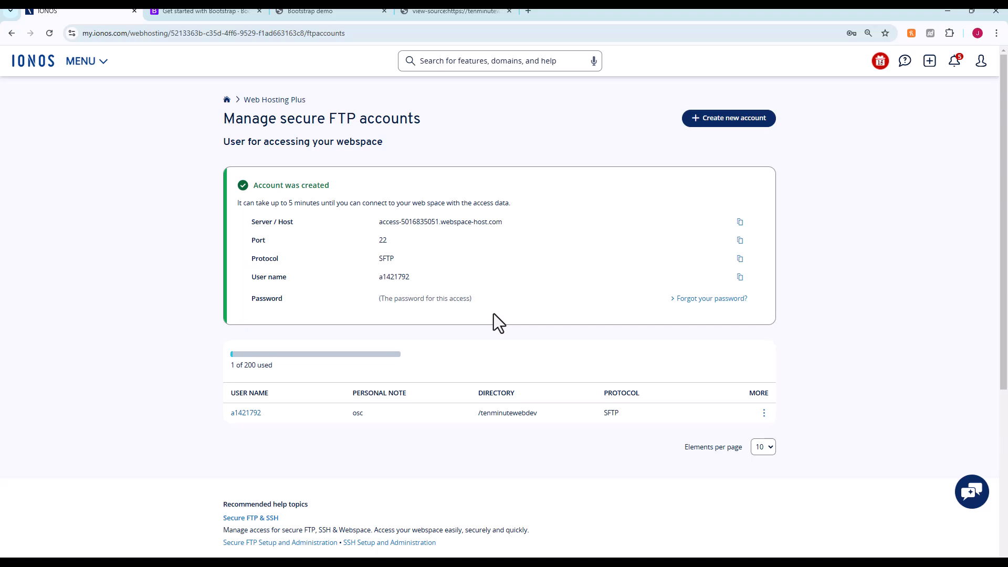
{"action": "mouse_move", "coordinate": [499, 316]}
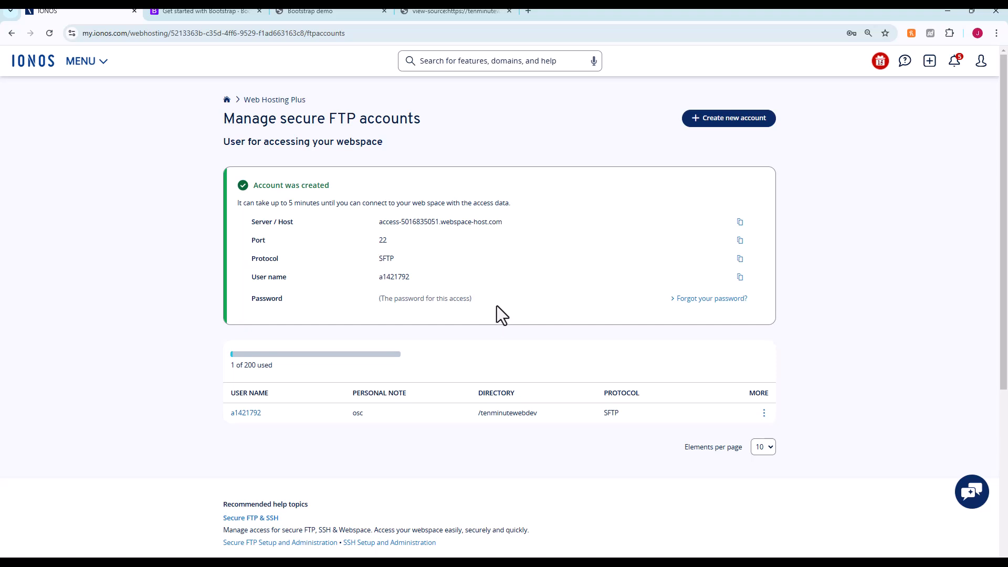
{"action": "mouse_move", "coordinate": [508, 318]}
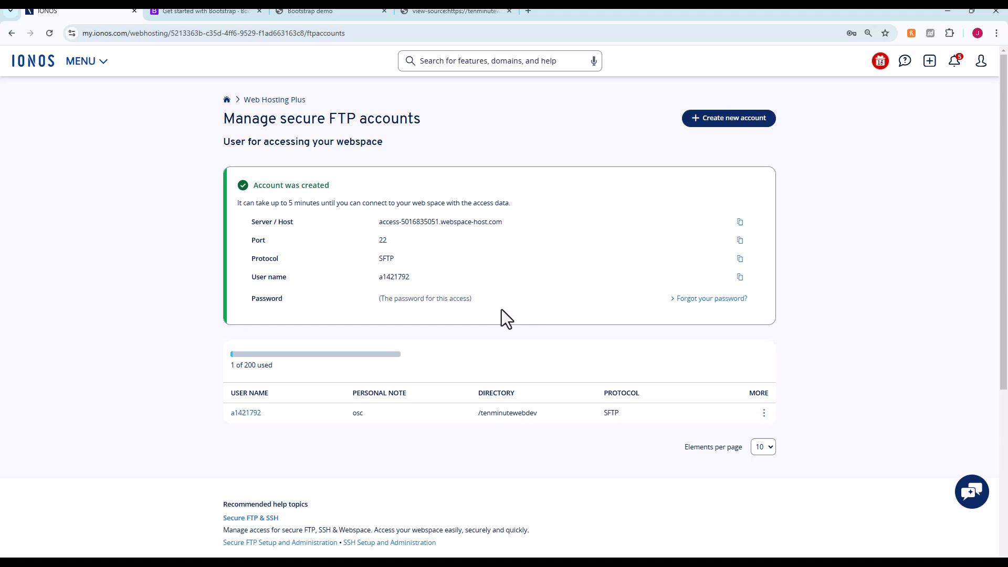
{"action": "mouse_move", "coordinate": [679, 290]}
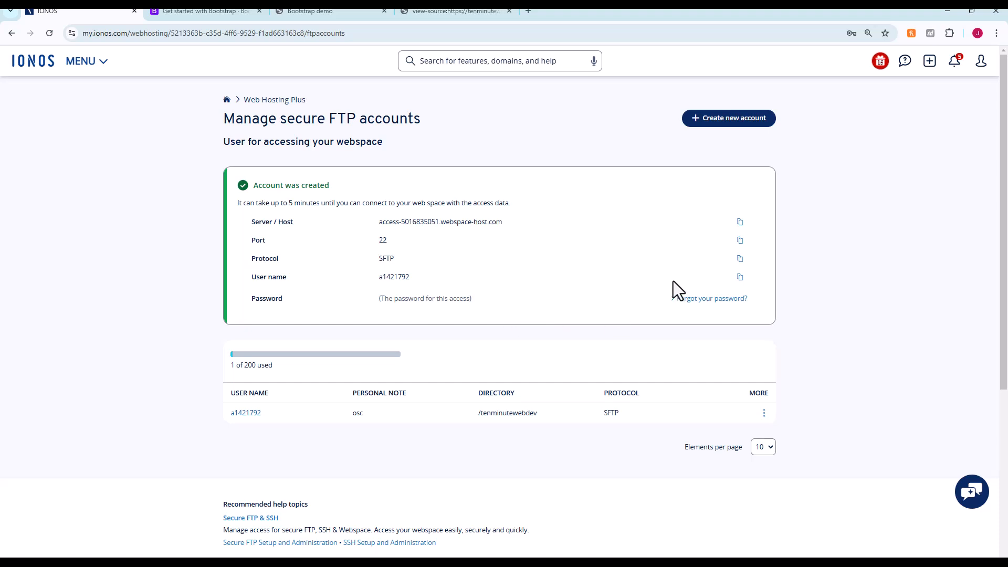